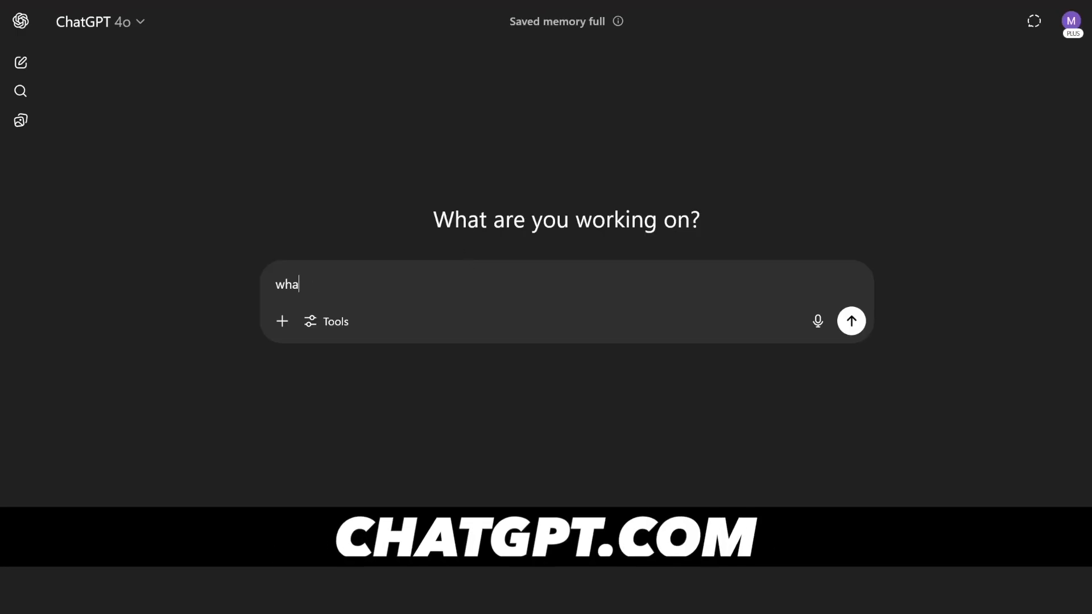
Step: Send the misspelled question 'what is peantu' to ChatGPT and read through its peanut overview answer
text(t is)
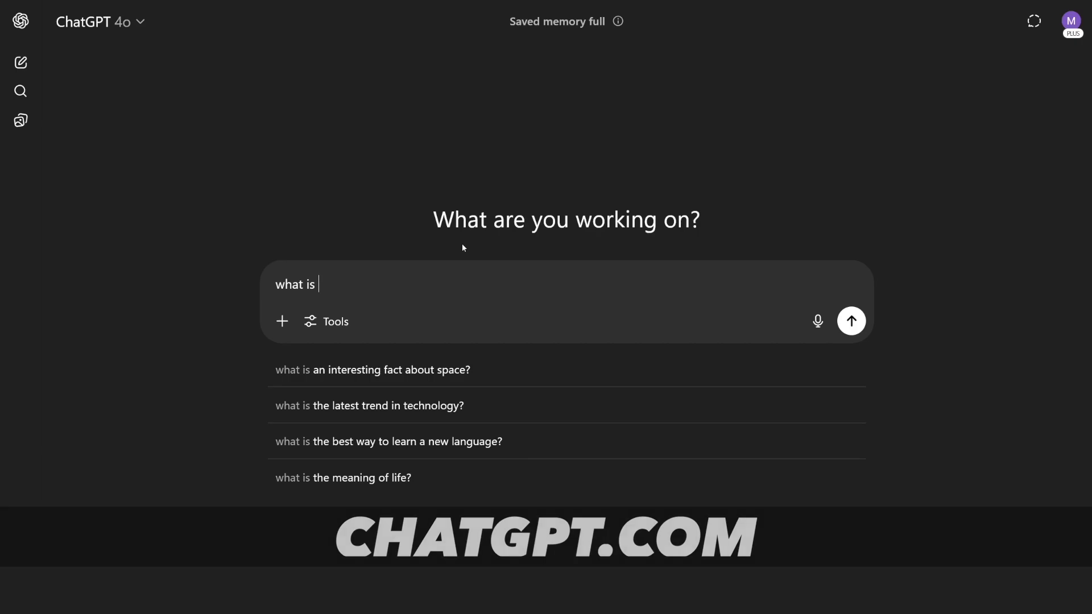
click(851, 321)
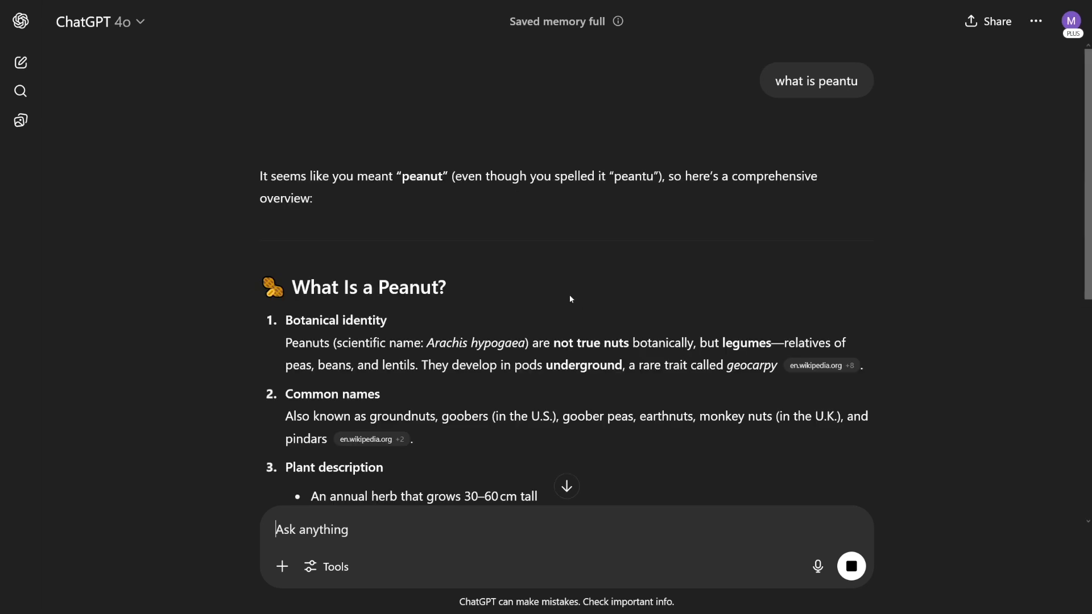
scroll(down, 3)
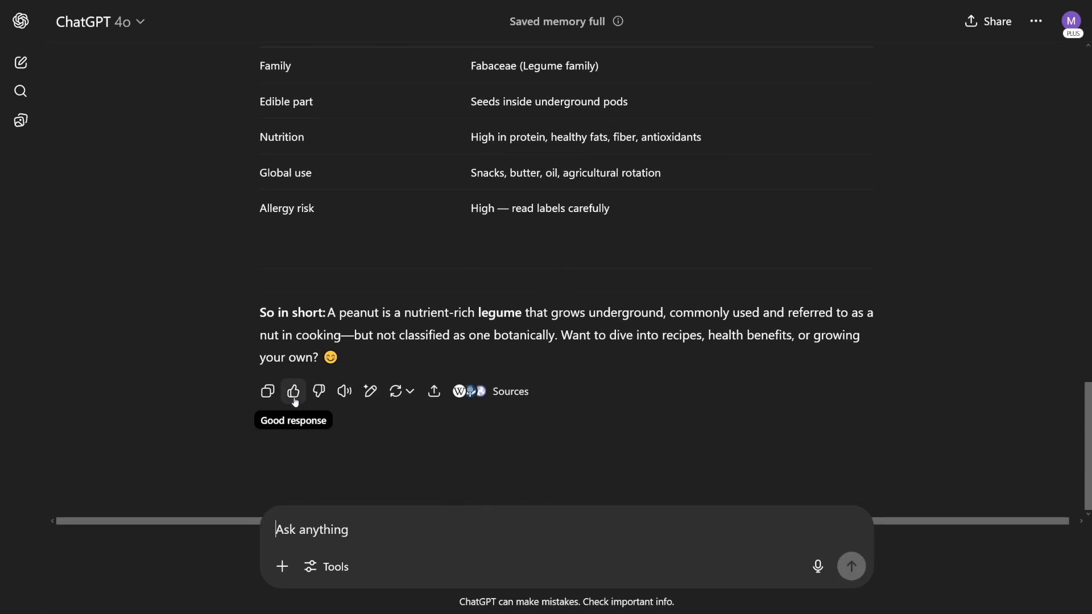
mouse_move(319, 390)
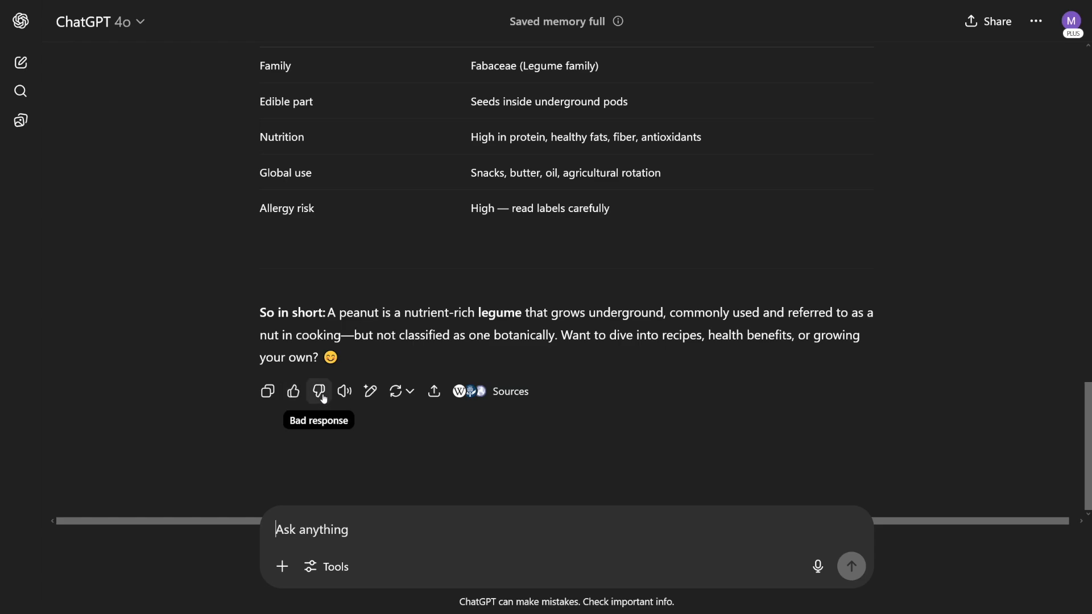
mouse_move(305, 397)
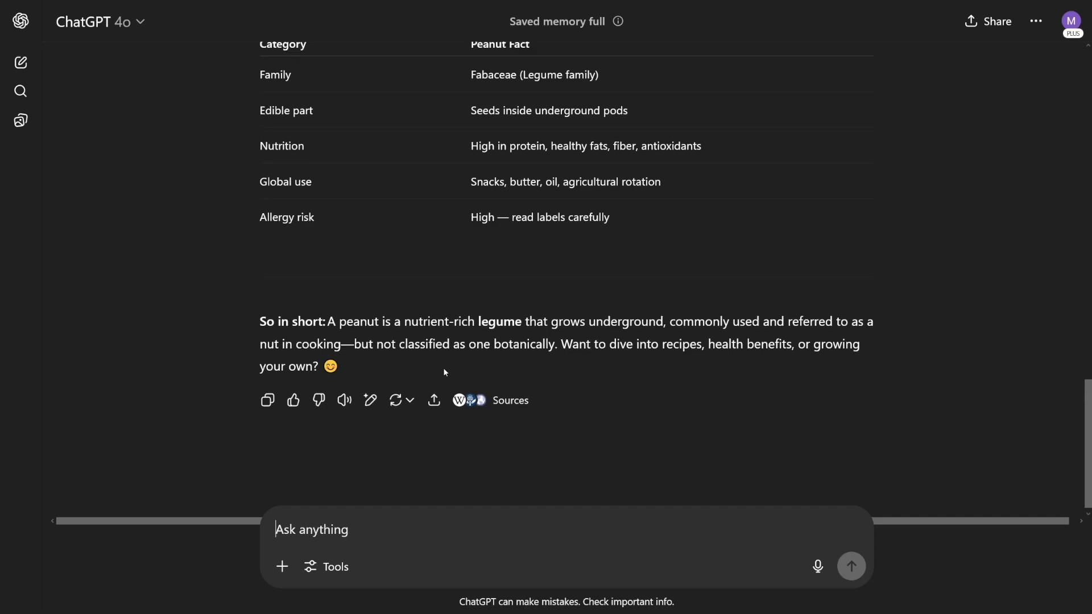
scroll(up, 3)
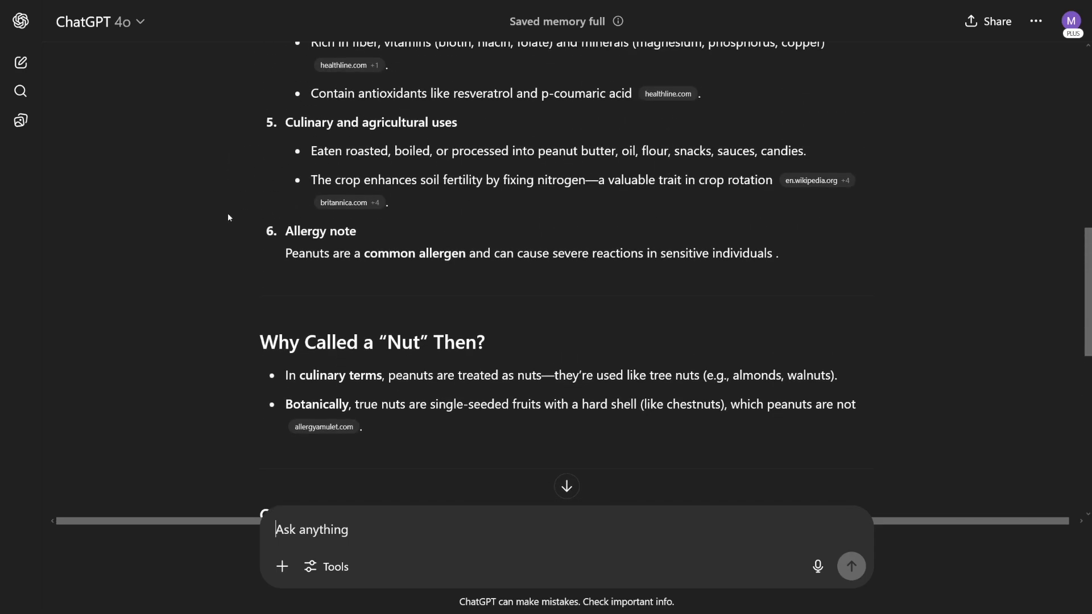
mouse_move(725, 259)
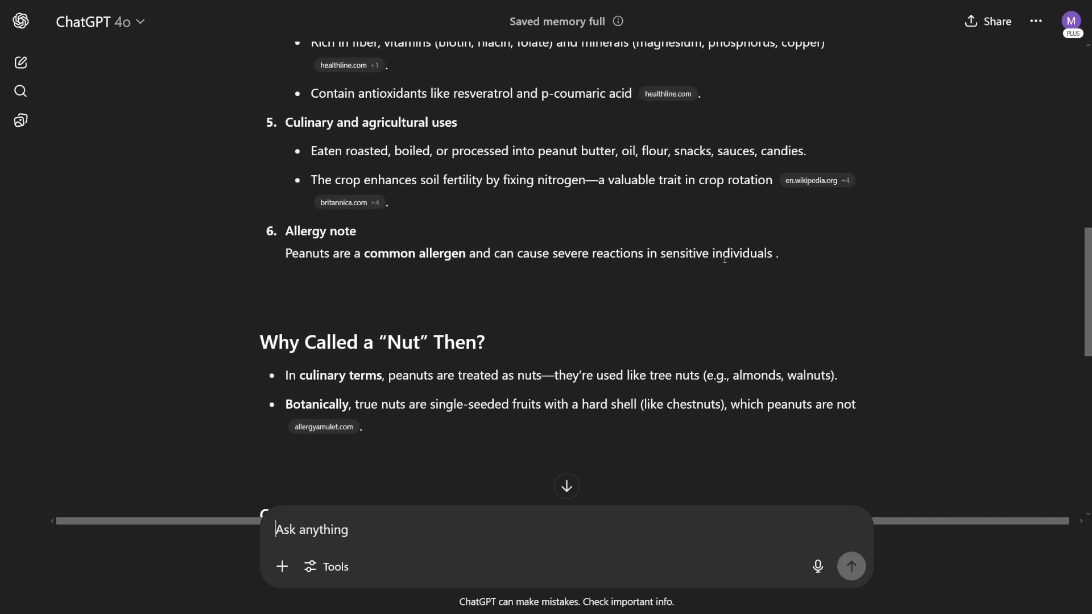
scroll(up, 3)
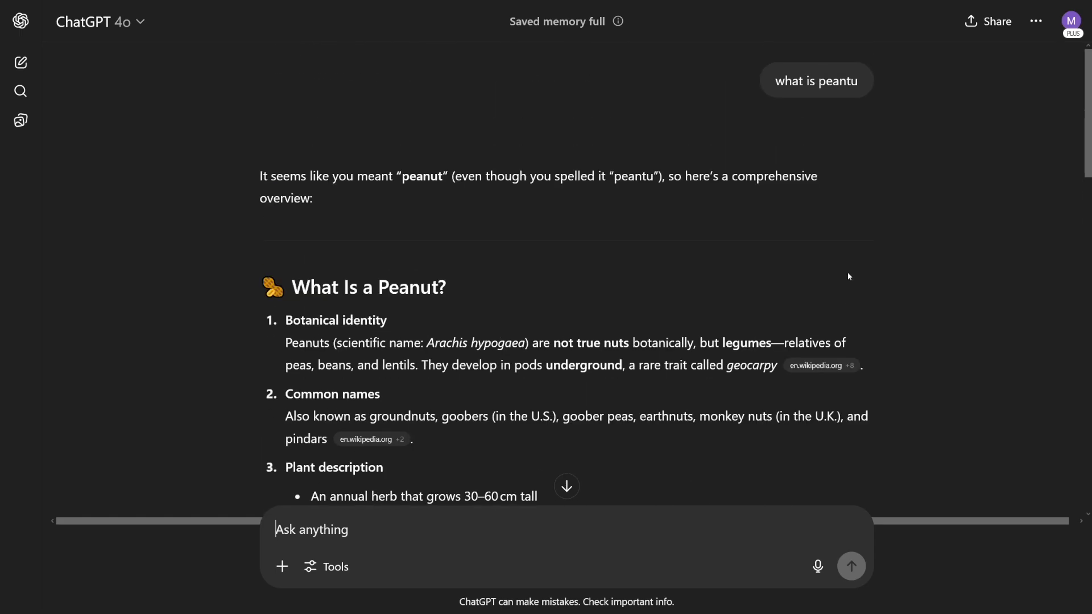
mouse_move(735, 272)
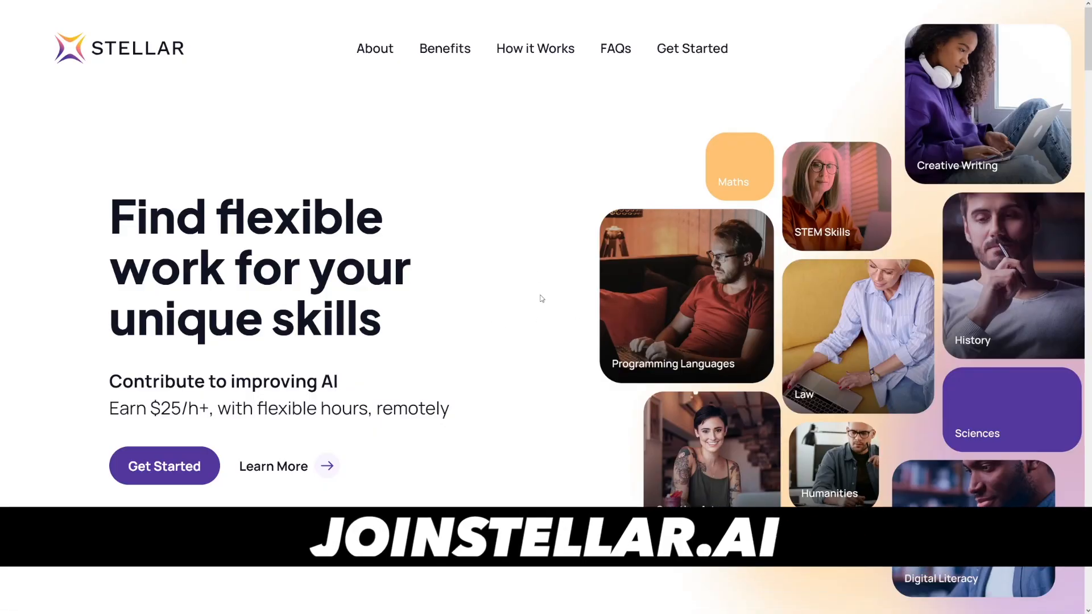
mouse_move(514, 275)
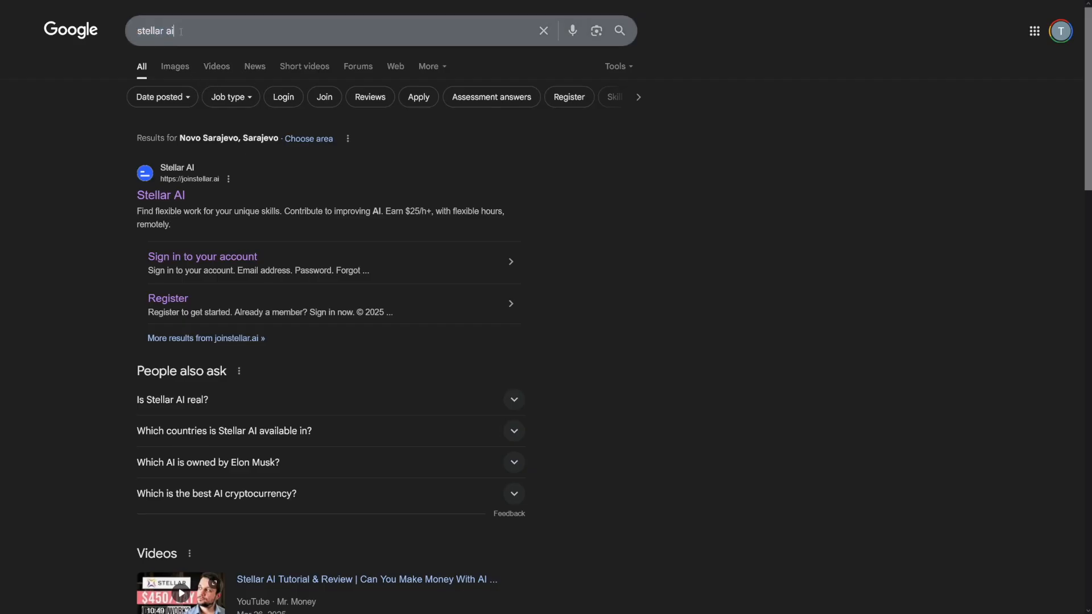
Step: Reach the joinstellar.ai homepage from the Google results for 'stellar ai'
click(160, 194)
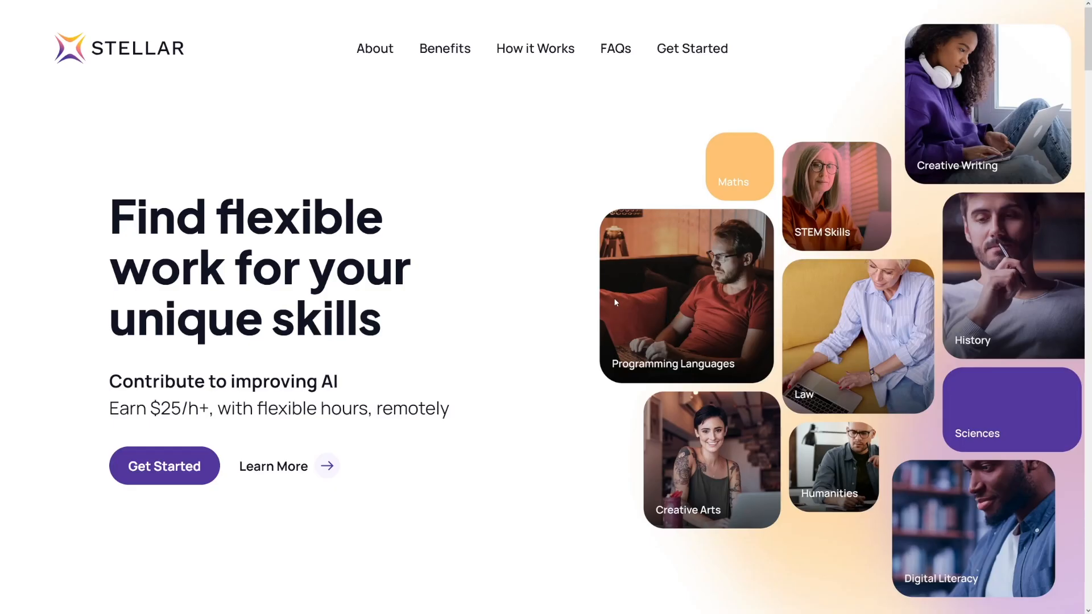
mouse_move(488, 386)
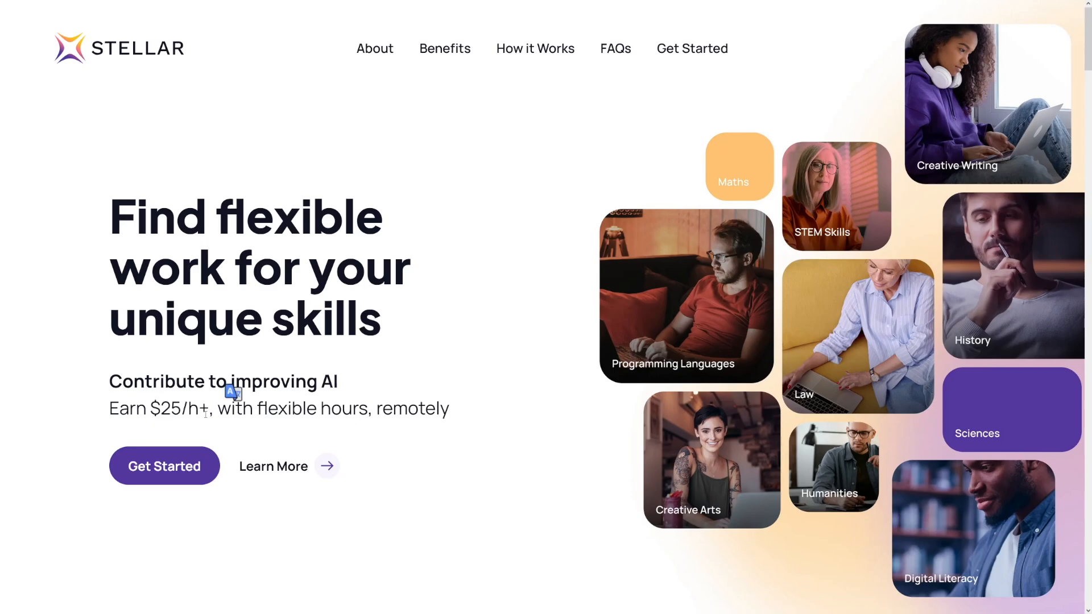
mouse_move(525, 332)
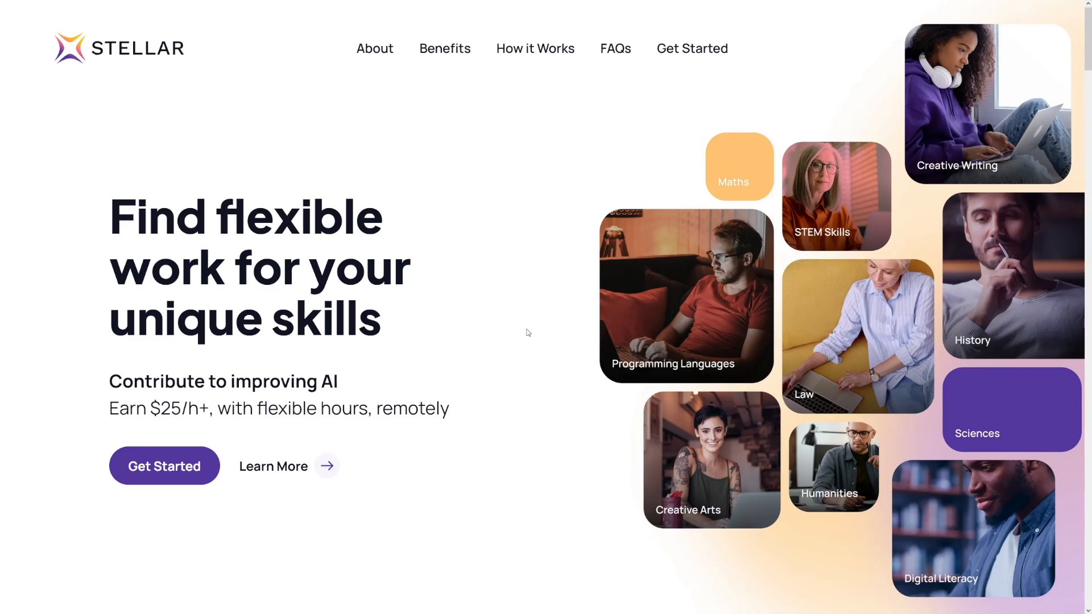
mouse_move(560, 342)
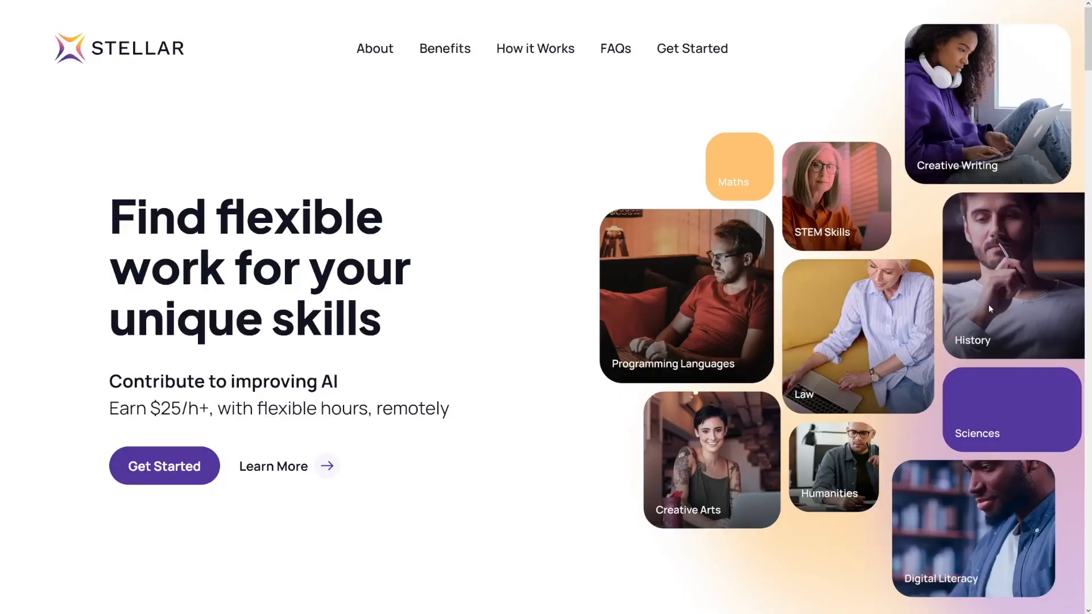
mouse_move(950, 121)
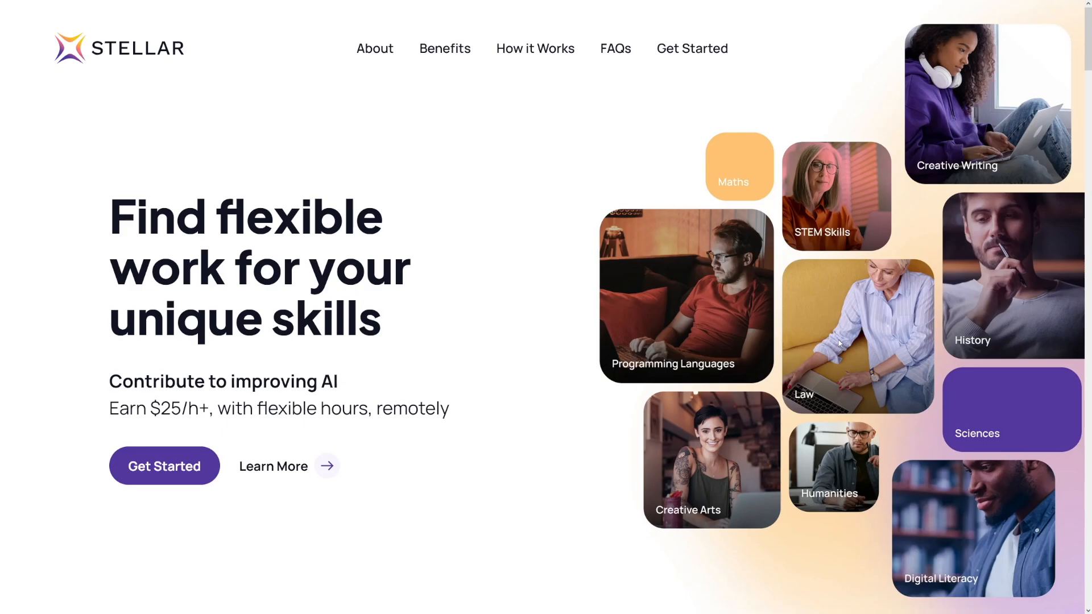
Step: Scroll the homepage past the testimonials to the Benefits cards and Typical tasks list
scroll(down, 3)
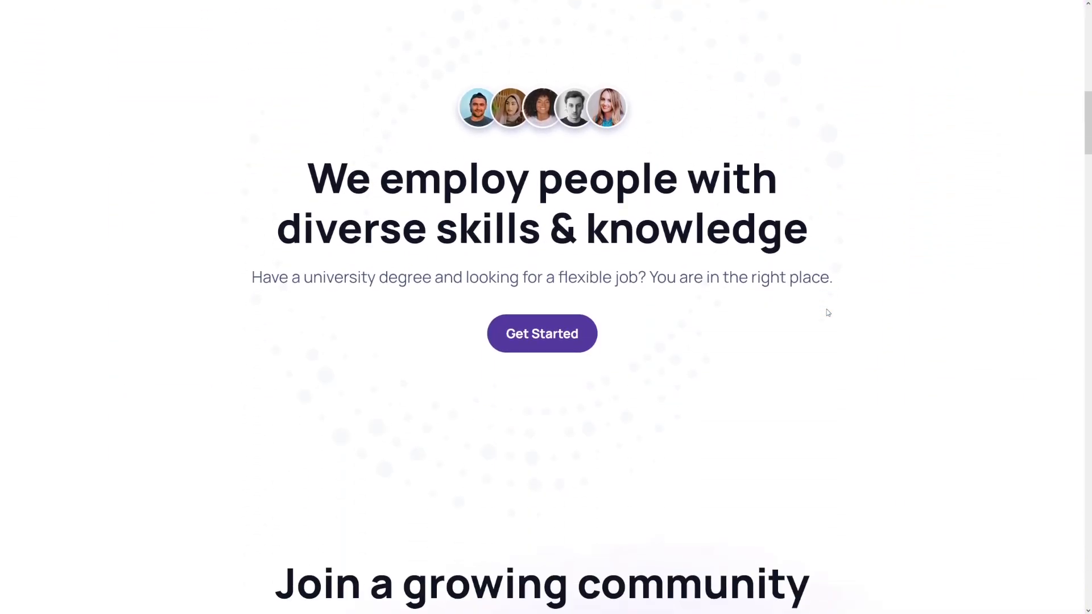
scroll(down, 3)
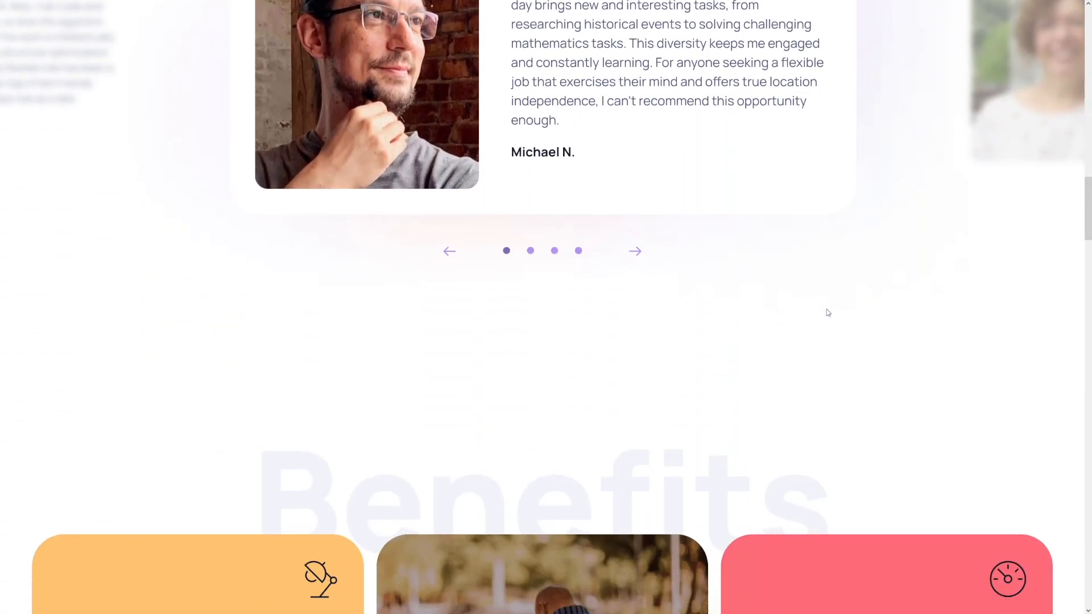
scroll(down, 3)
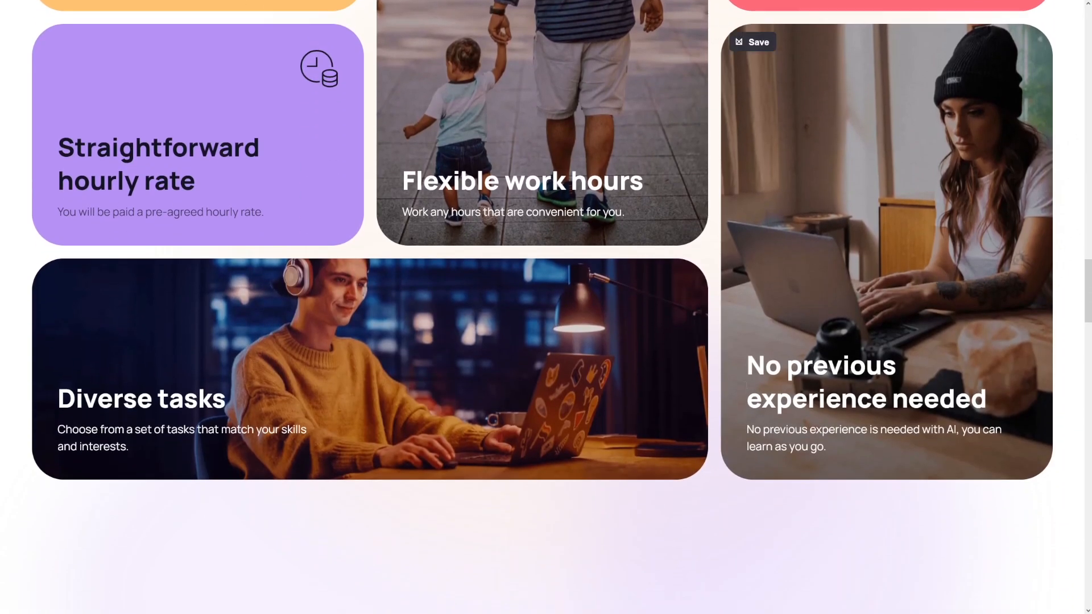
double_click(821, 365)
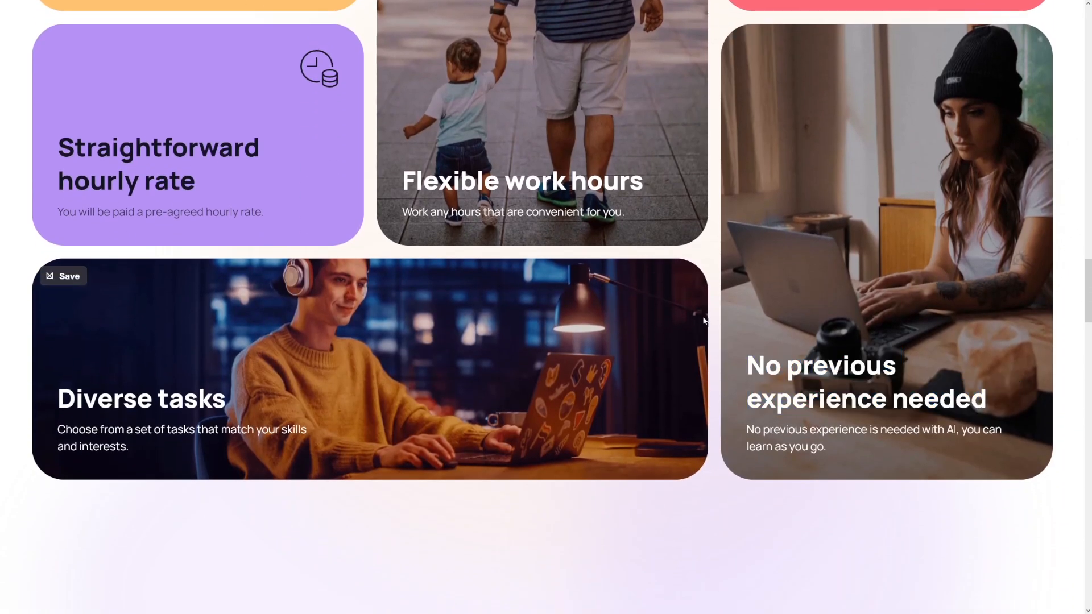
scroll(up, 3)
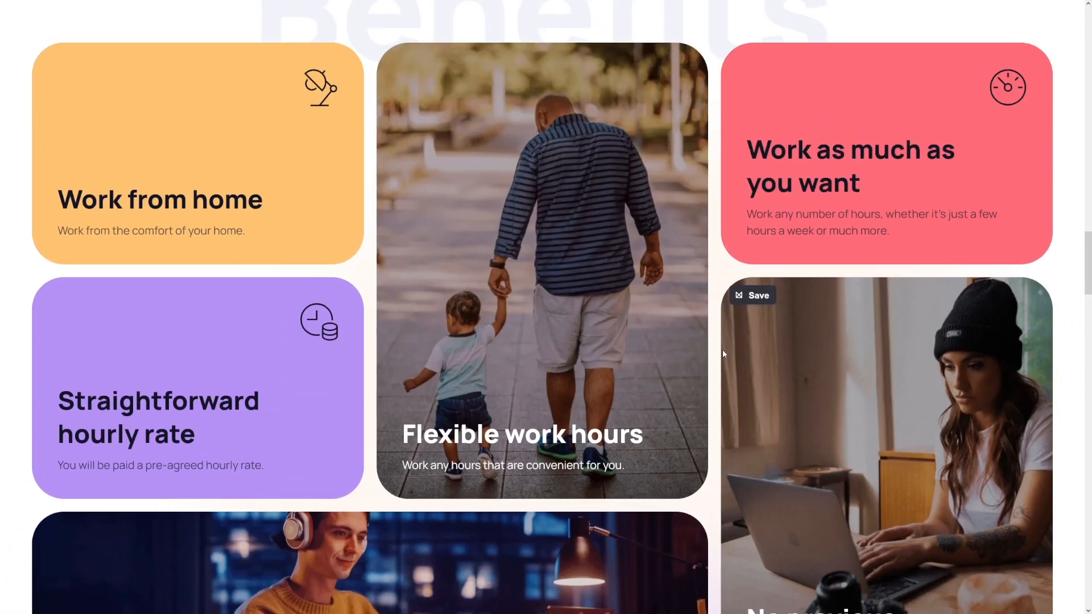
mouse_move(689, 337)
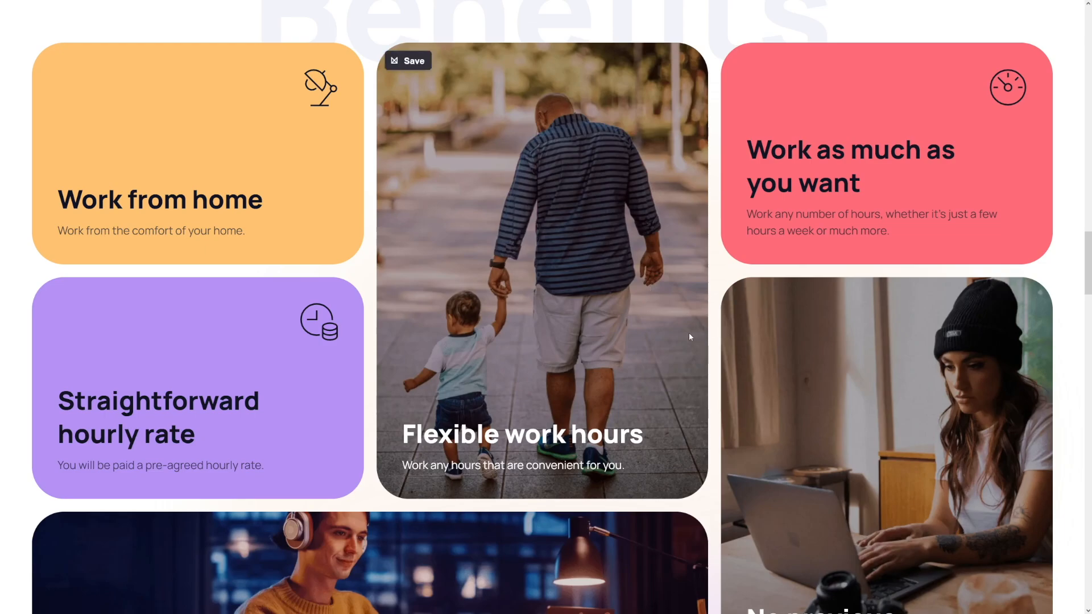
scroll(down, 3)
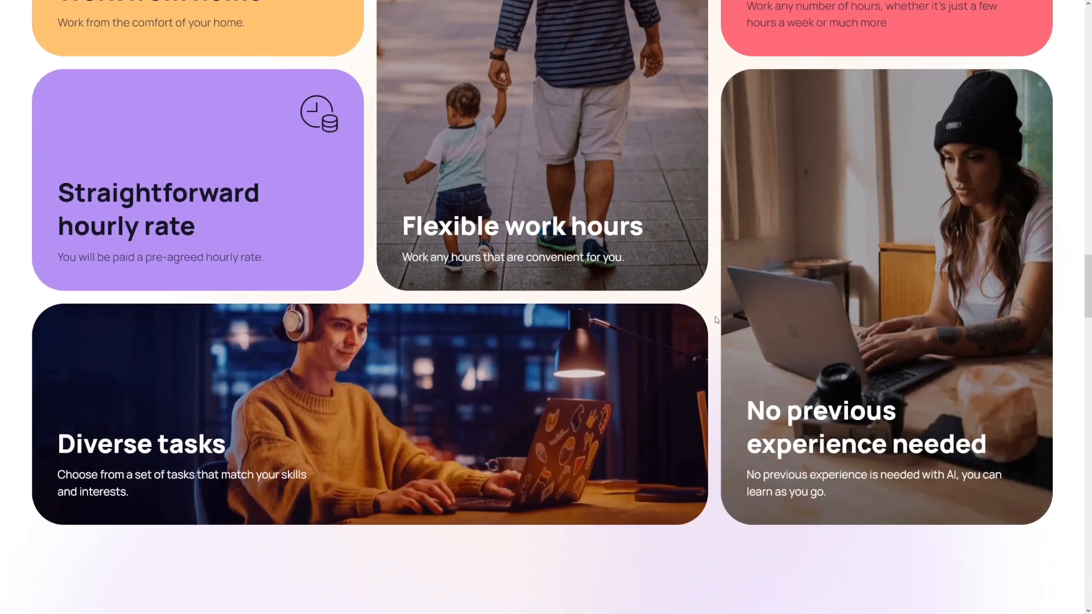
scroll(down, 3)
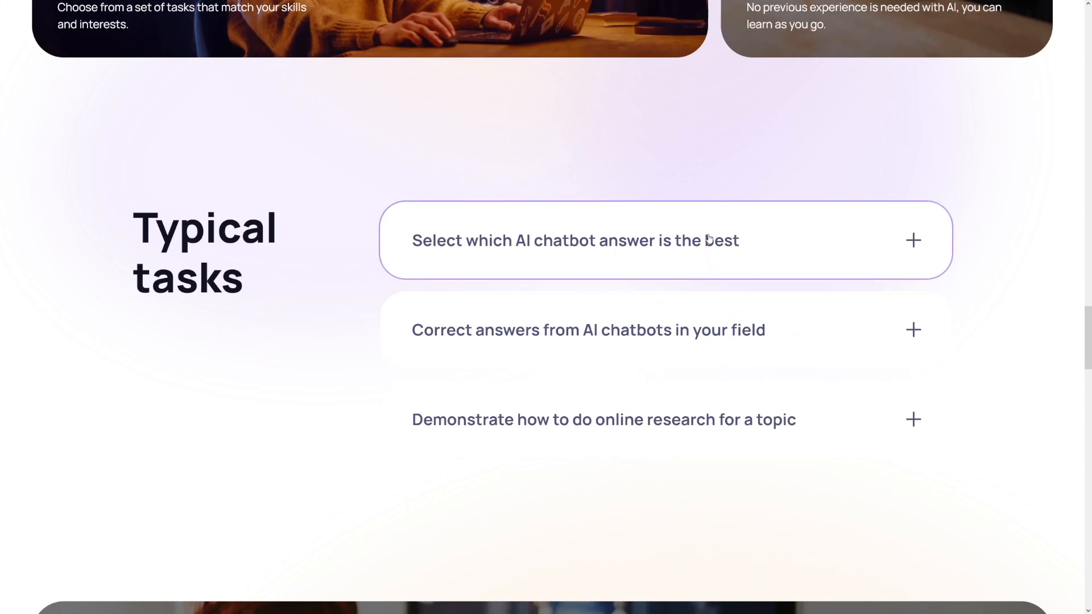
mouse_move(705, 212)
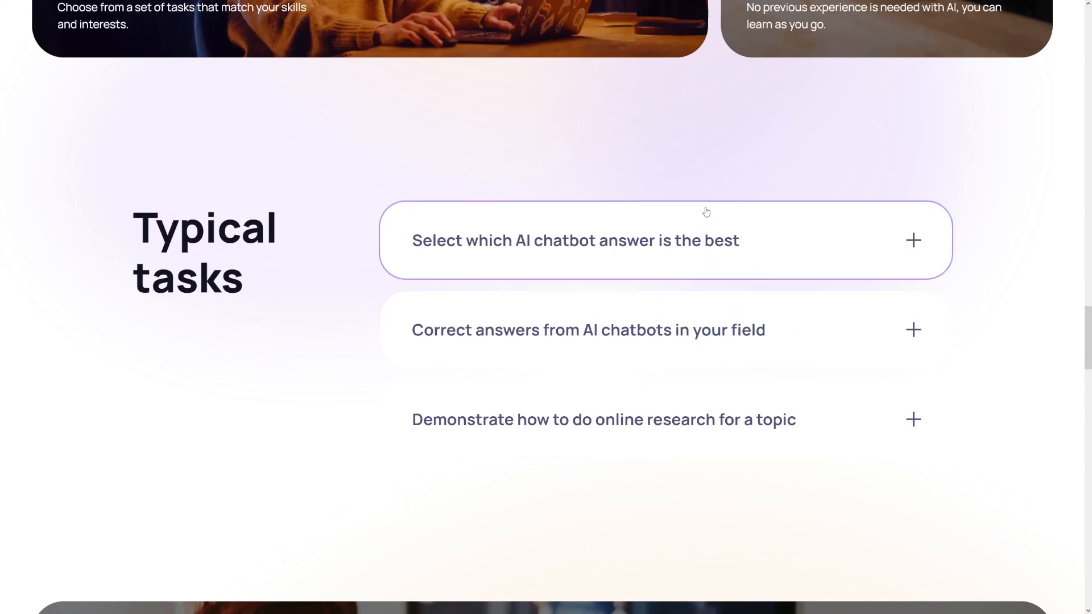
mouse_move(721, 249)
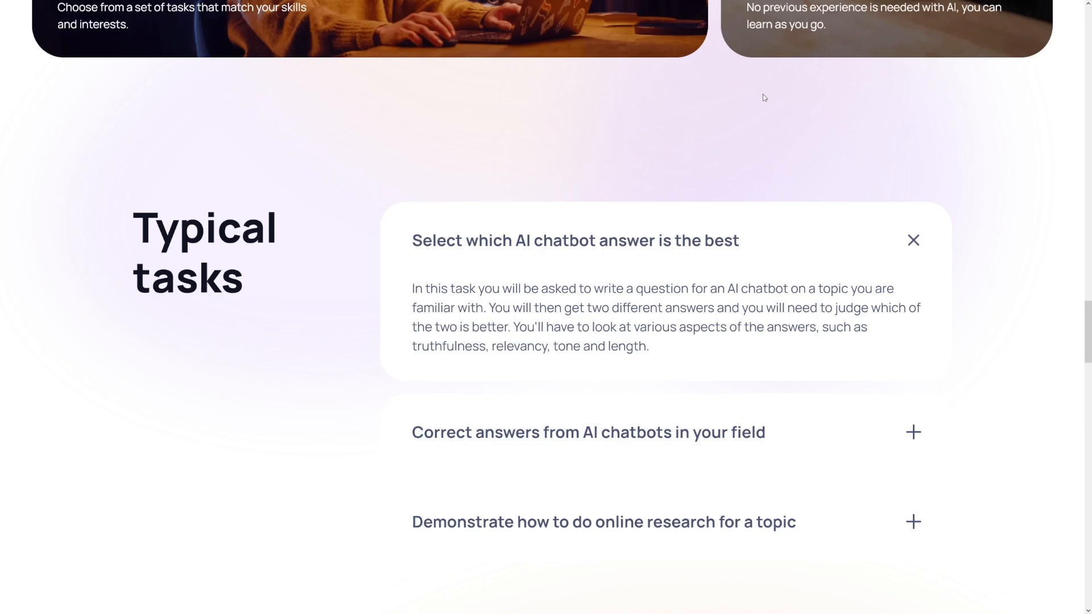
mouse_move(885, 236)
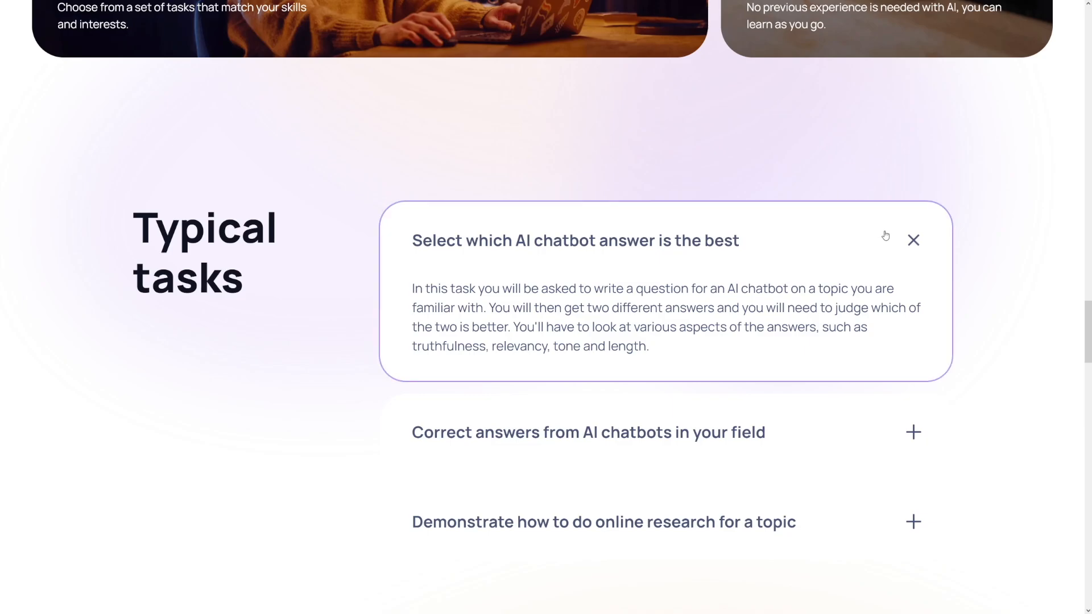
Step: Fold the best-chatbot-answer task closed, then expand and collapse the correcting-chatbot-answers task
click(914, 240)
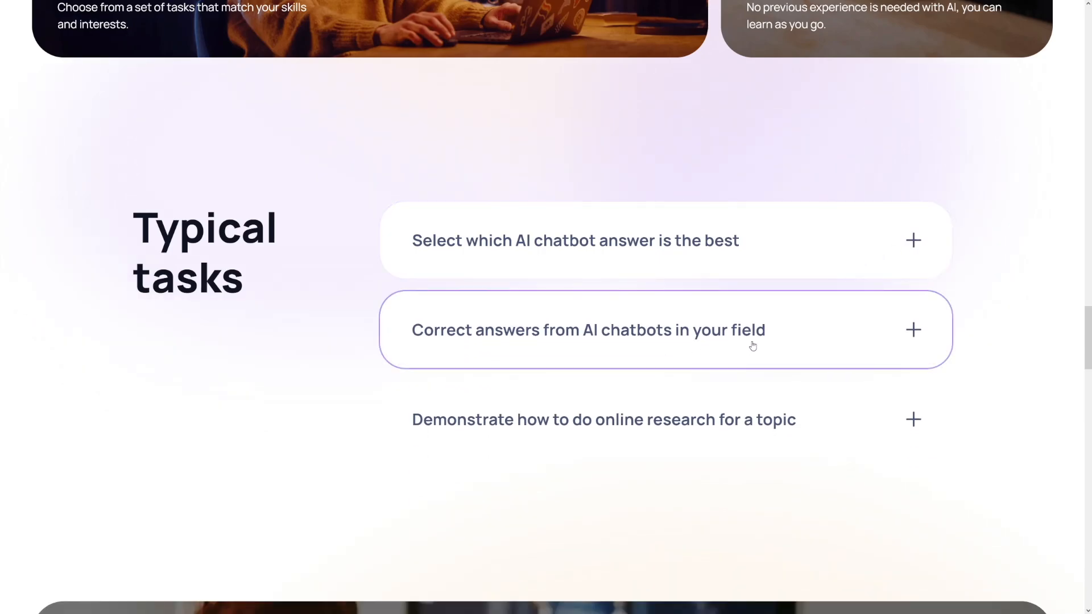
click(588, 329)
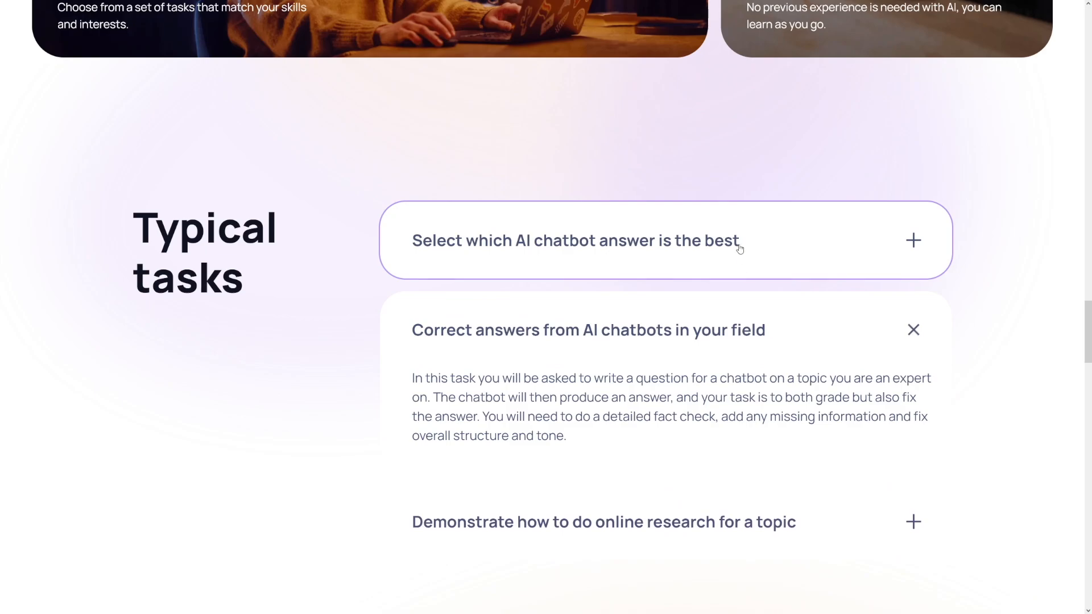
mouse_move(736, 219)
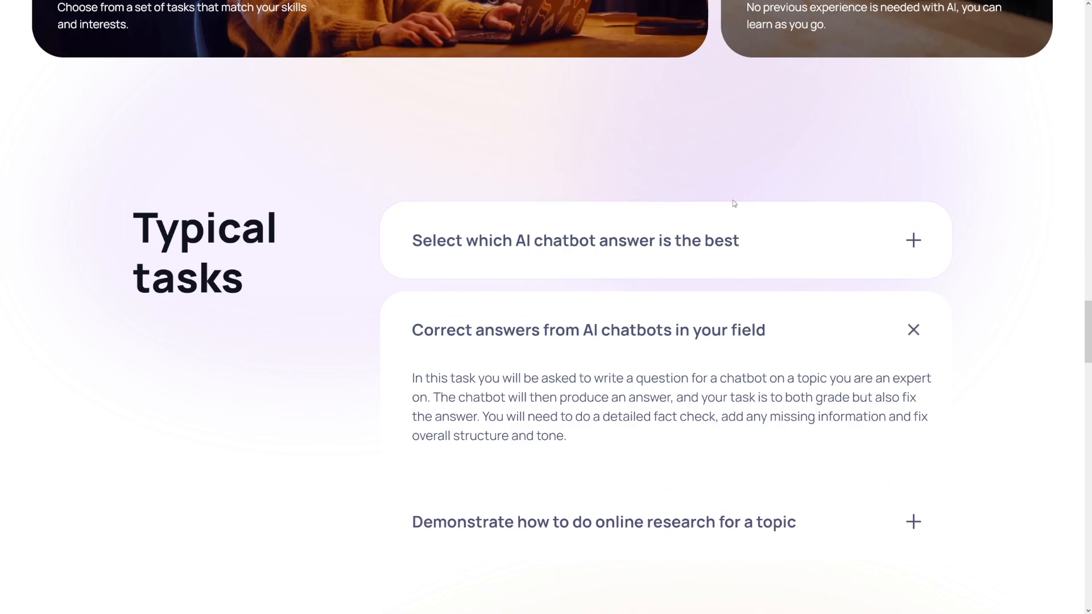
mouse_move(731, 194)
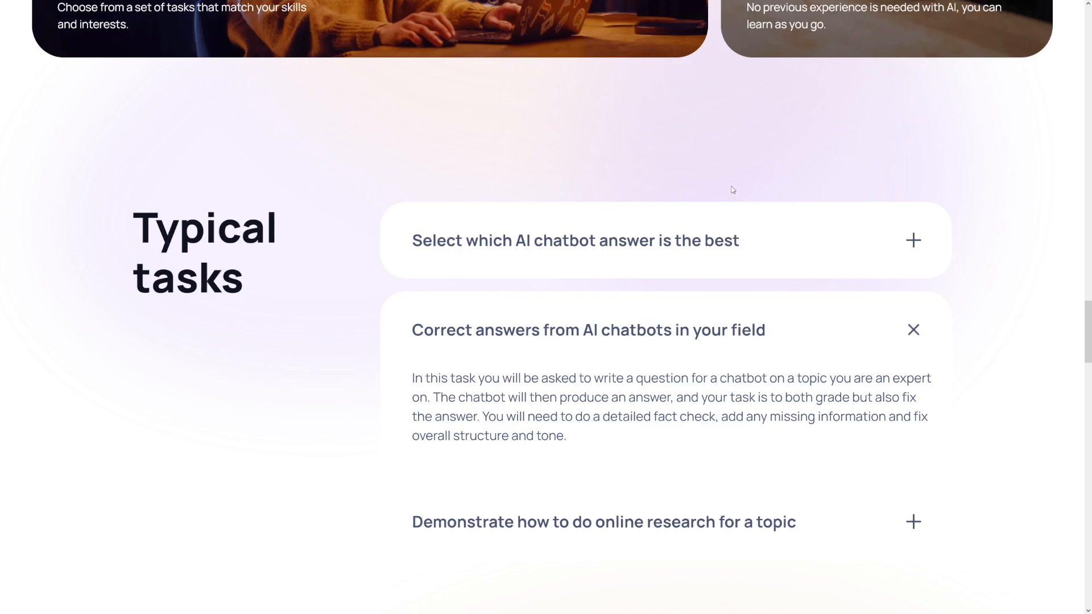
mouse_move(730, 184)
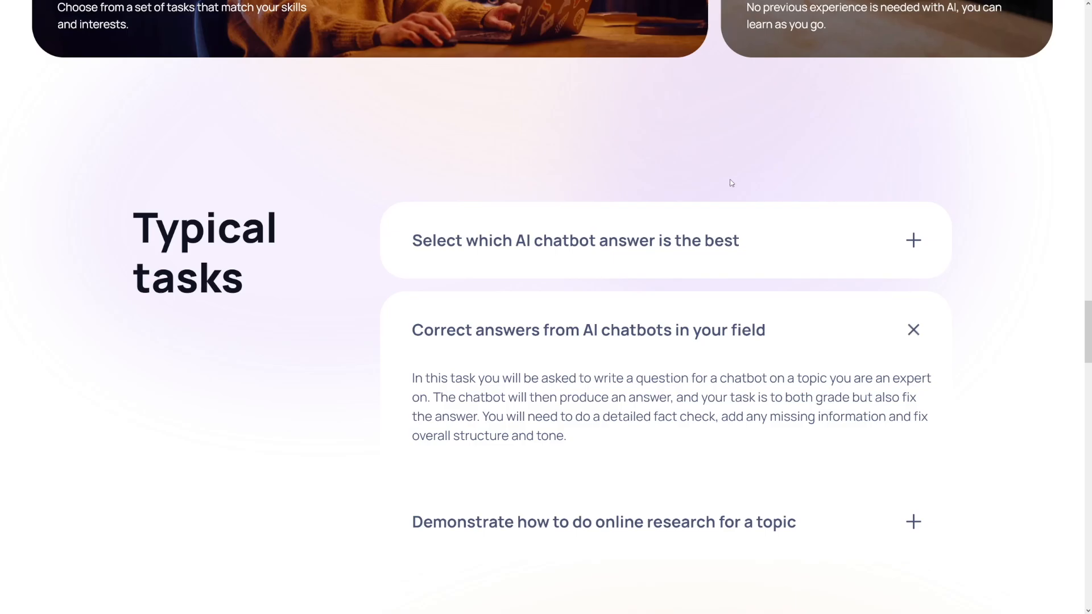
click(913, 330)
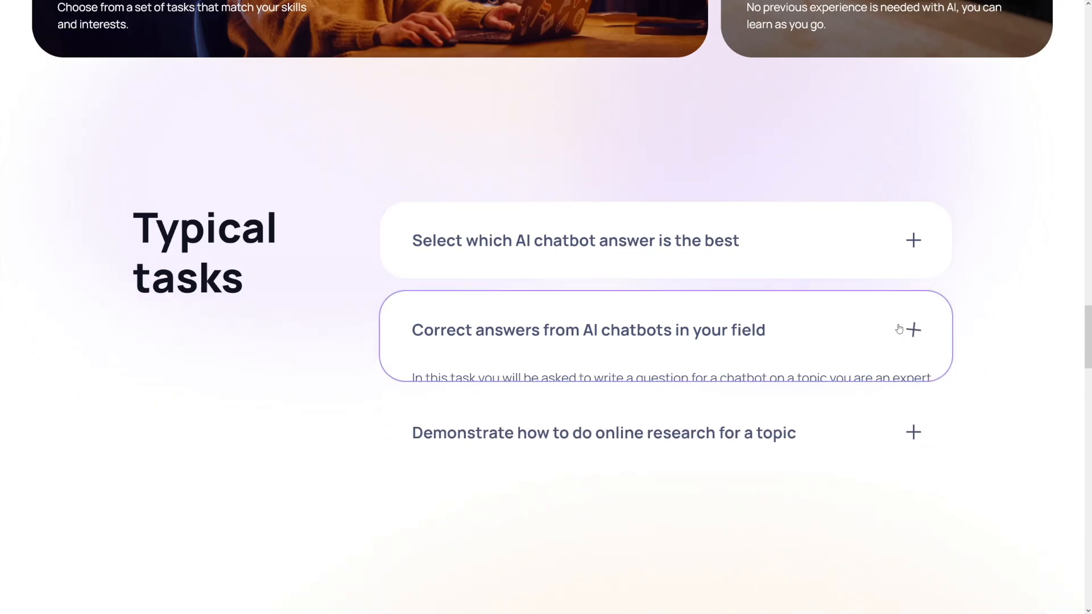
Step: Expand the 'Demonstrate how to do online research for a topic' task description
click(588, 330)
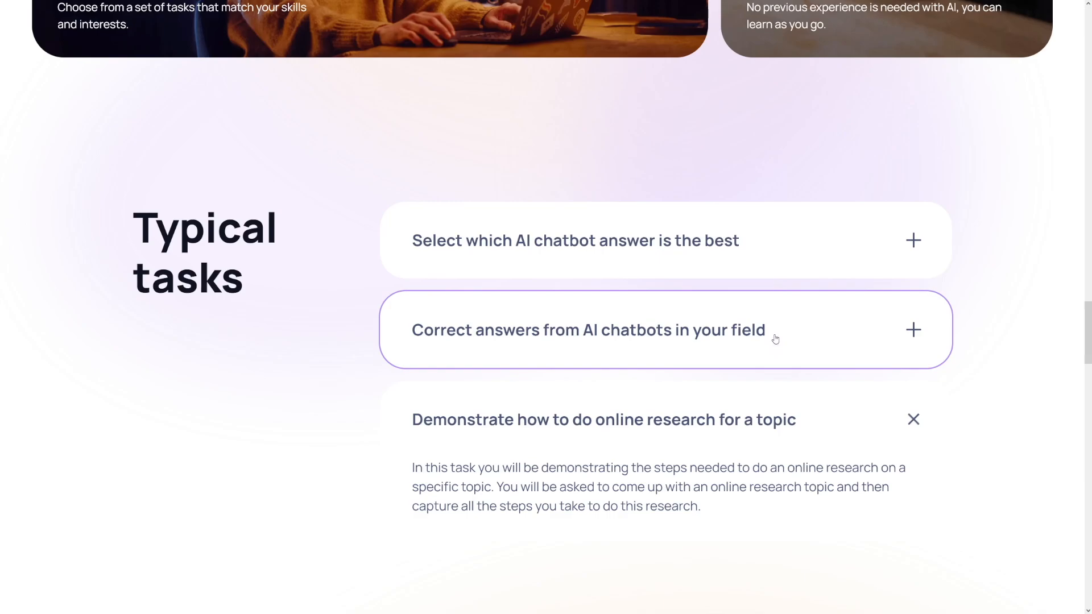
mouse_move(774, 335)
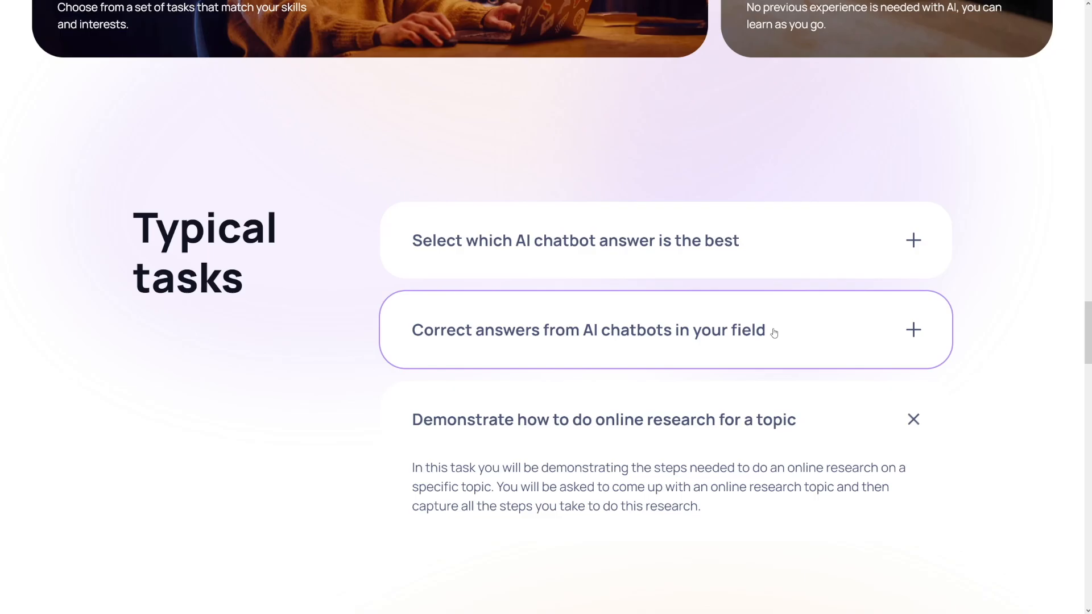
mouse_move(848, 423)
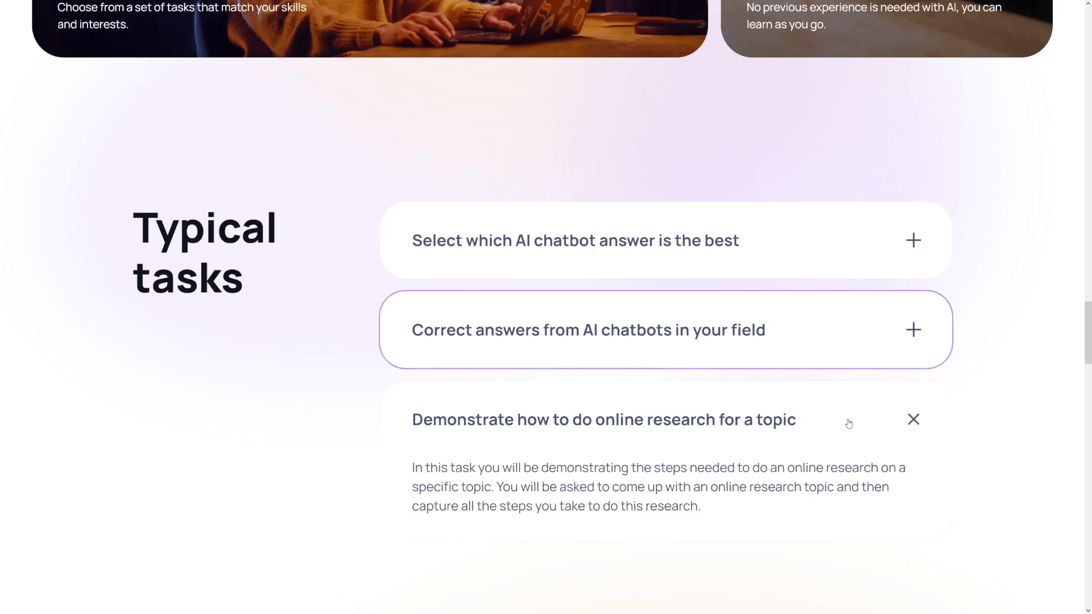
Step: Use Get Started on the homepage to reach the Skill match assessment introduction
scroll(down, 3)
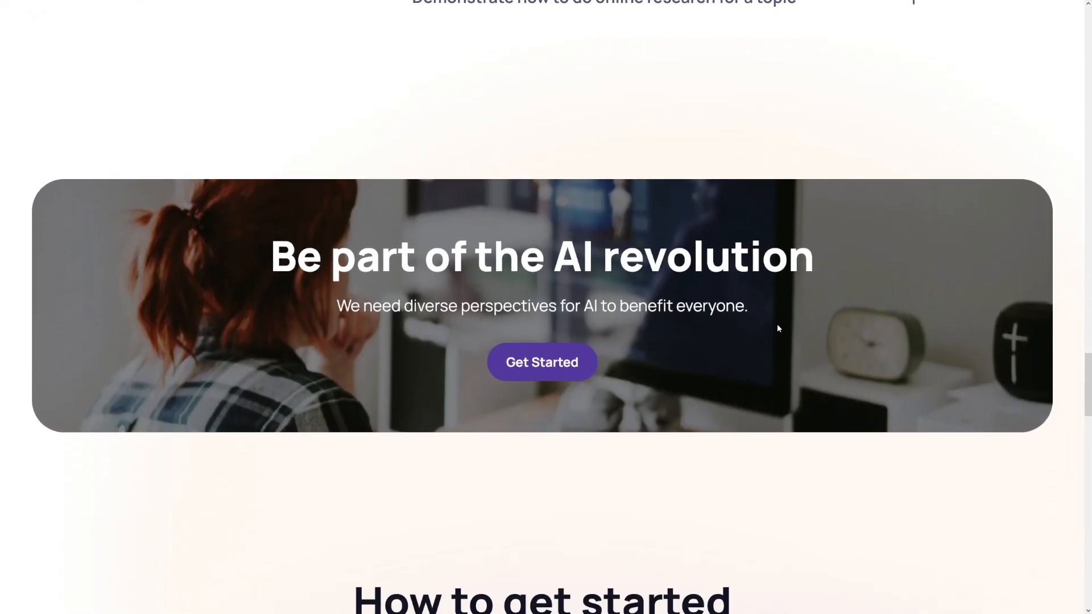
scroll(down, 3)
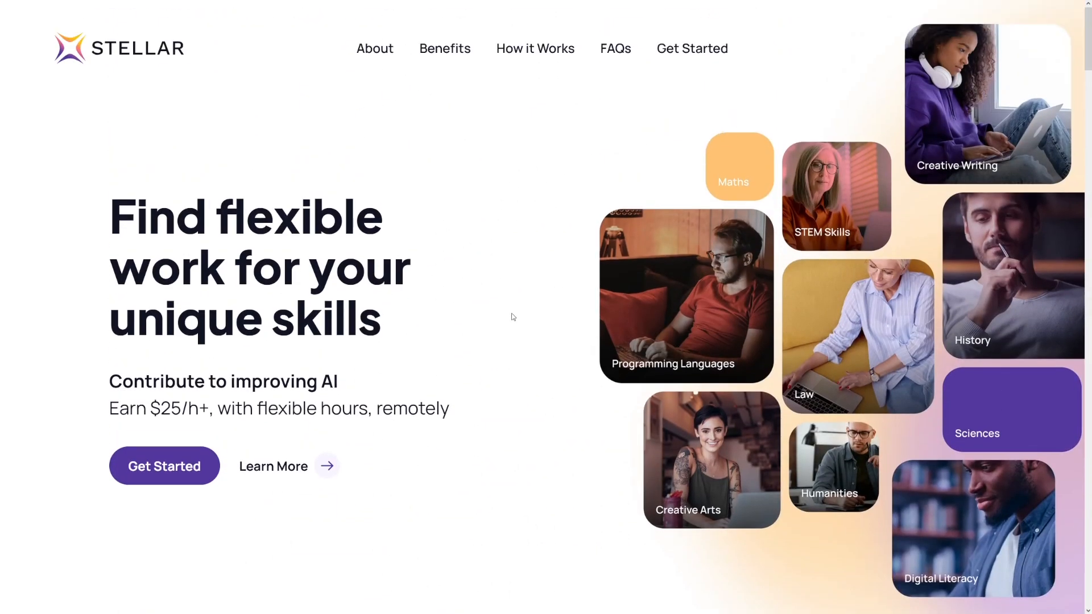
mouse_move(413, 250)
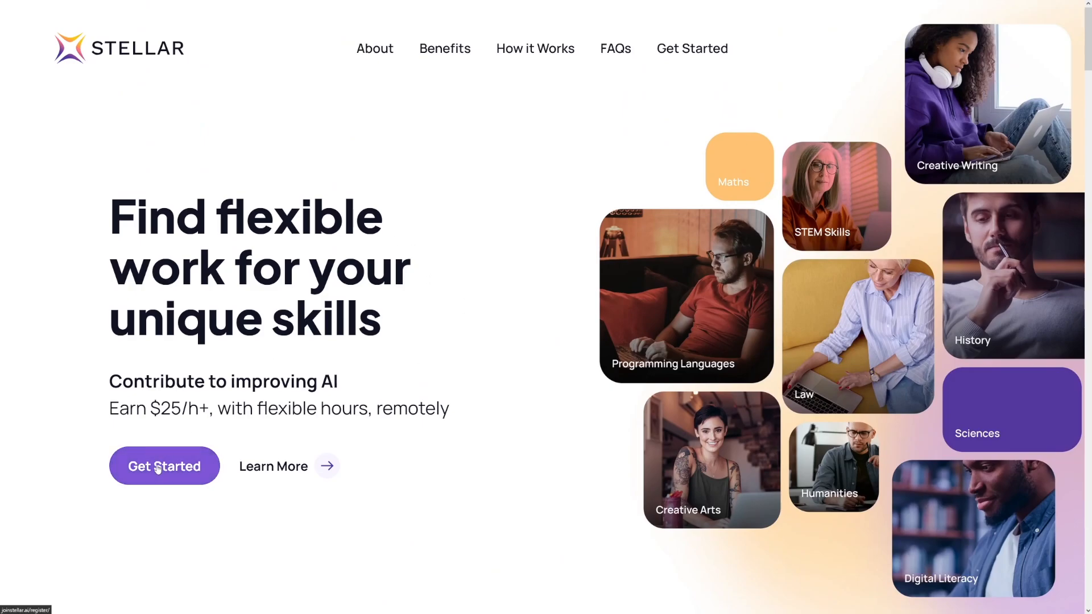
click(164, 467)
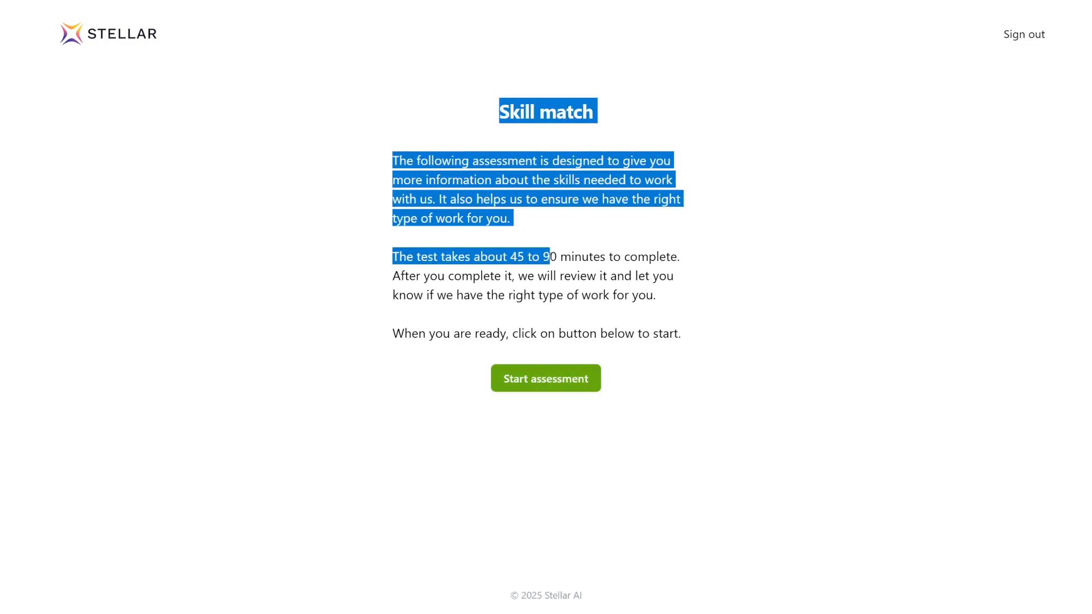
Step: Start the Skill match assessment, read its intro on avoiding AI tools, and begin the test at Question 1
click(492, 252)
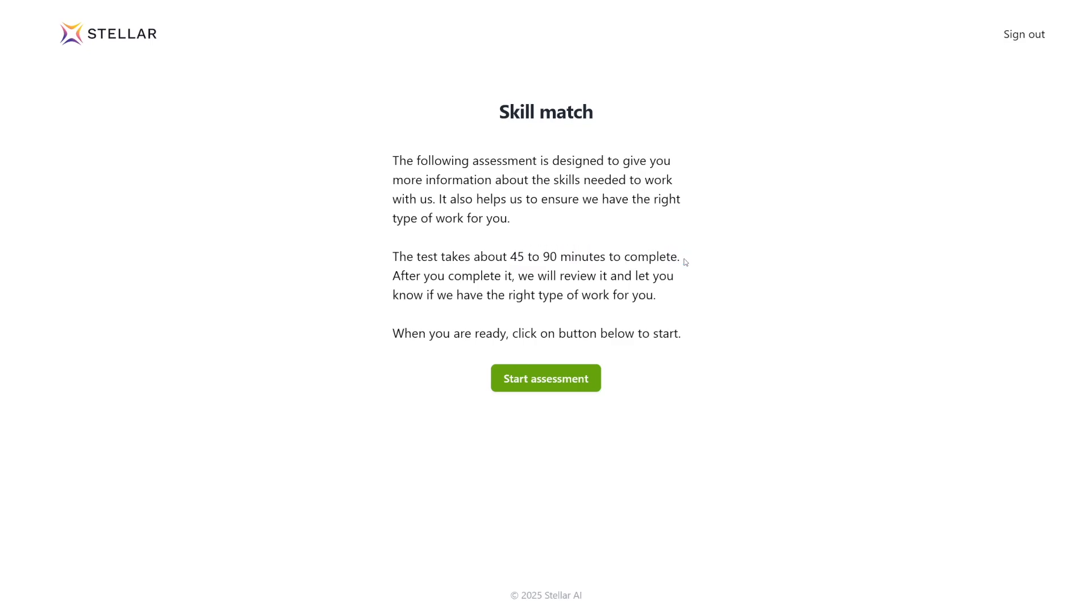
mouse_move(619, 268)
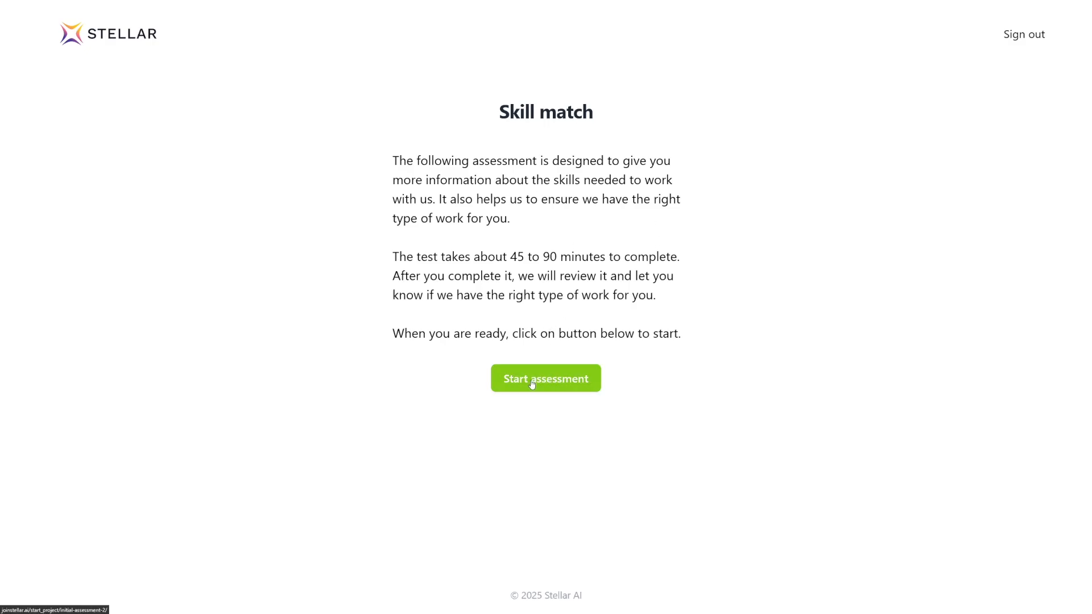
click(544, 378)
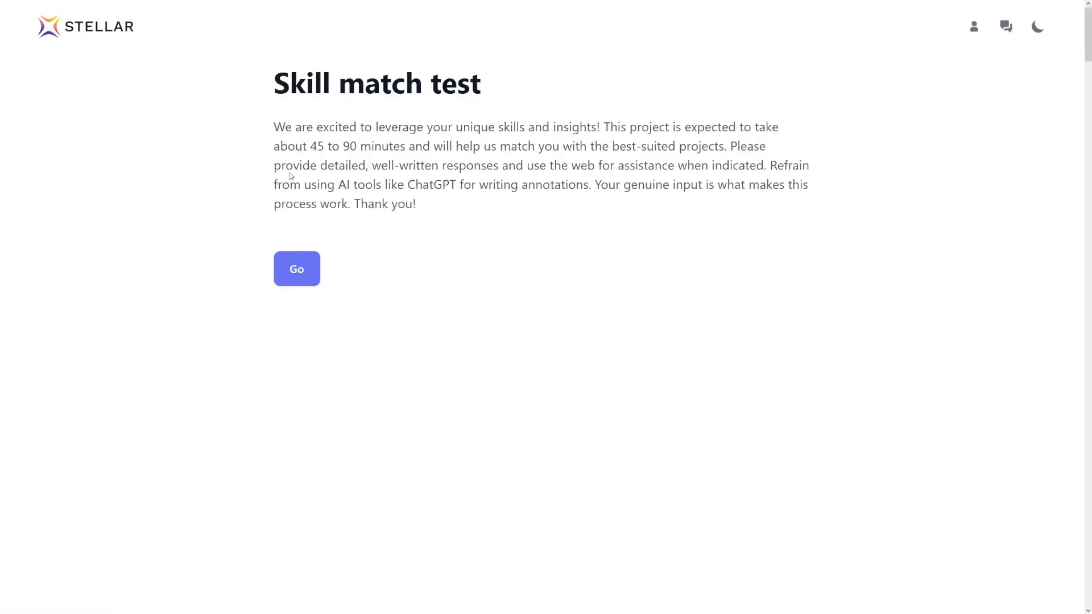
mouse_move(411, 290)
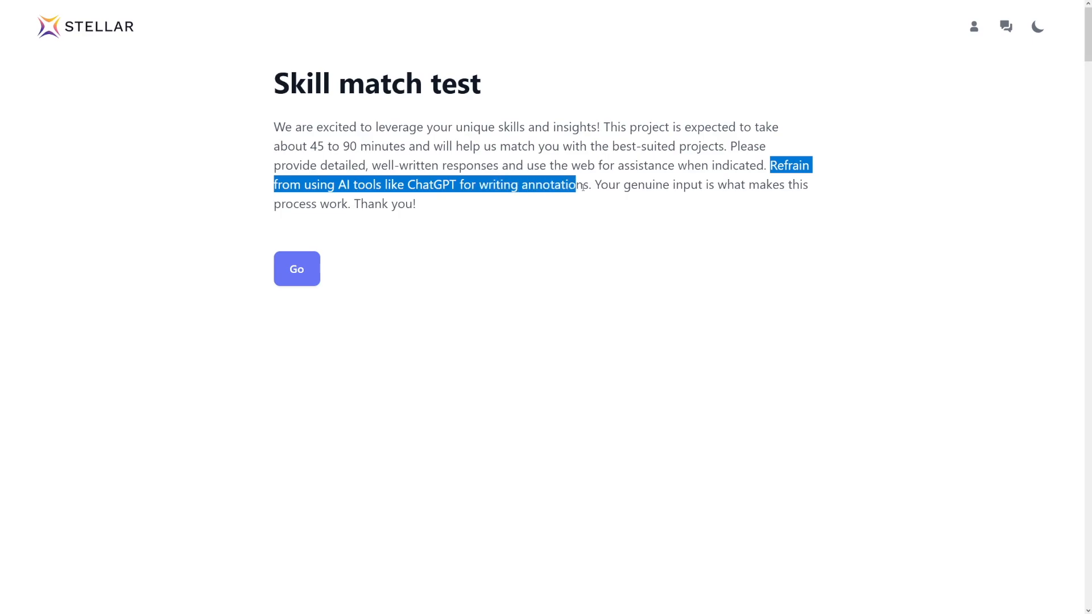
click(594, 184)
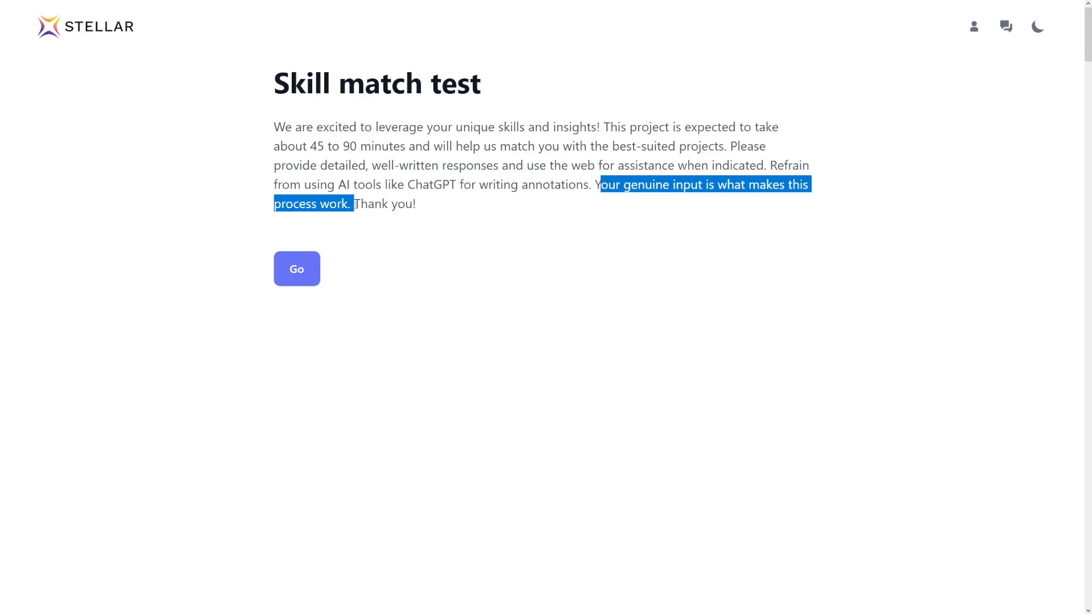
click(446, 215)
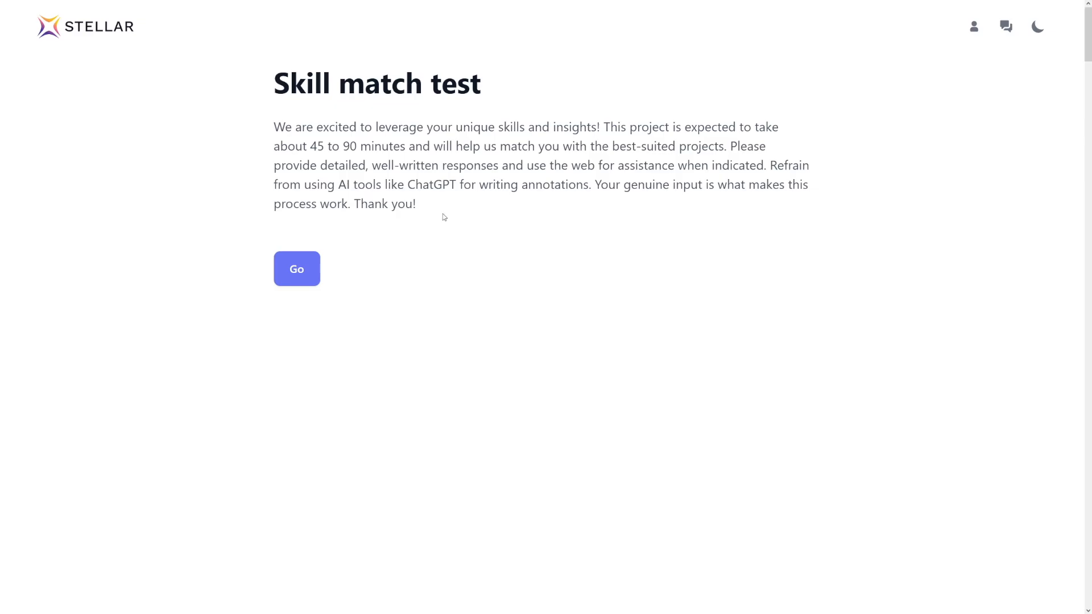
click(296, 268)
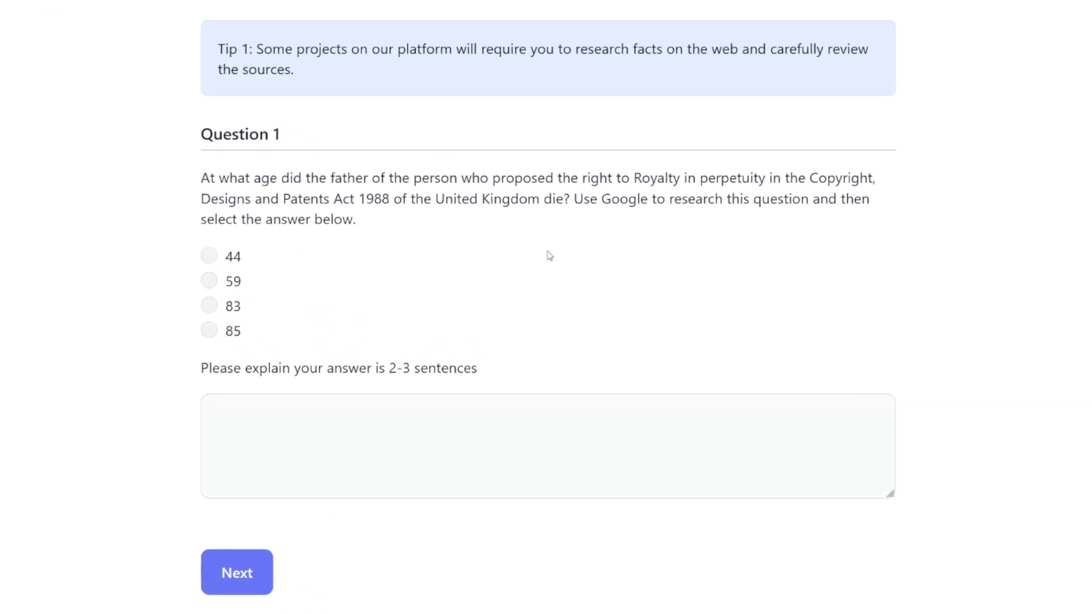
mouse_move(202, 195)
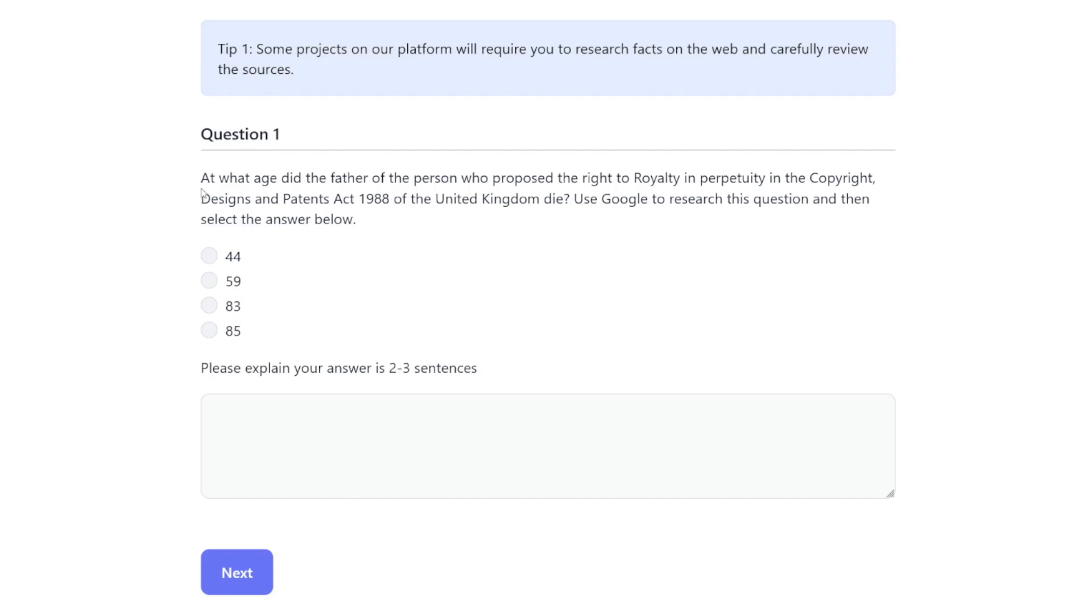
drag(200, 177, 300, 177)
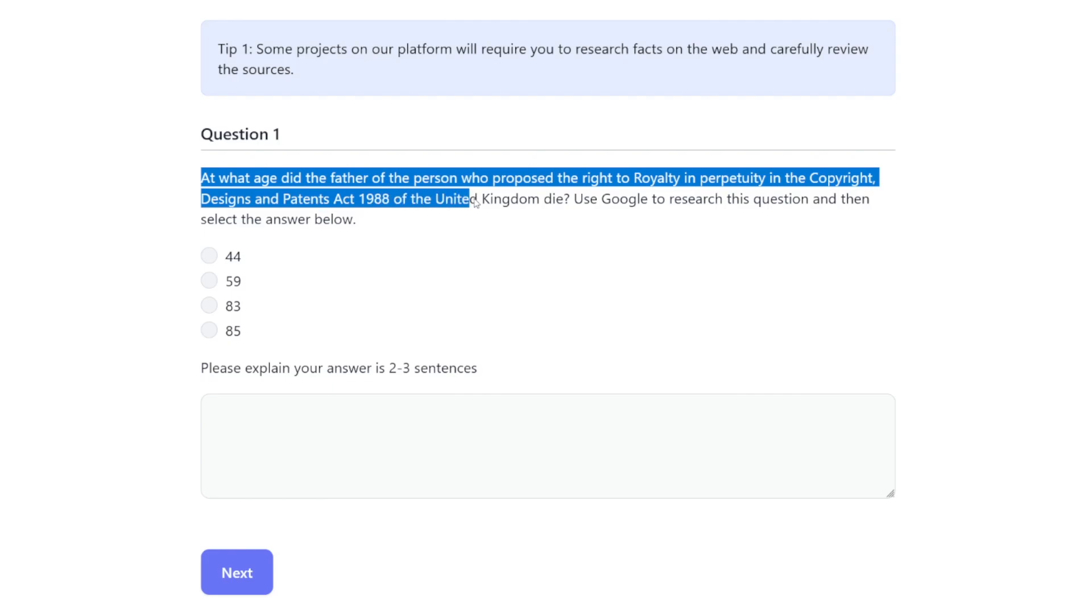
click(575, 202)
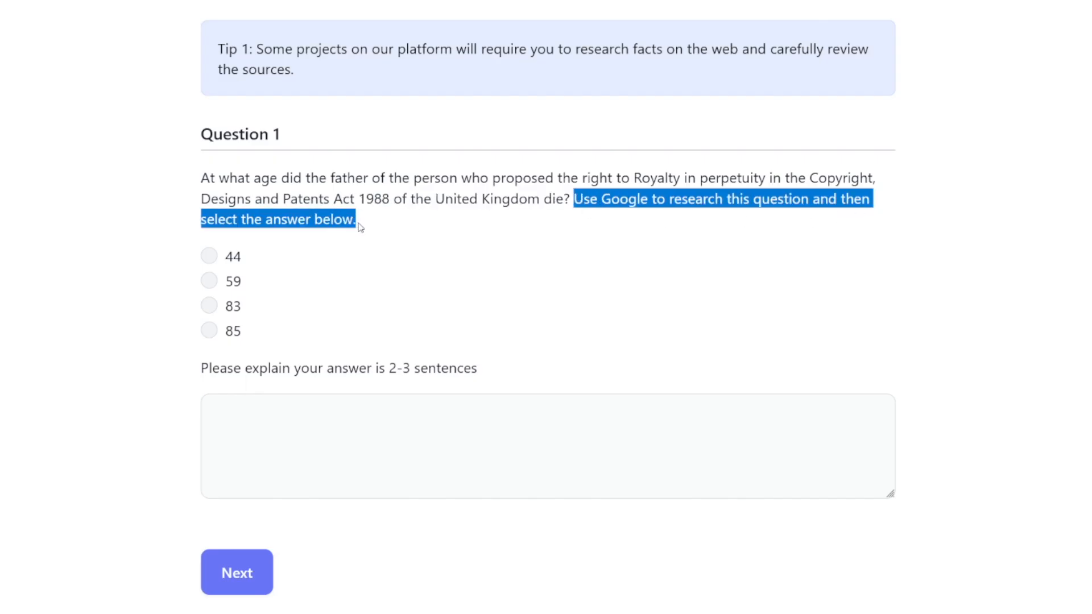
click(324, 188)
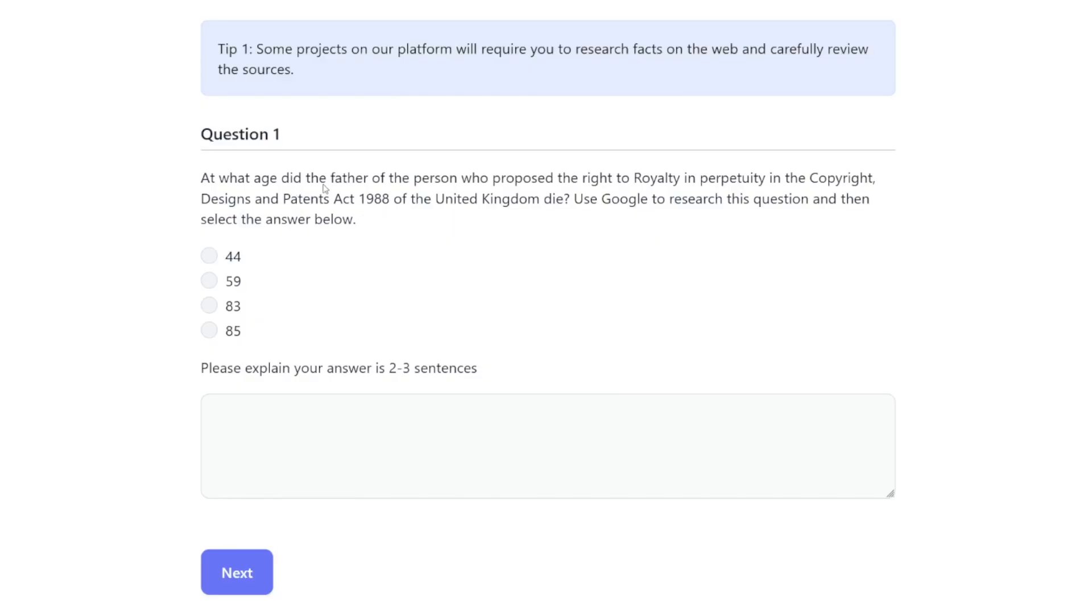
drag(329, 178, 452, 177)
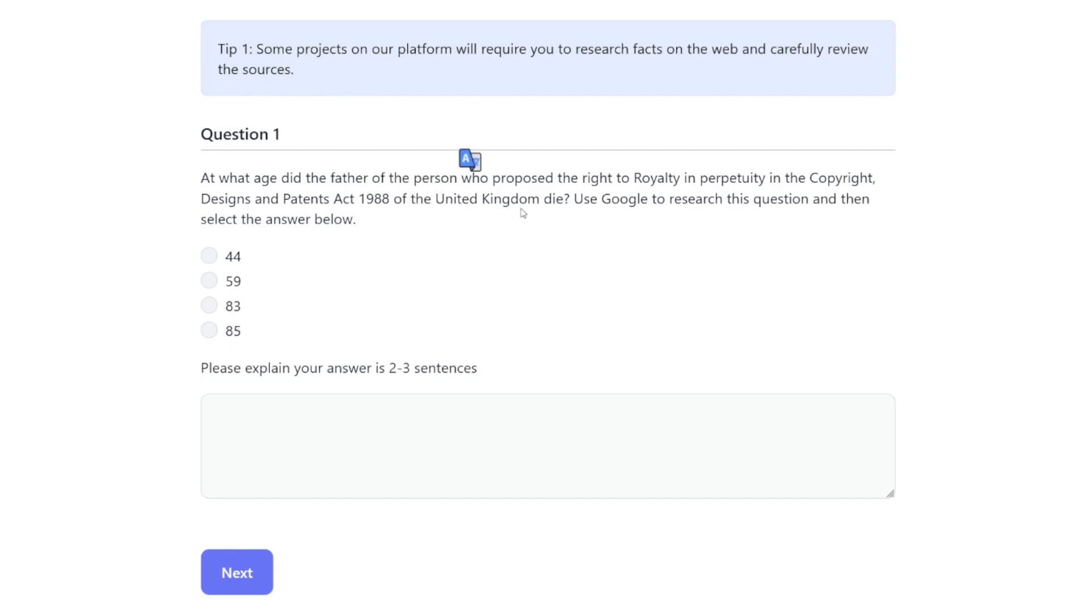
mouse_move(565, 209)
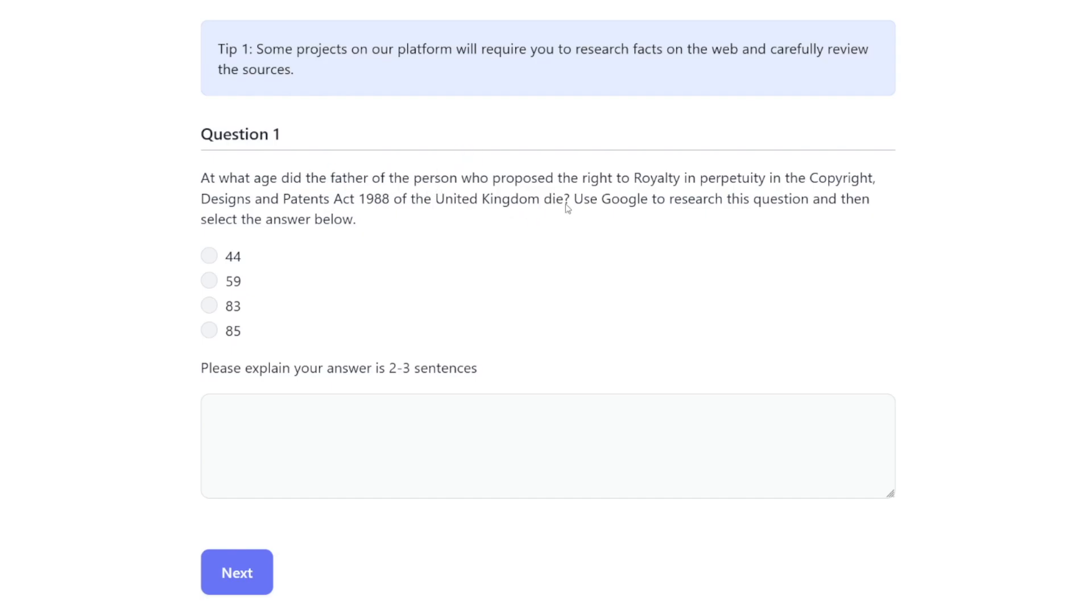
mouse_move(592, 240)
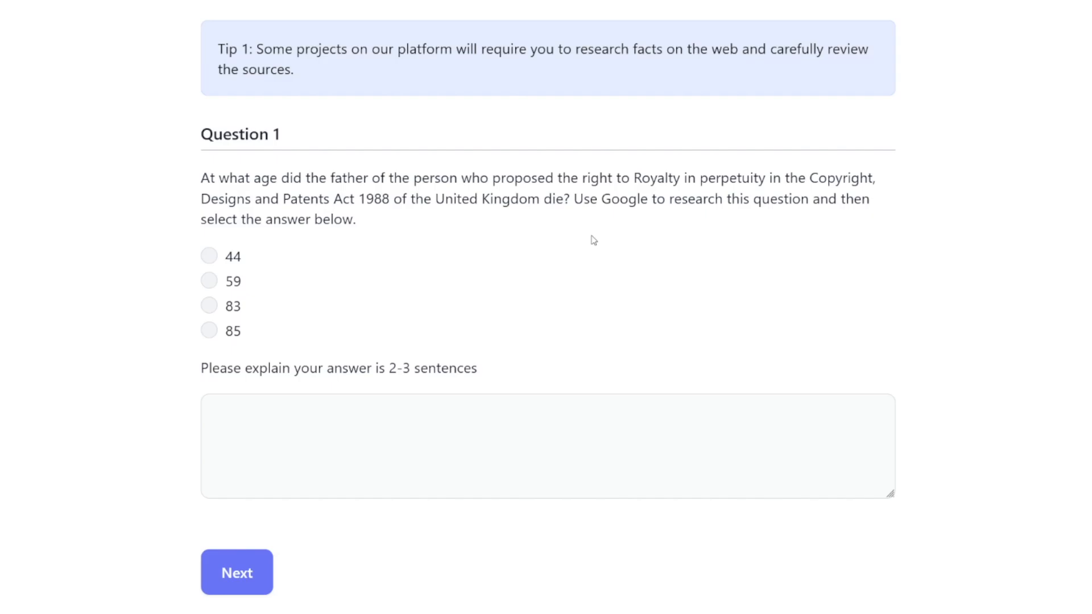
mouse_move(675, 229)
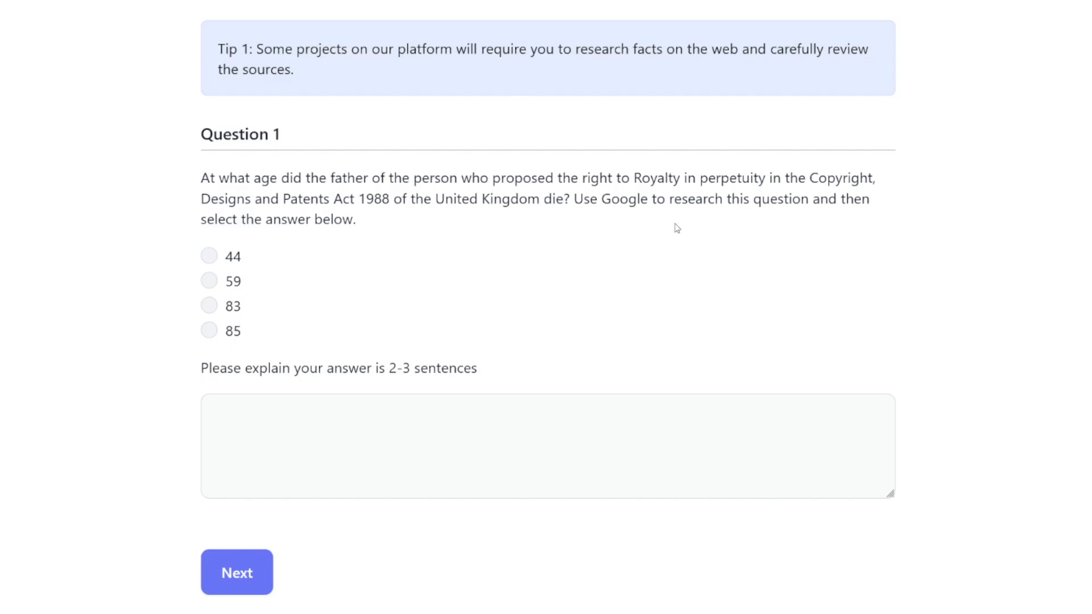
mouse_move(633, 177)
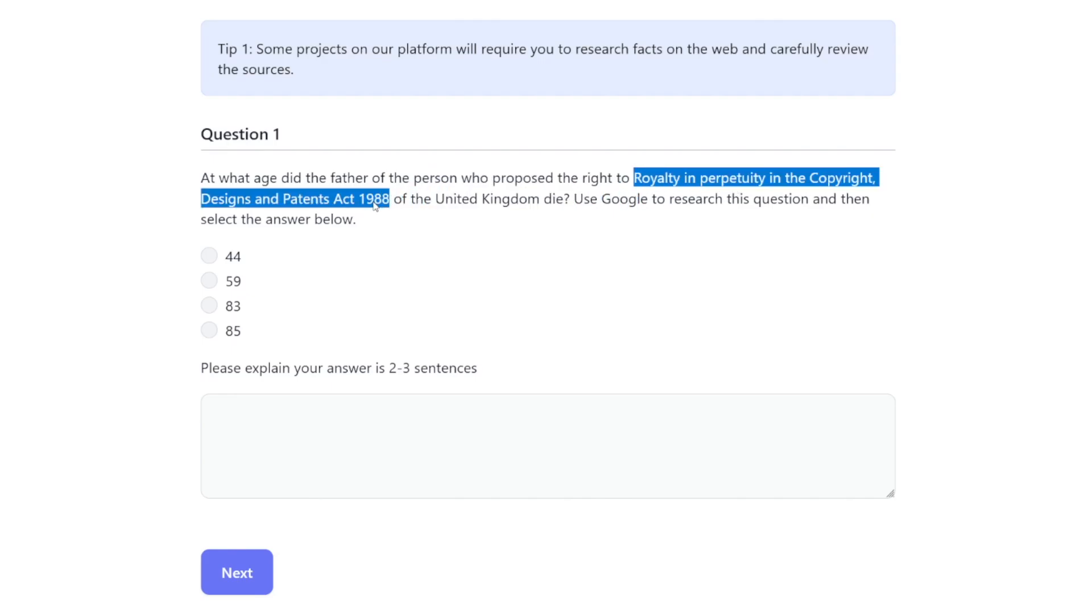
mouse_move(449, 295)
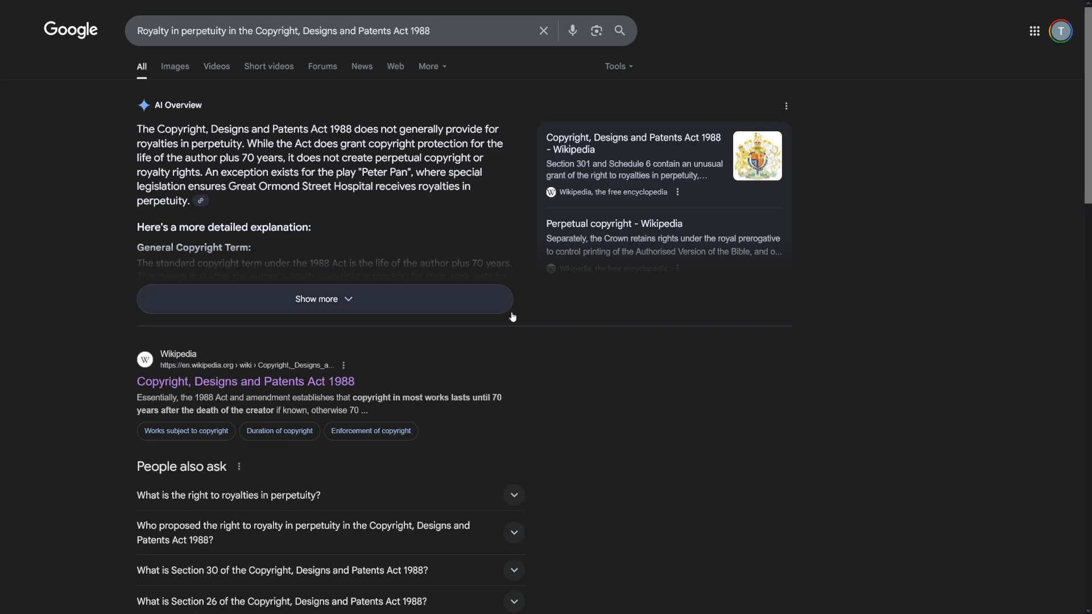
mouse_move(514, 318)
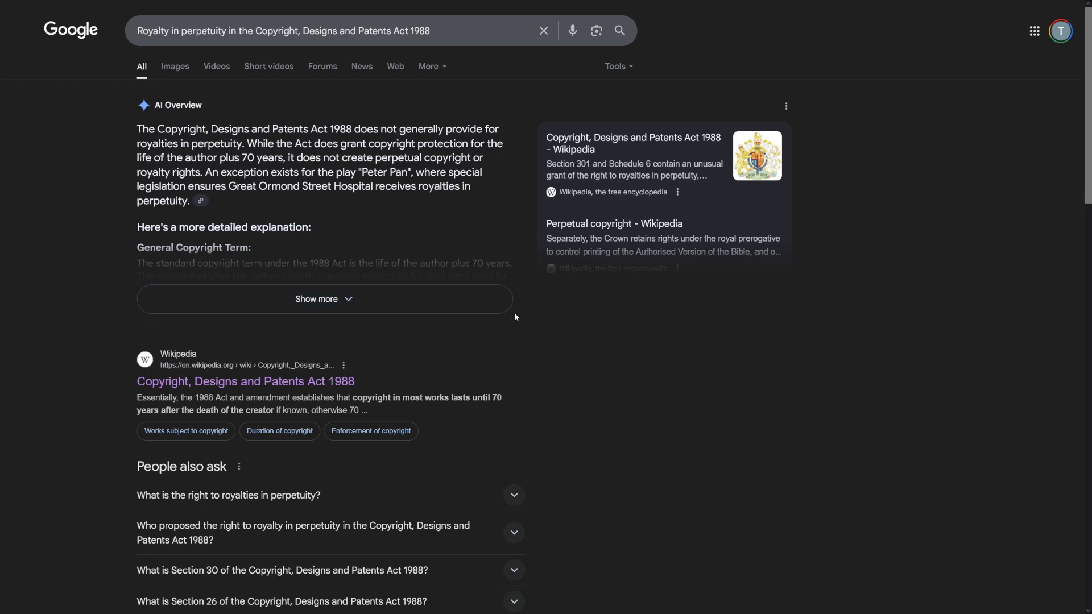
Step: Reach Wikipedia's Copyright, Designs and Patents Act 1988 article from the royalty-in-perpetuity search results
click(244, 381)
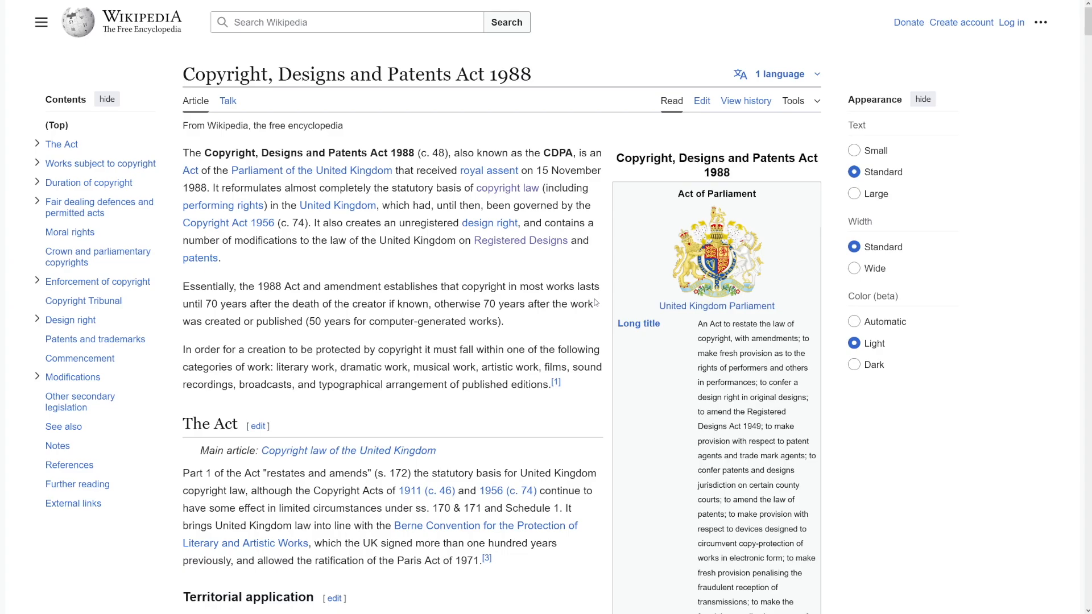
mouse_move(594, 302)
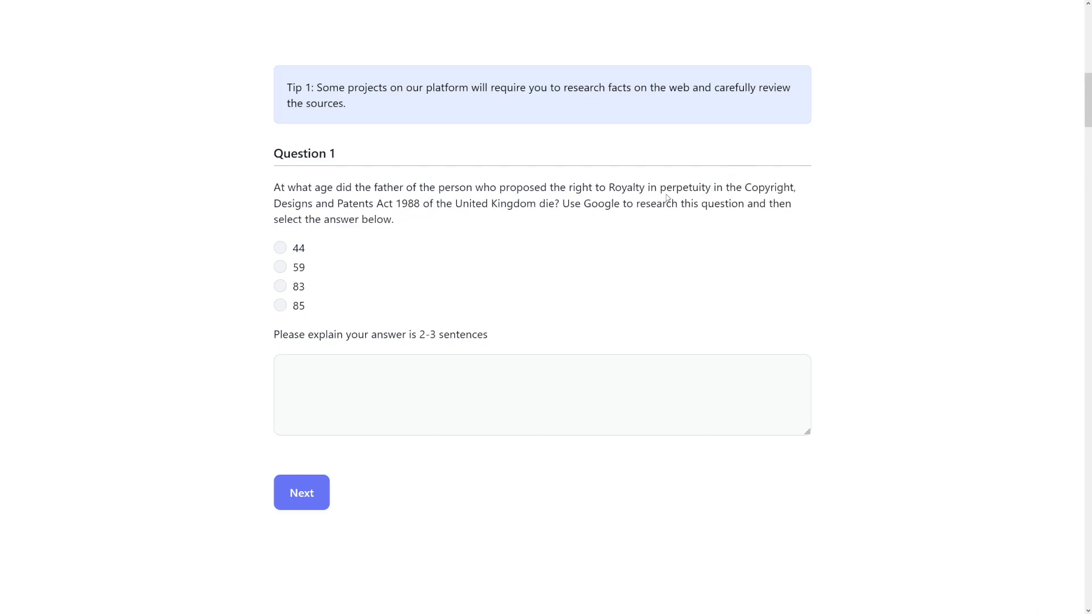
Step: Select 'perpetuity' in Question 1 and start an in-page search on the Act article
double_click(685, 187)
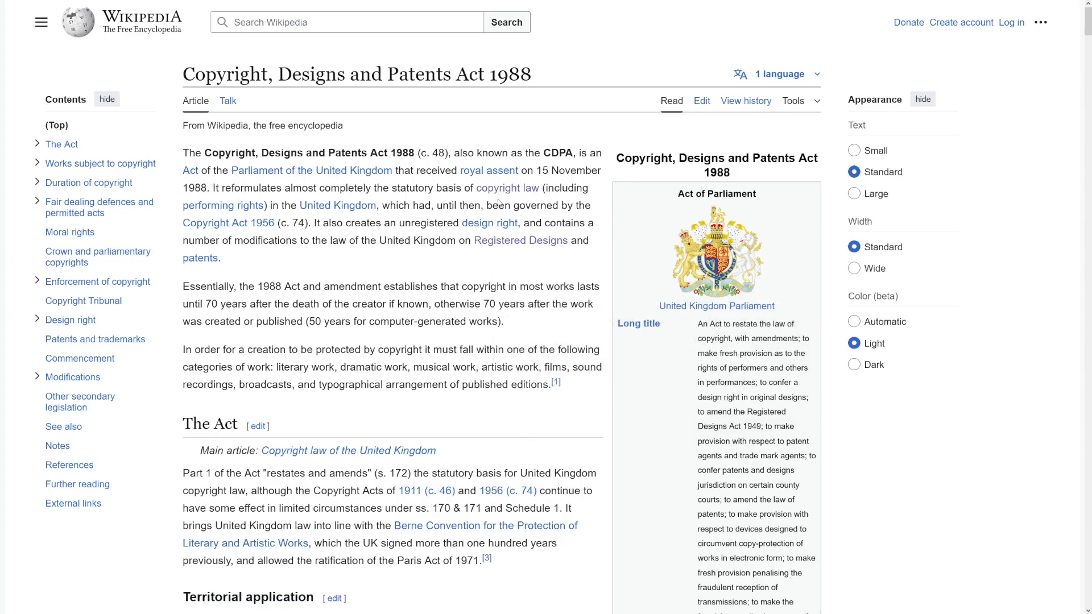
mouse_move(507, 187)
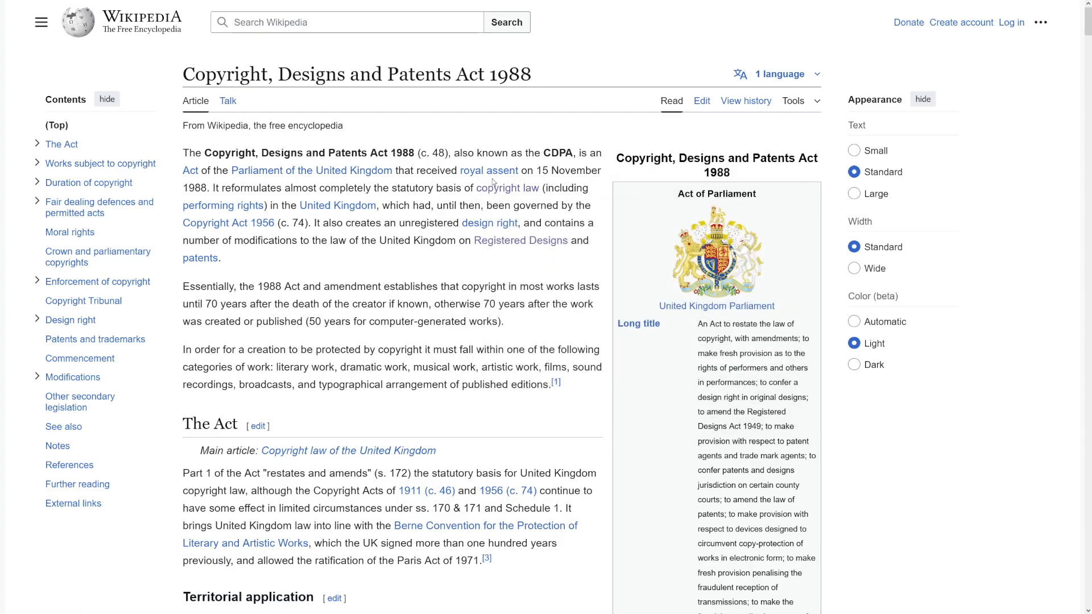
key(ctrl+f)
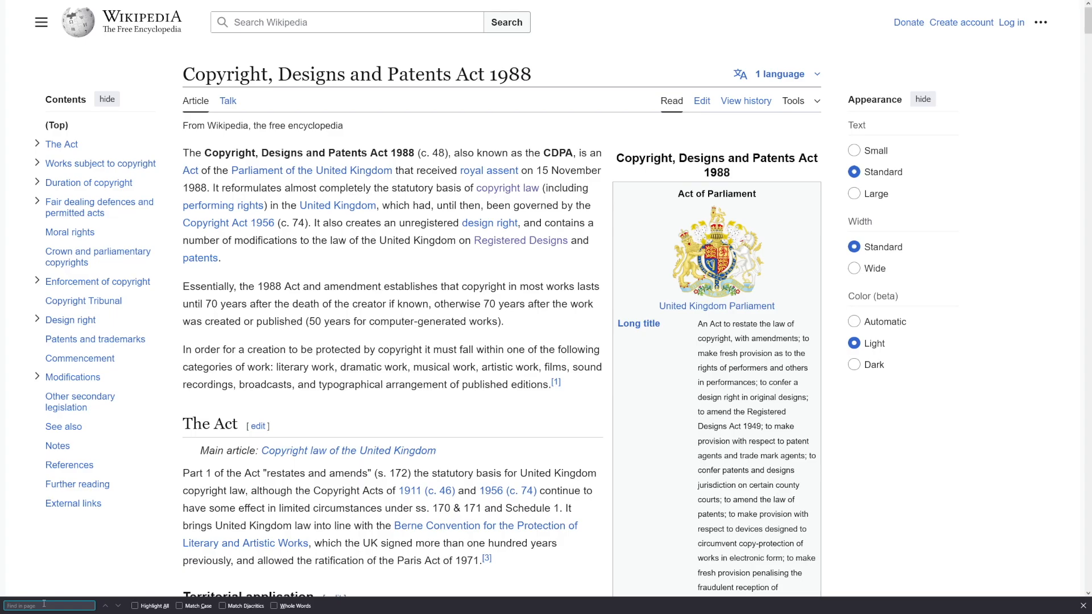
Step: Find 'perpetuity' in the article's Peter Pan section and follow the Jim Callaghan link
text(perpetuity)
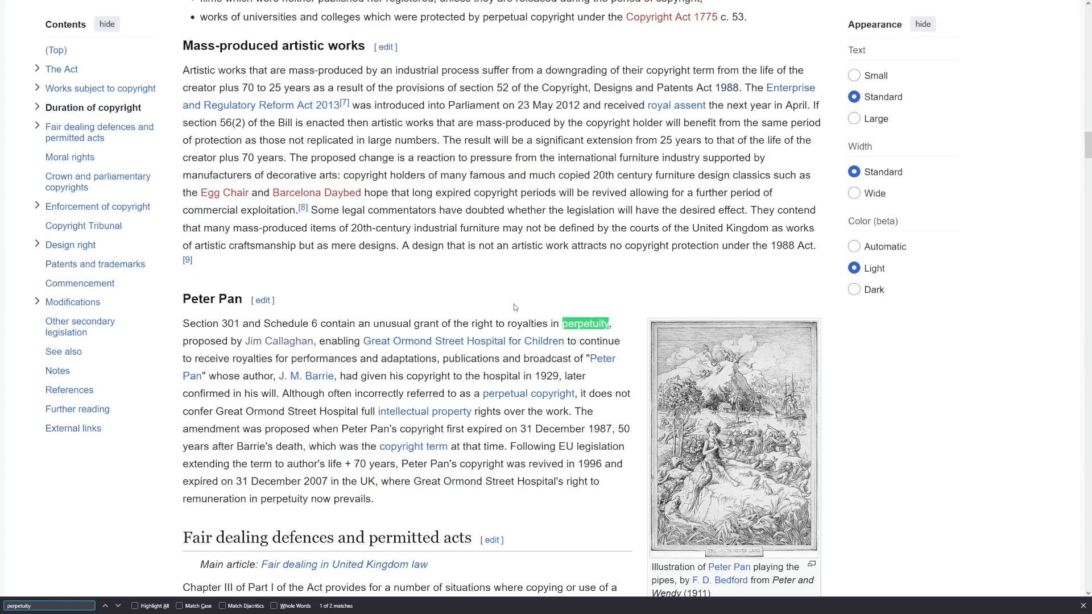
mouse_move(513, 243)
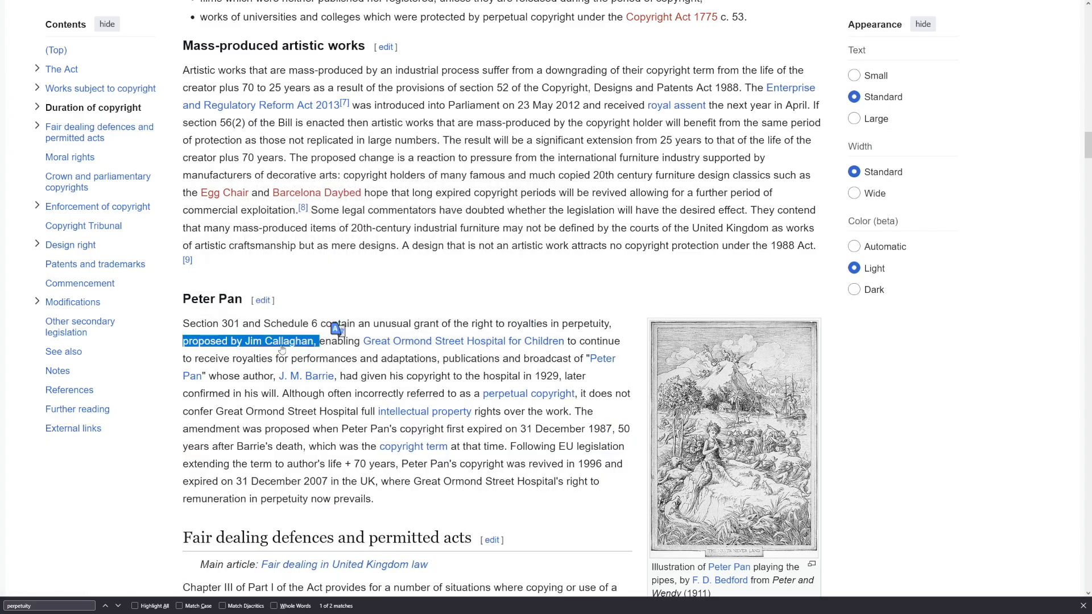
mouse_move(278, 340)
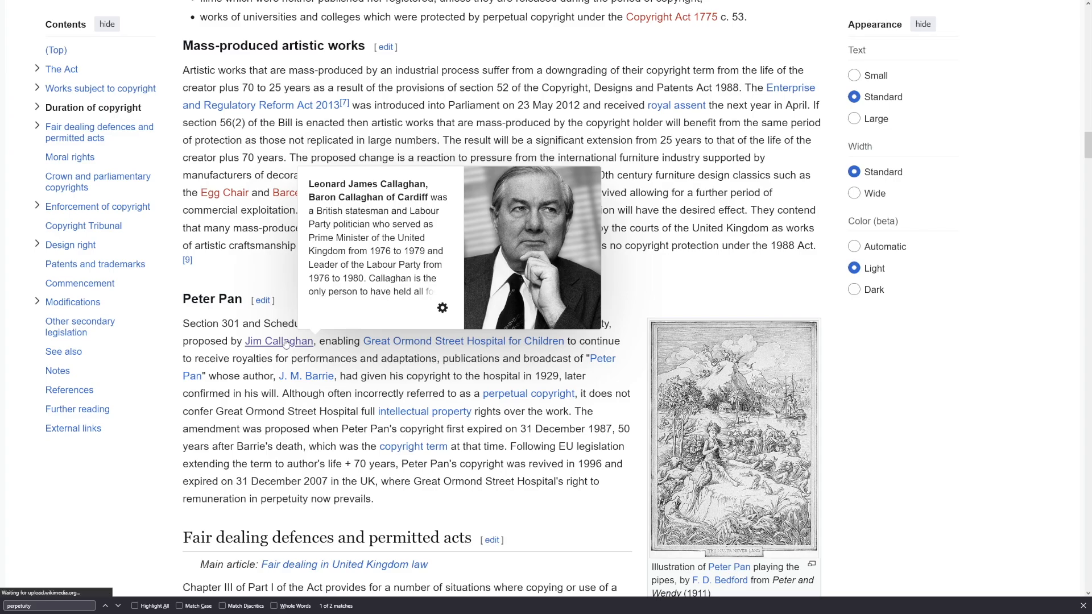
click(280, 340)
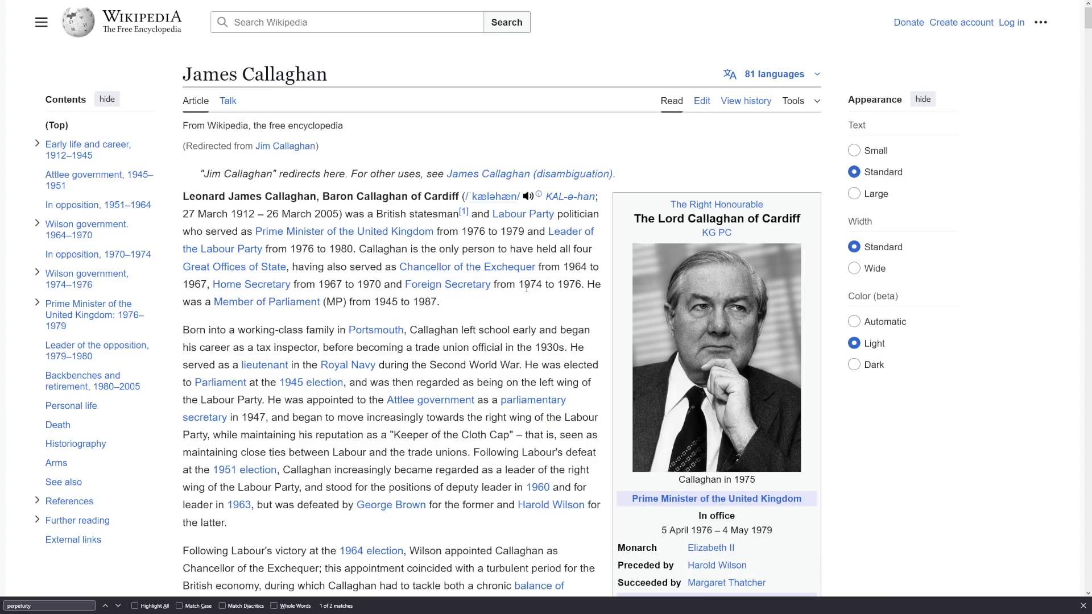
Step: Highlight the Early life passage stating Callaghan's father died in 1921 aged 44
scroll(down, 3)
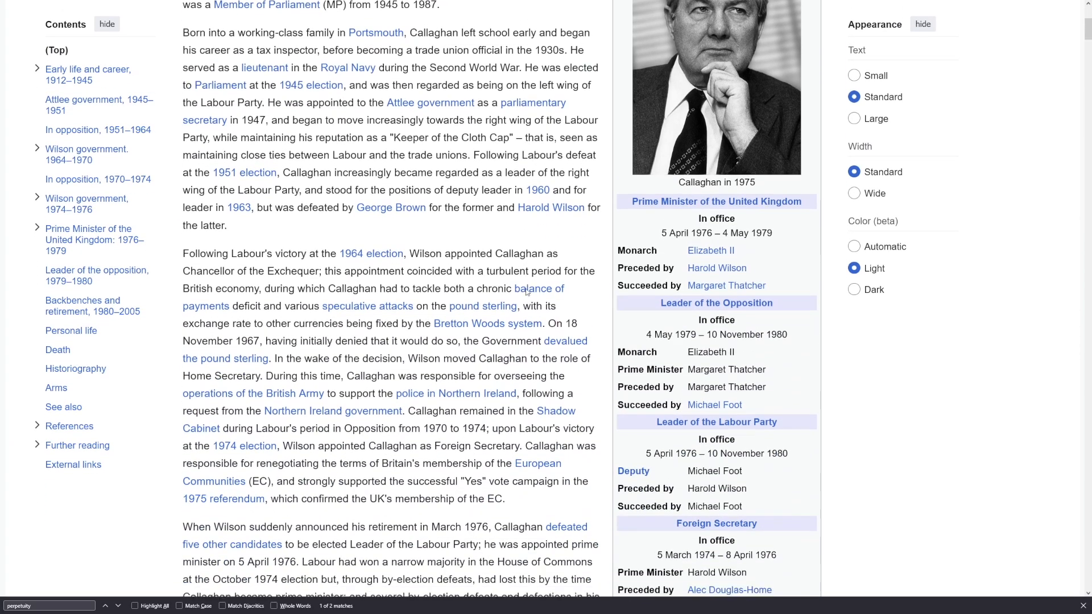
scroll(down, 3)
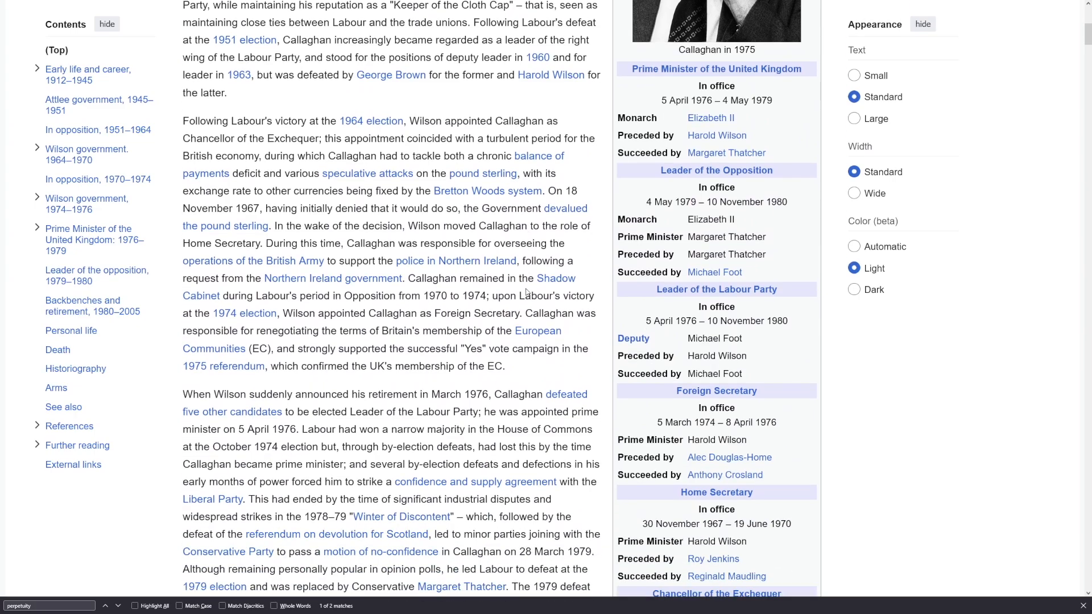
scroll(up, 3)
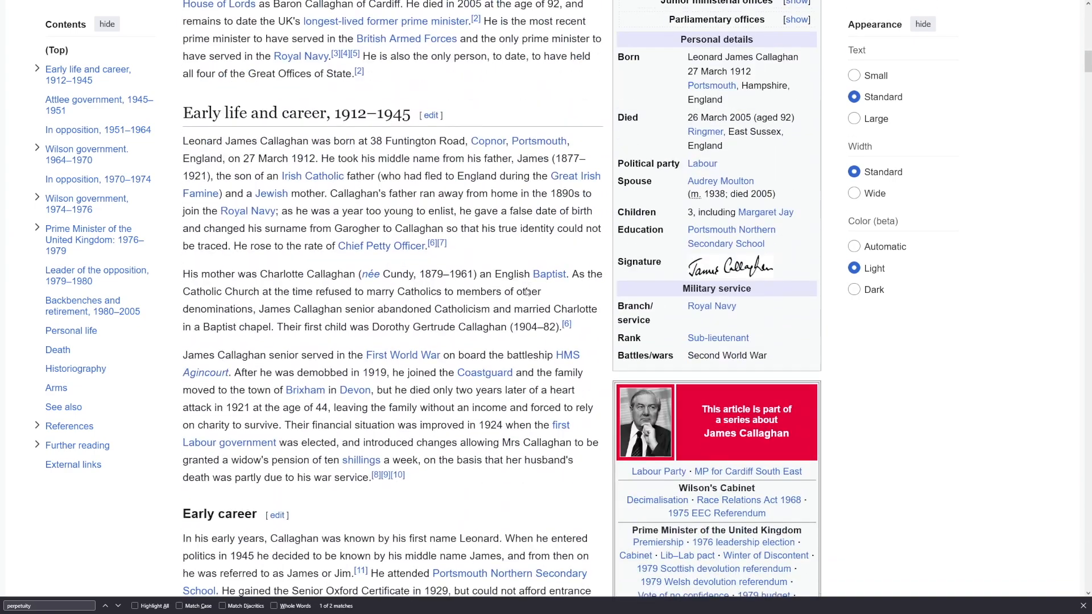
double_click(230, 113)
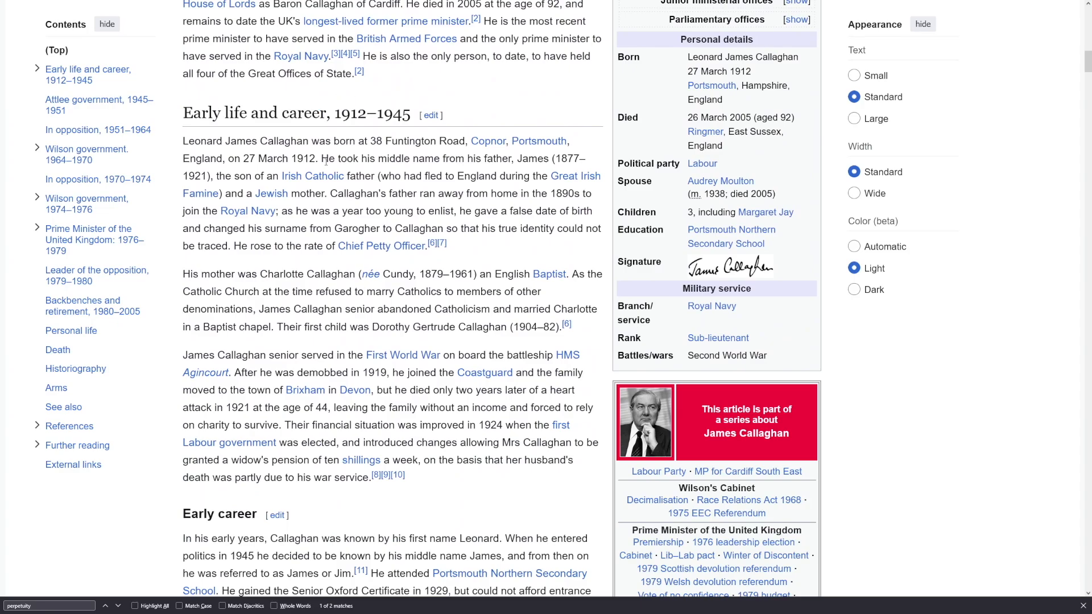
drag(327, 158, 437, 158)
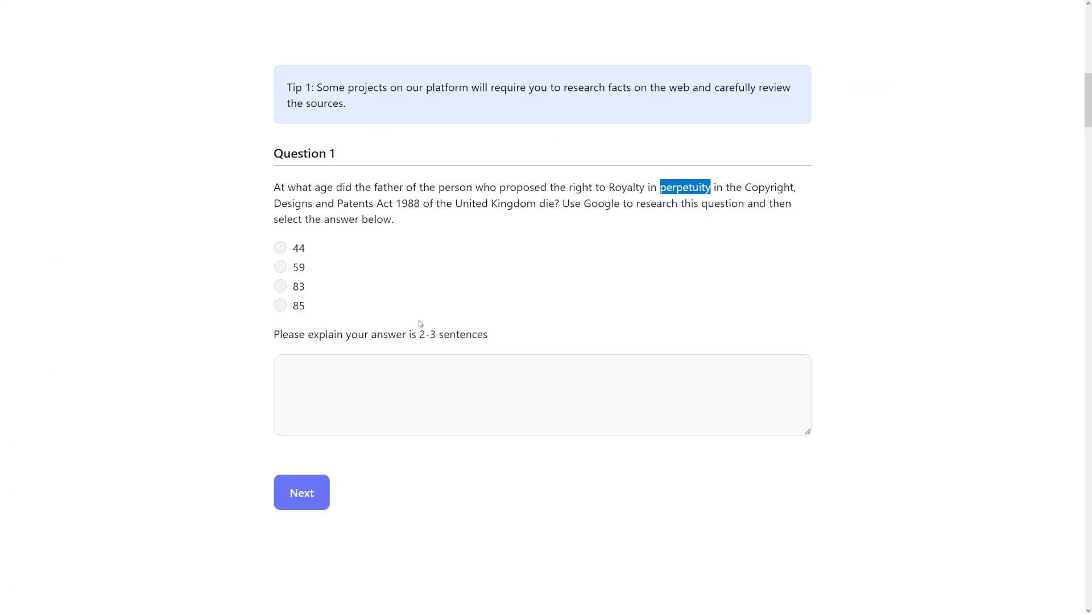
mouse_move(413, 310)
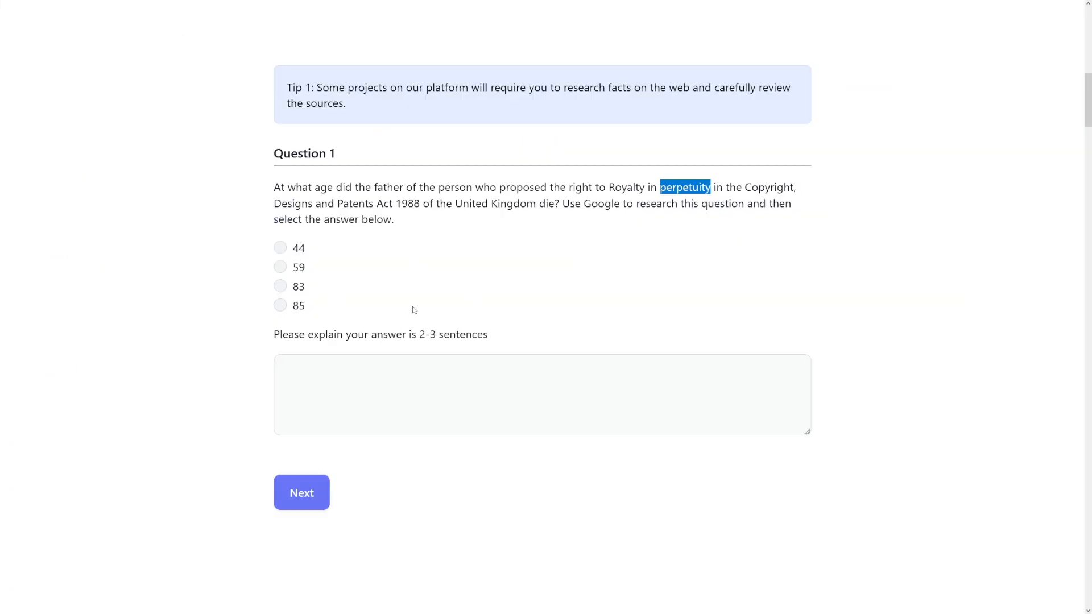
Step: Choose 44 as the Question 1 answer and focus the explanation box
click(279, 248)
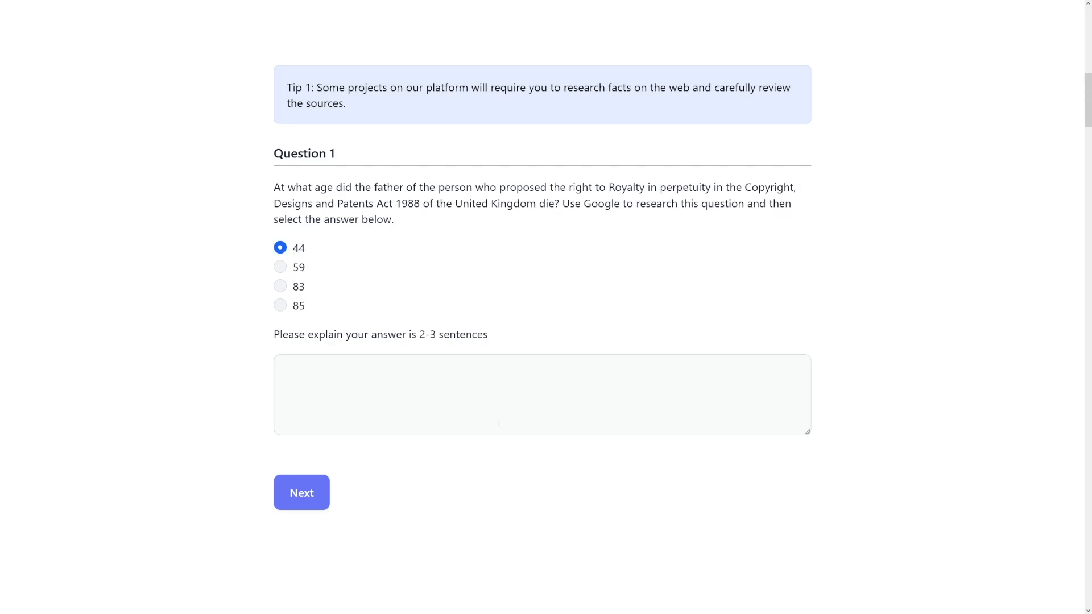
click(488, 393)
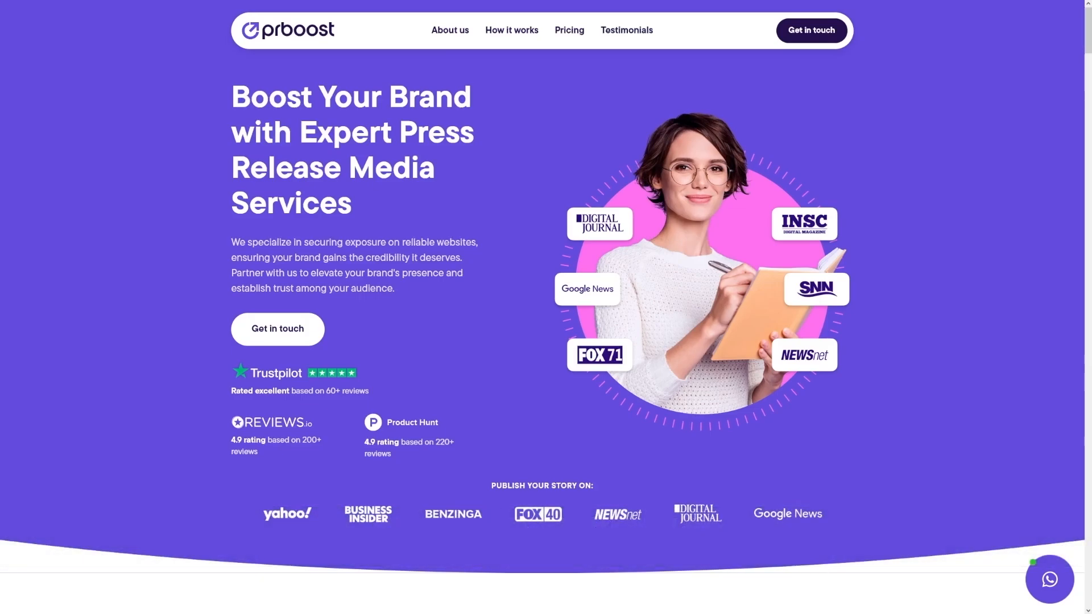
Step: Scroll the prboost homepage down past the hero section to the 'As featured in' logos
scroll(down, 3)
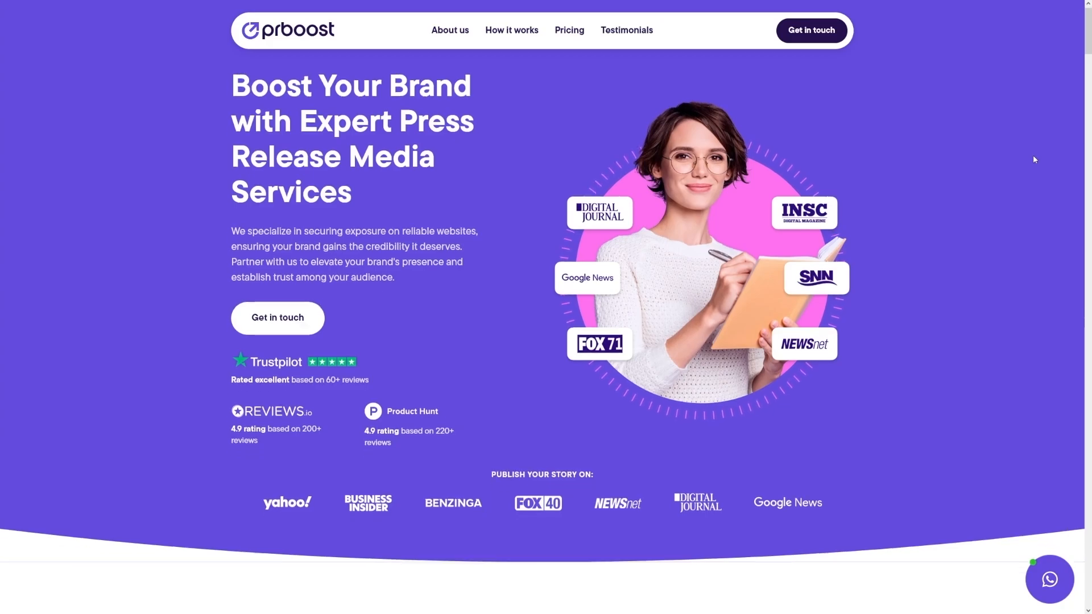
scroll(down, 3)
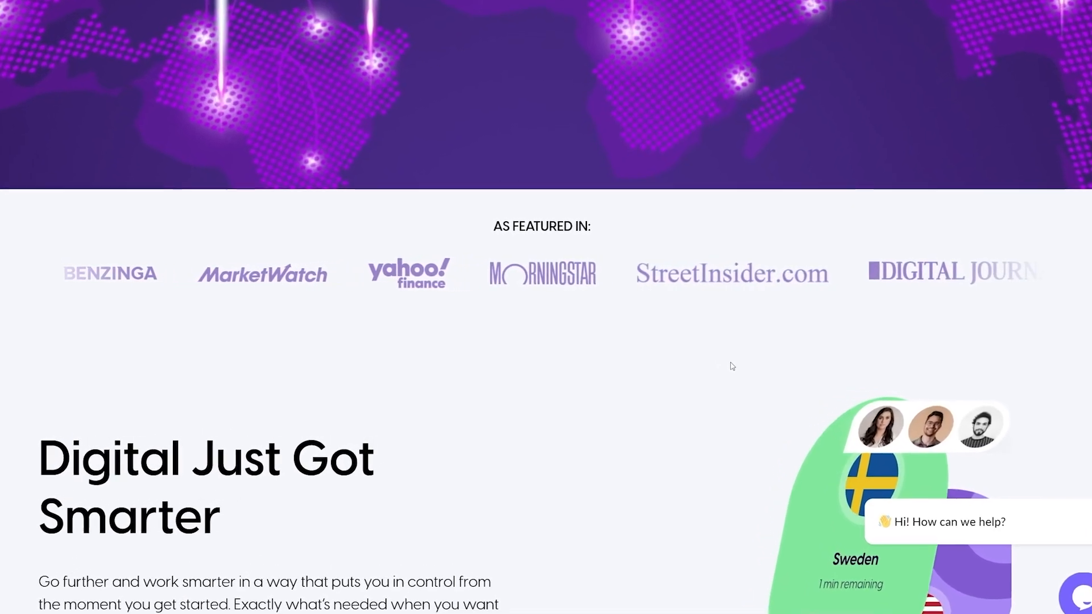
scroll(down, 3)
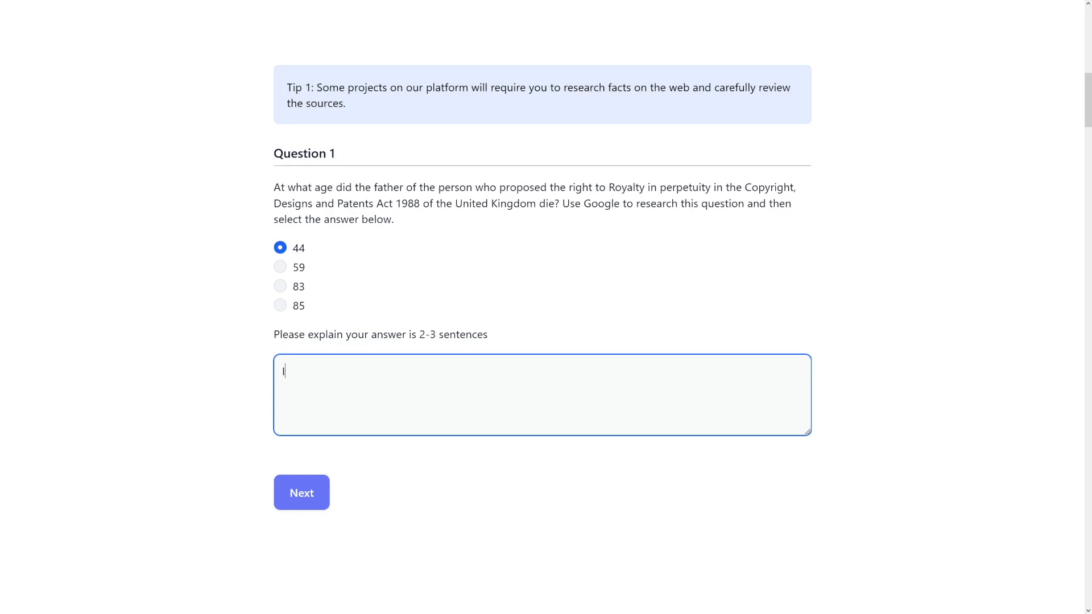
Step: Write the explanation: found the Perpetuity Act on Wikipedia, then its proposer, then that person's father
text(I went to W)
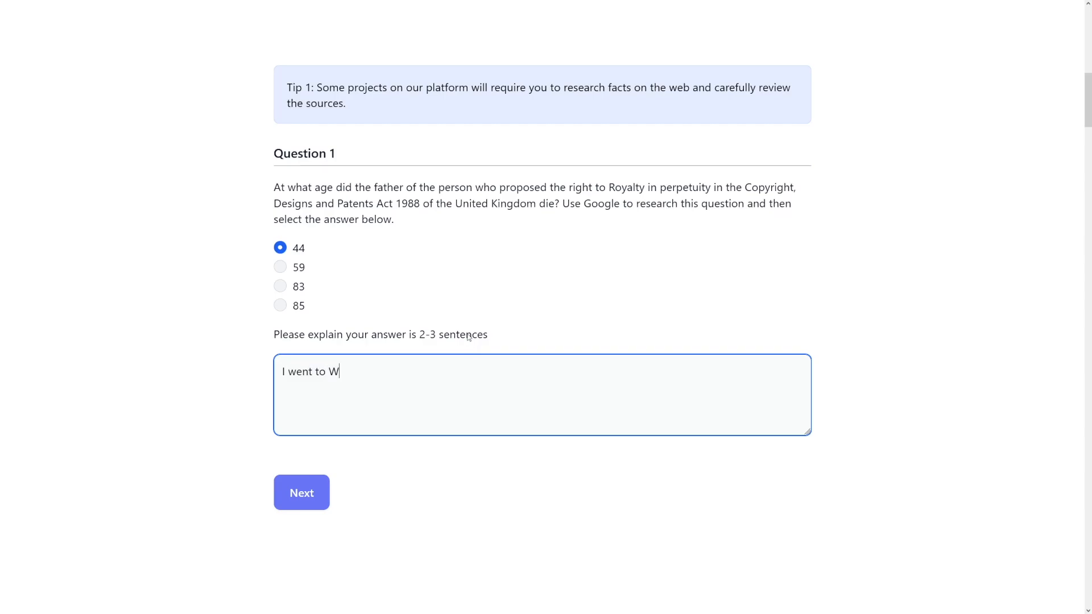
text(ikipedia. Find)
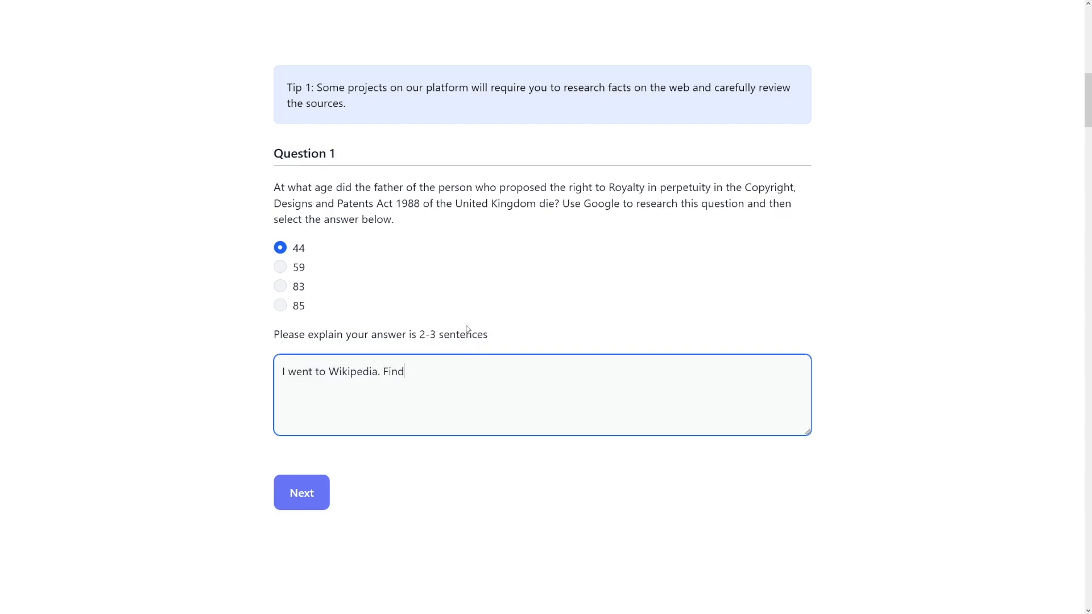
text(the ac)
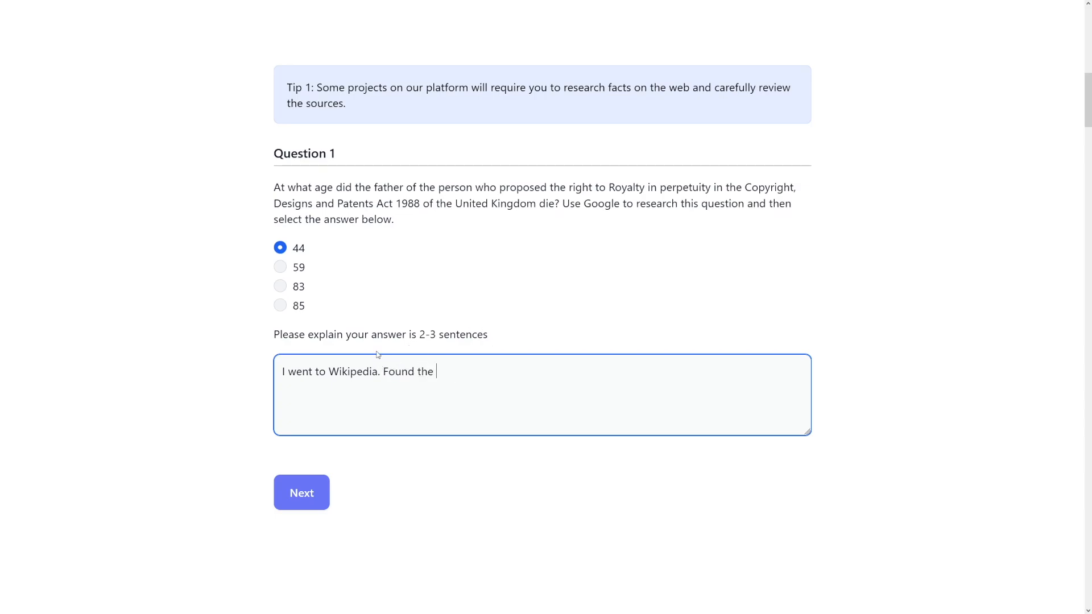
text(act there. A)
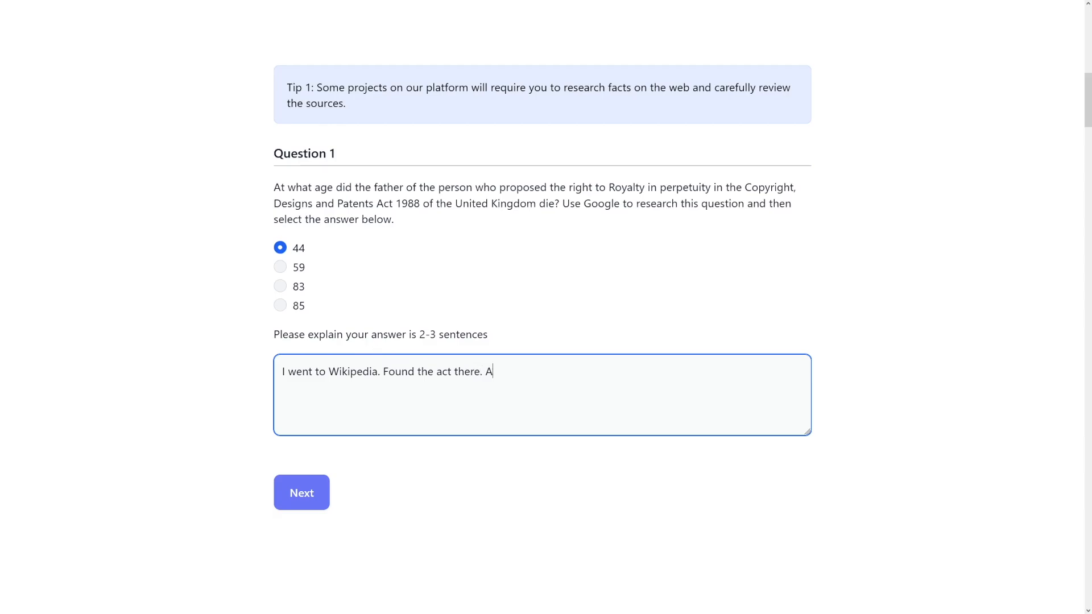
text(nd then I pro)
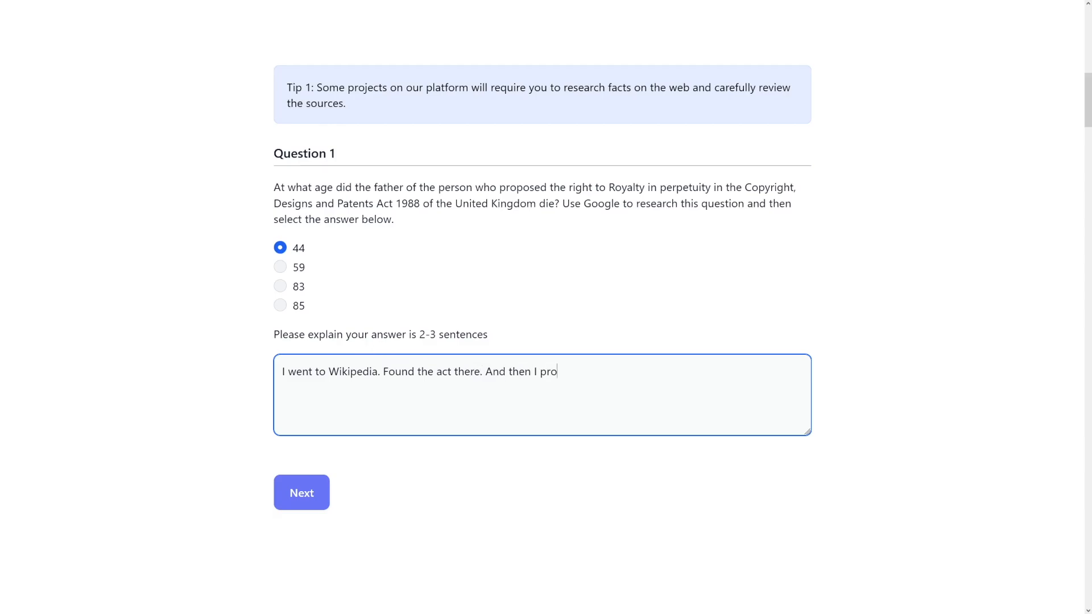
text(c)
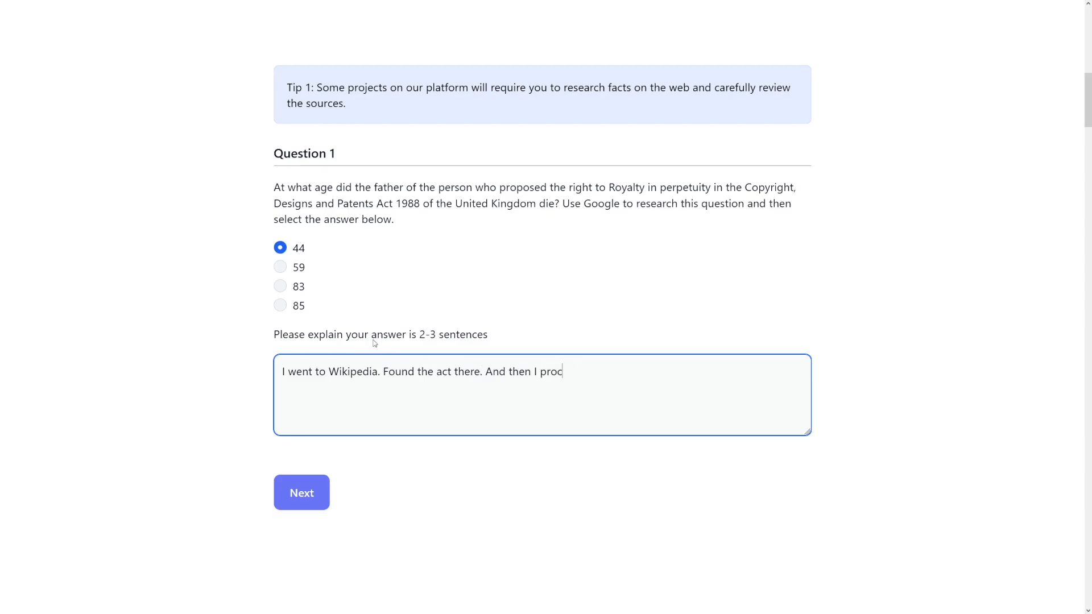
text(eeded)
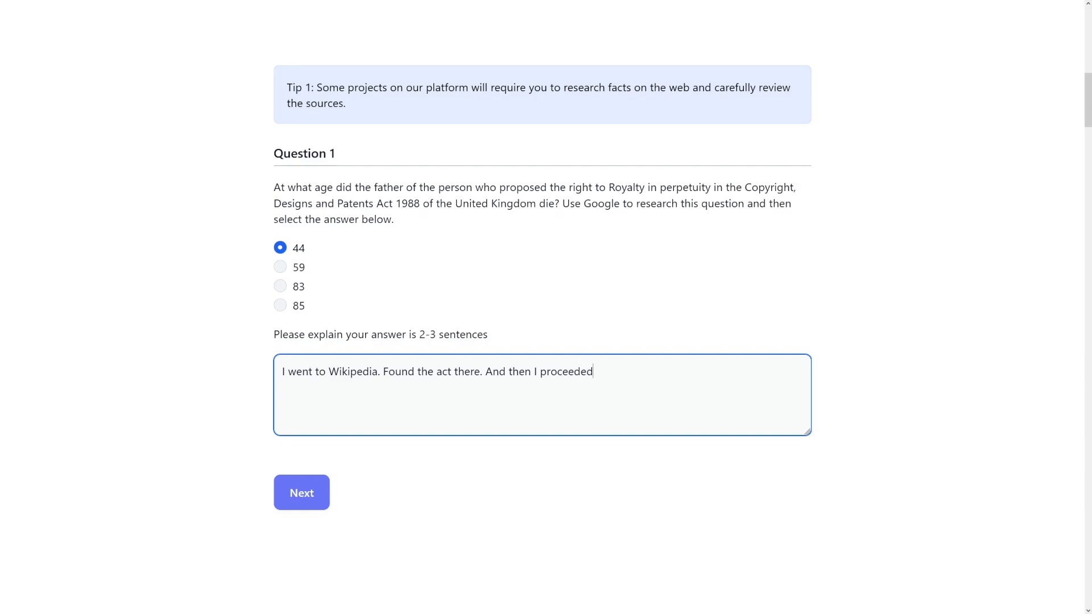
text(to find the person who prop)
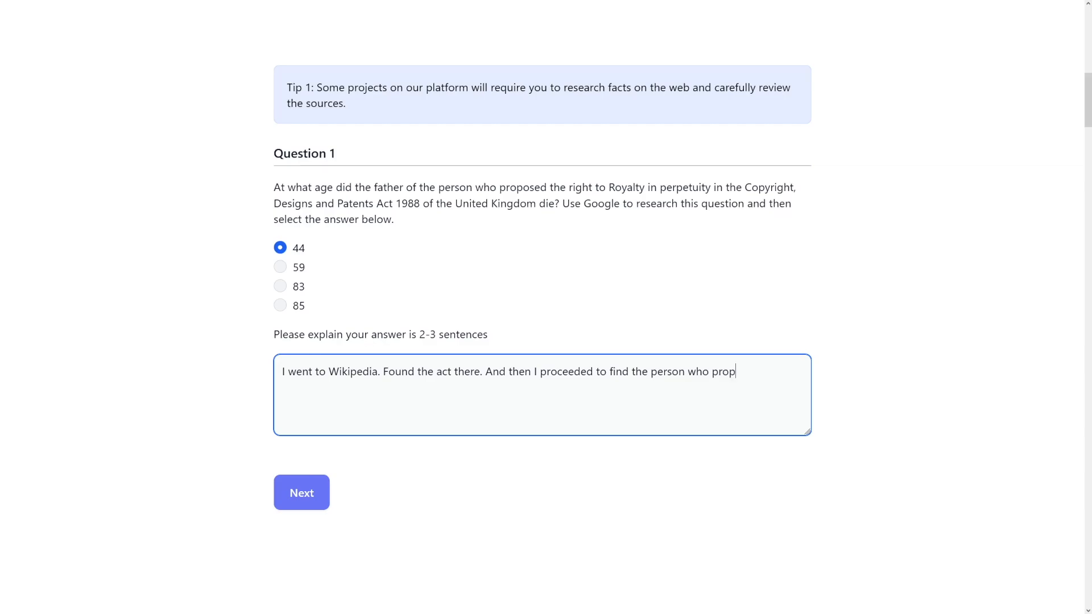
text(osed this Per)
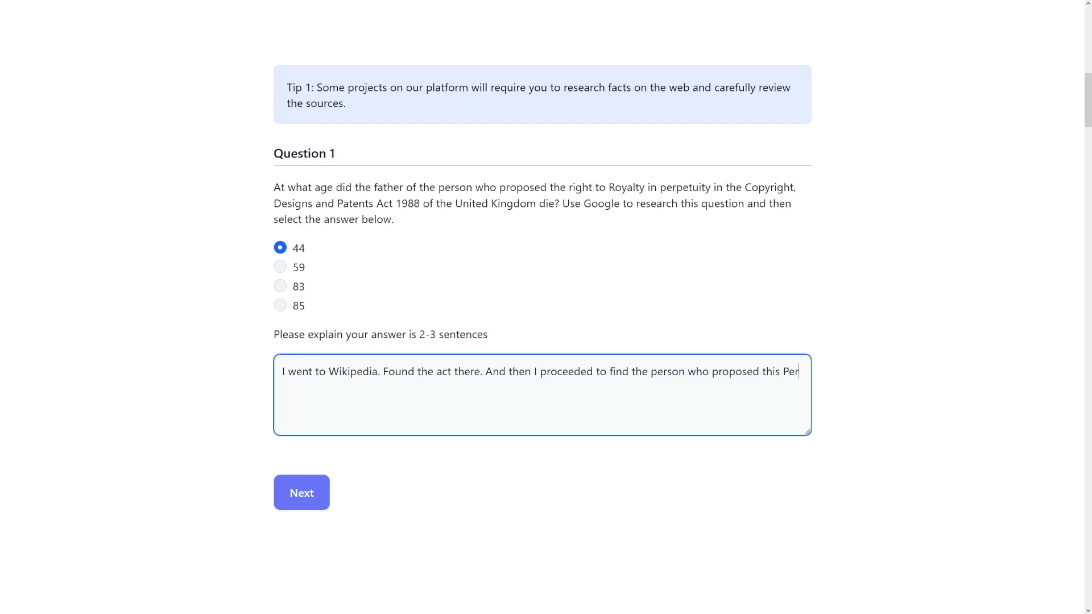
text(petuity Act)
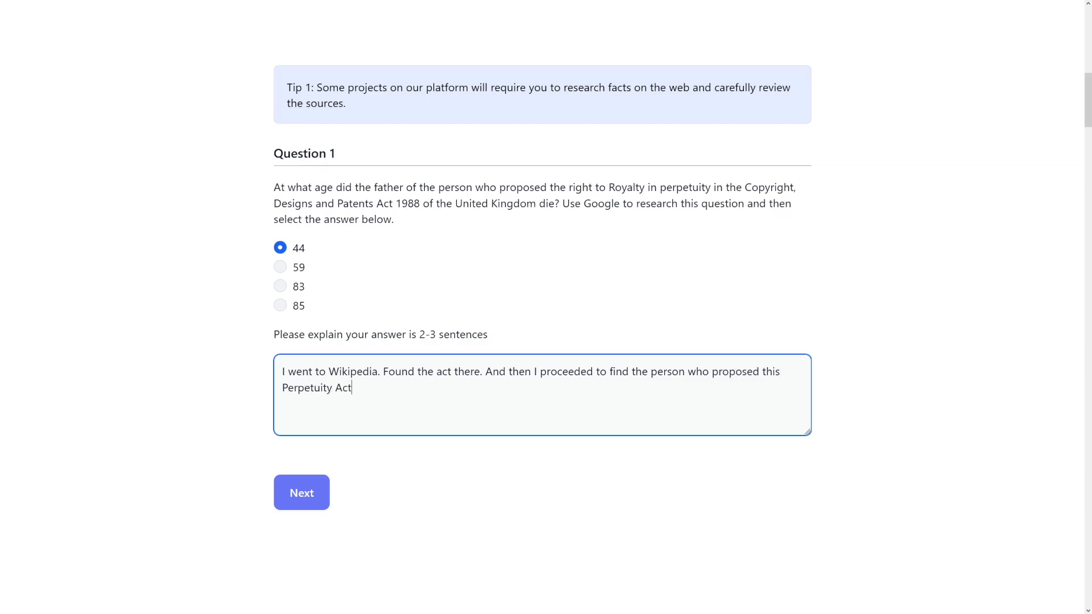
text(and then I f)
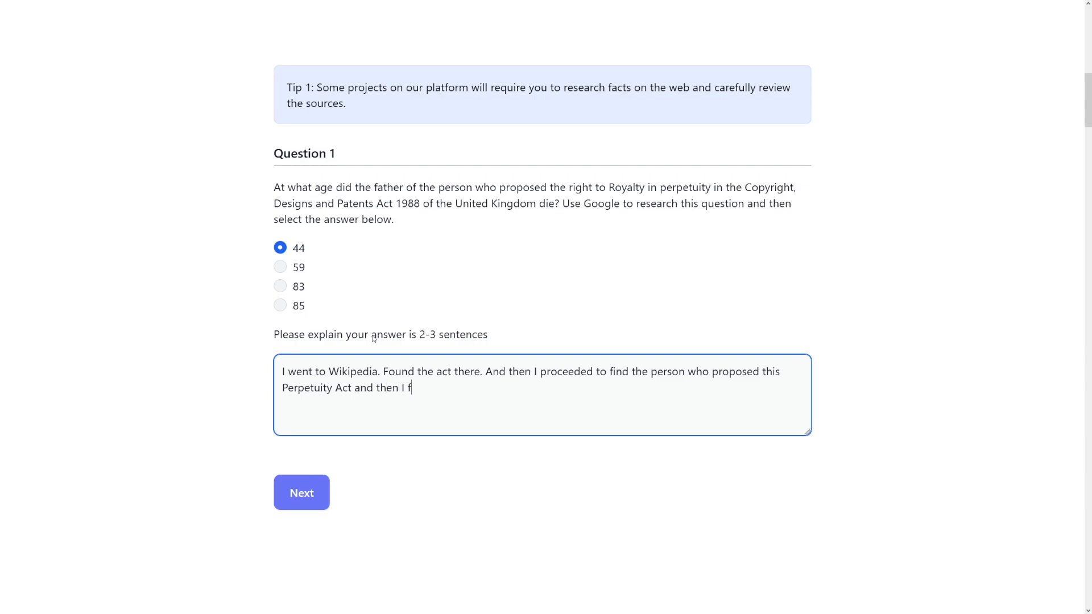
text(ound the father)
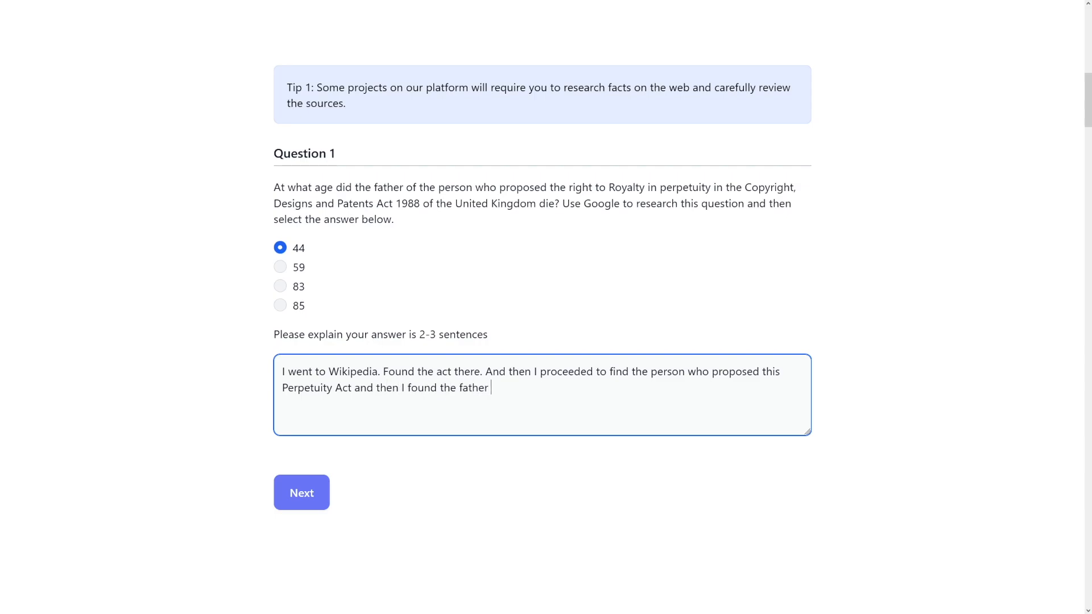
text(of that person)
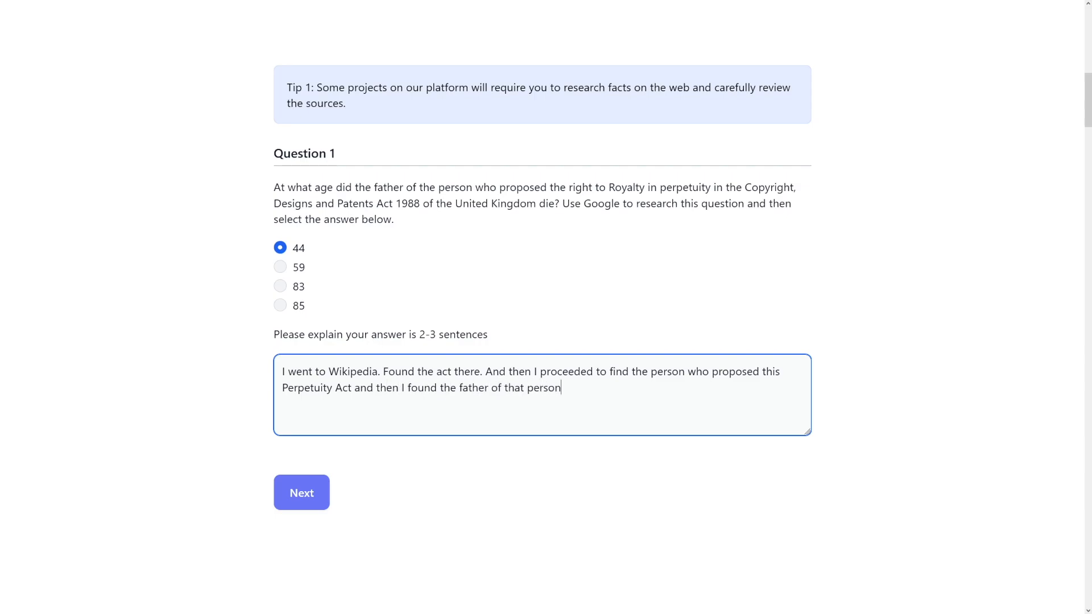
text(.)
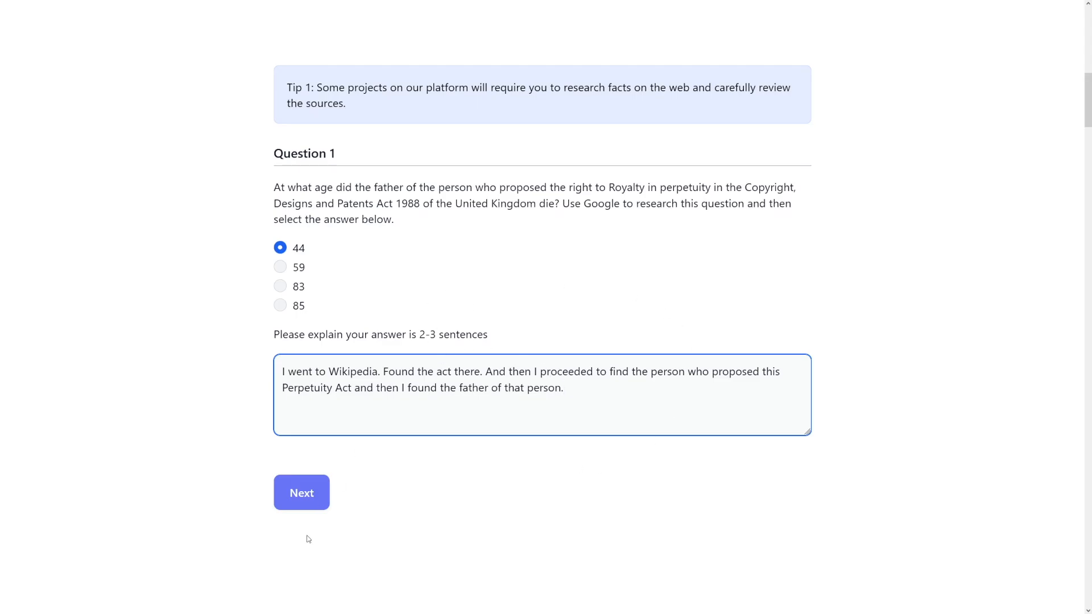
Step: Submit Question 1 and highlight what the Question 2 prompt asks the email to do
click(300, 492)
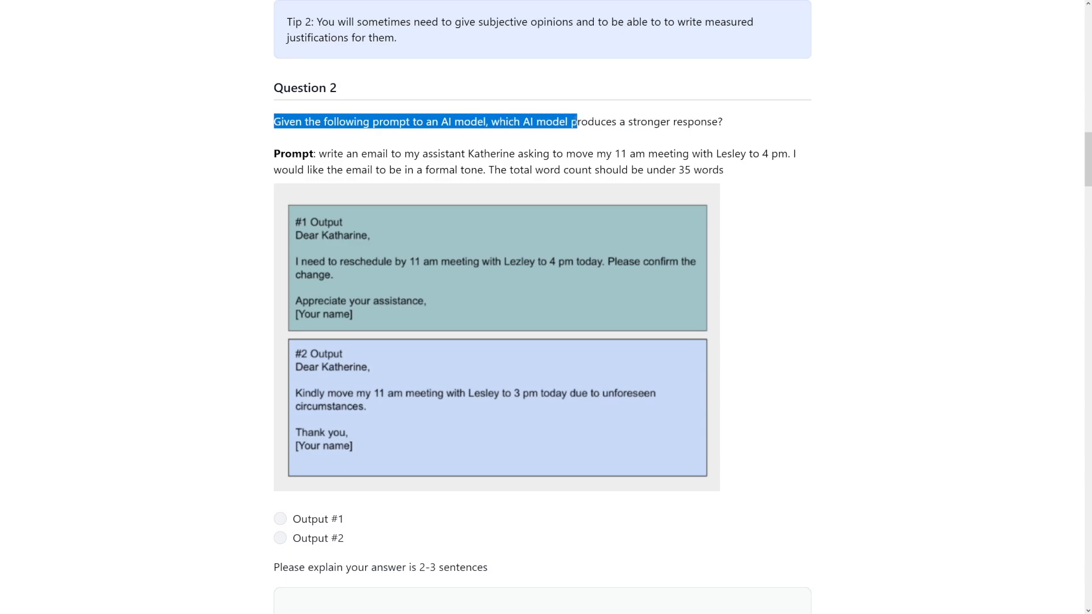
click(722, 122)
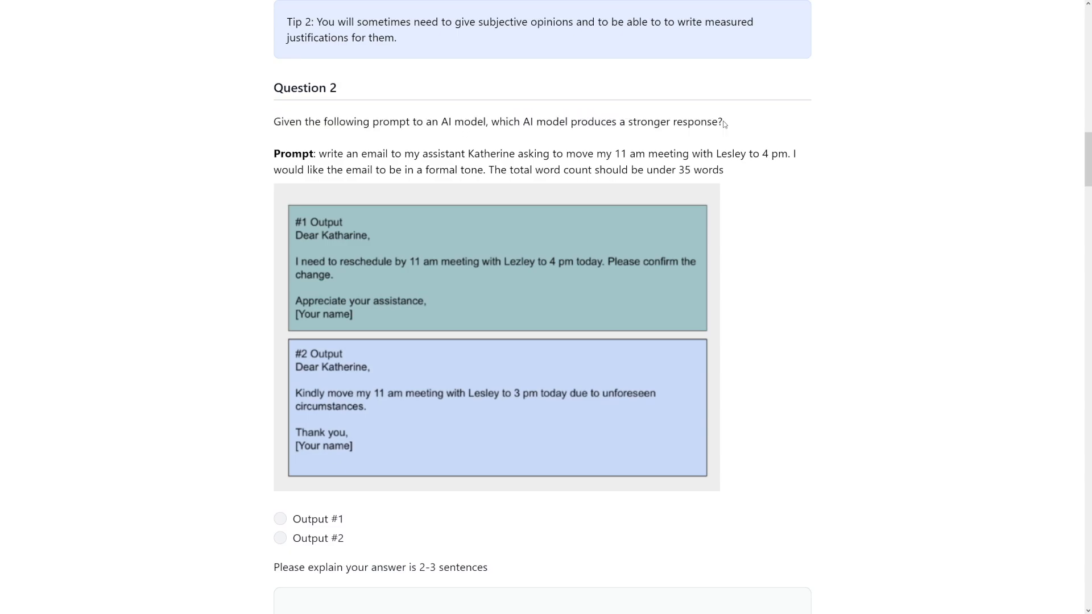
drag(317, 154, 402, 154)
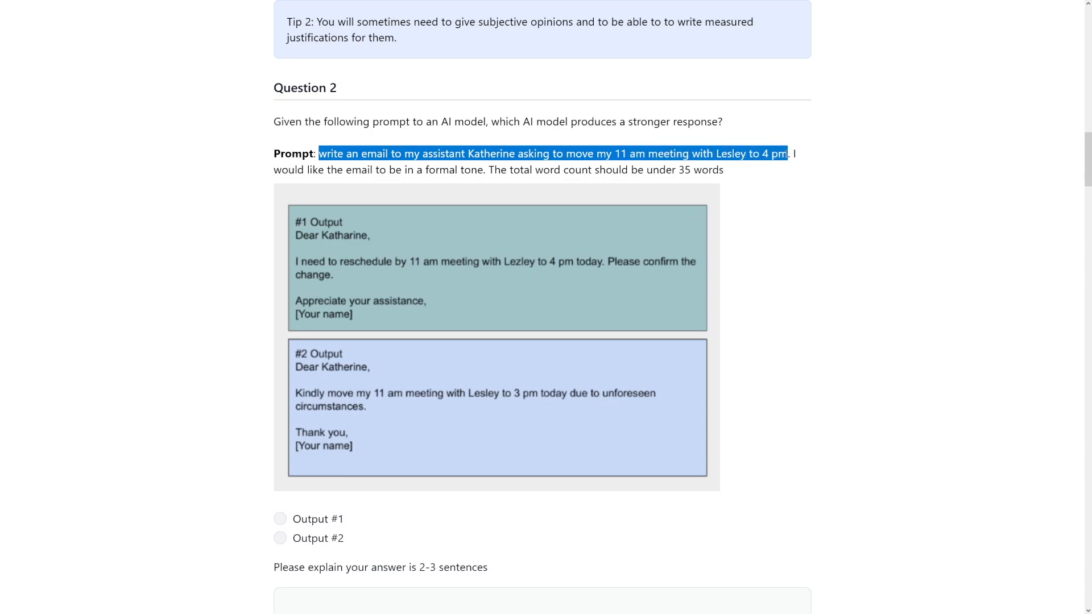
click(550, 153)
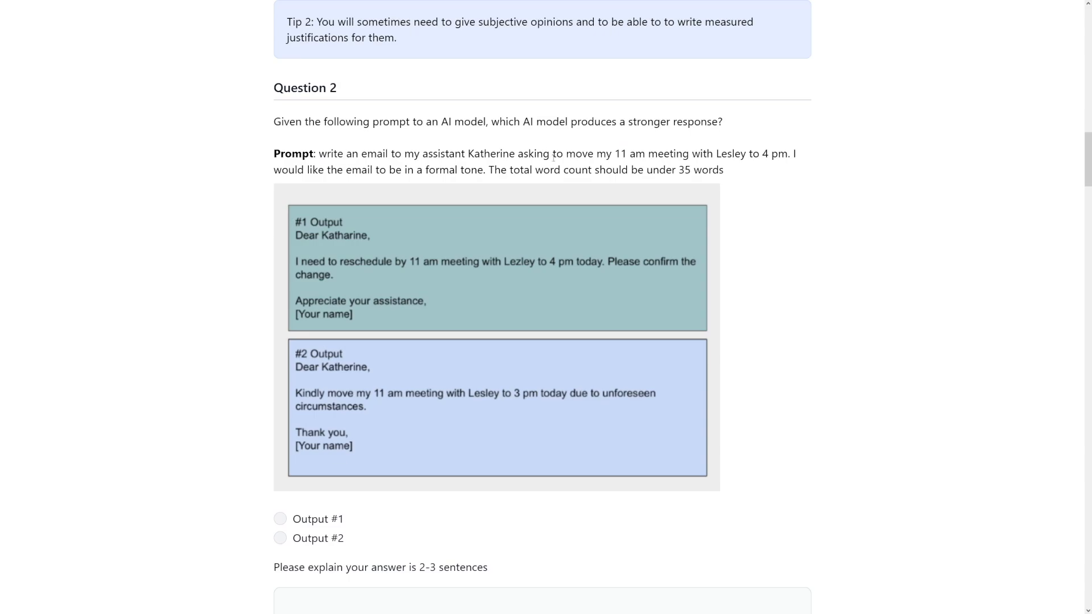
double_click(622, 153)
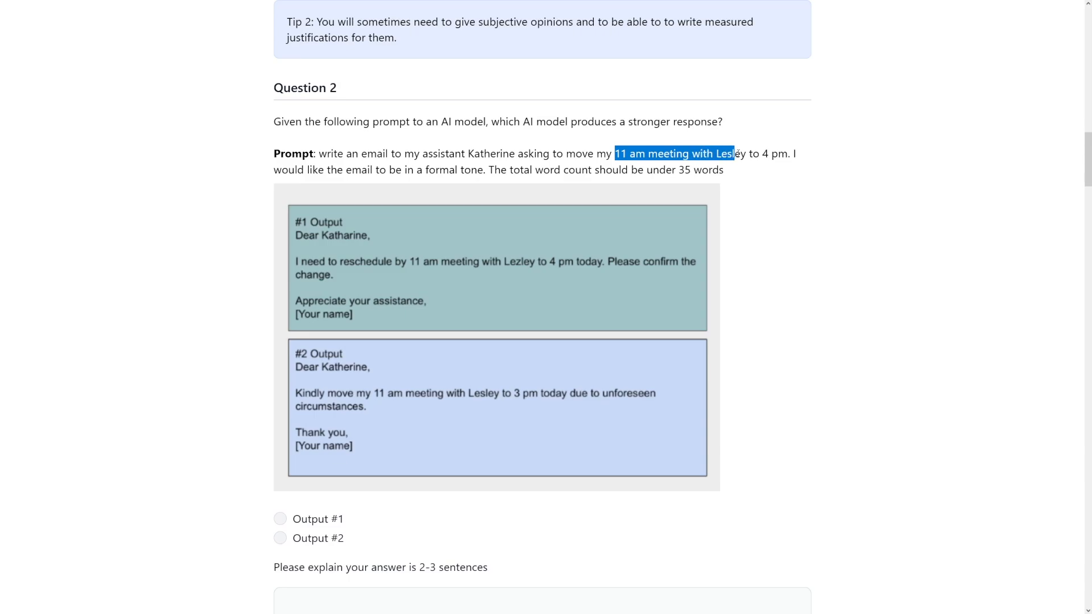
Step: Highlight the meeting details in the prompt and scroll down to the two email outputs
click(764, 158)
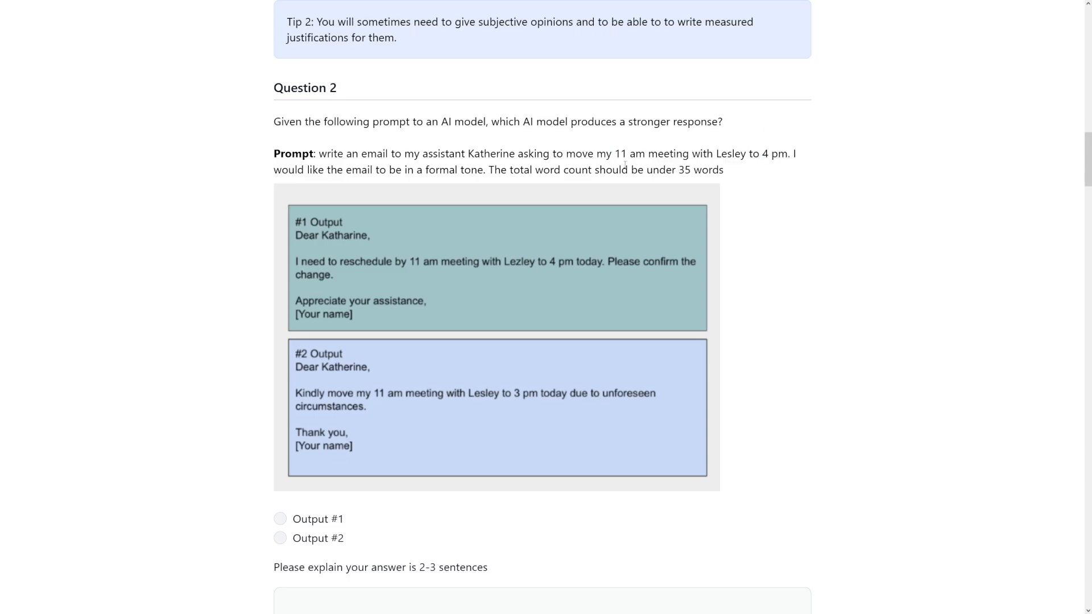
double_click(628, 154)
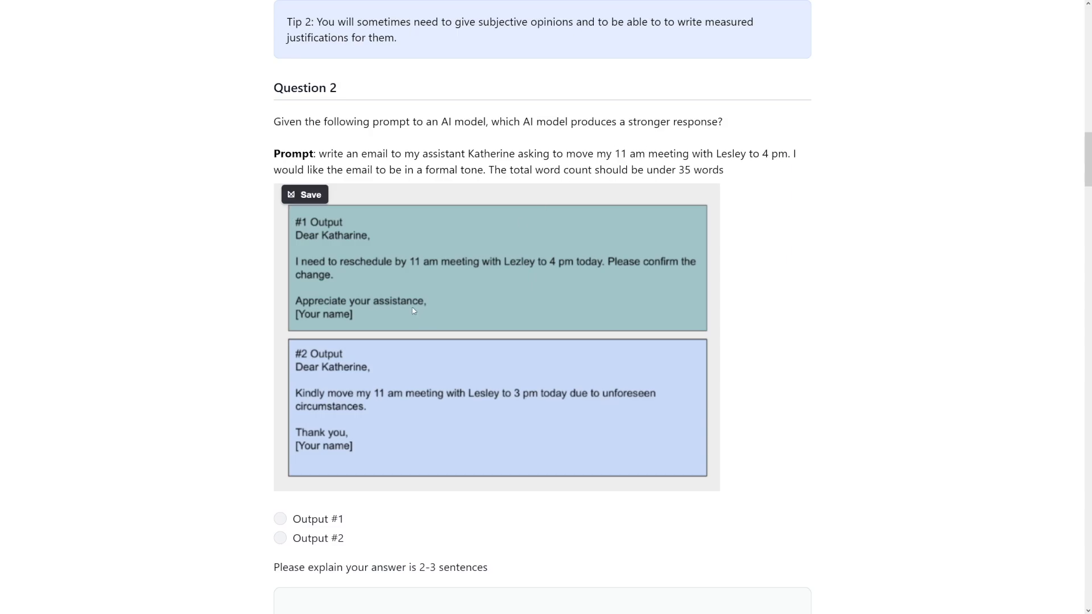
mouse_move(412, 268)
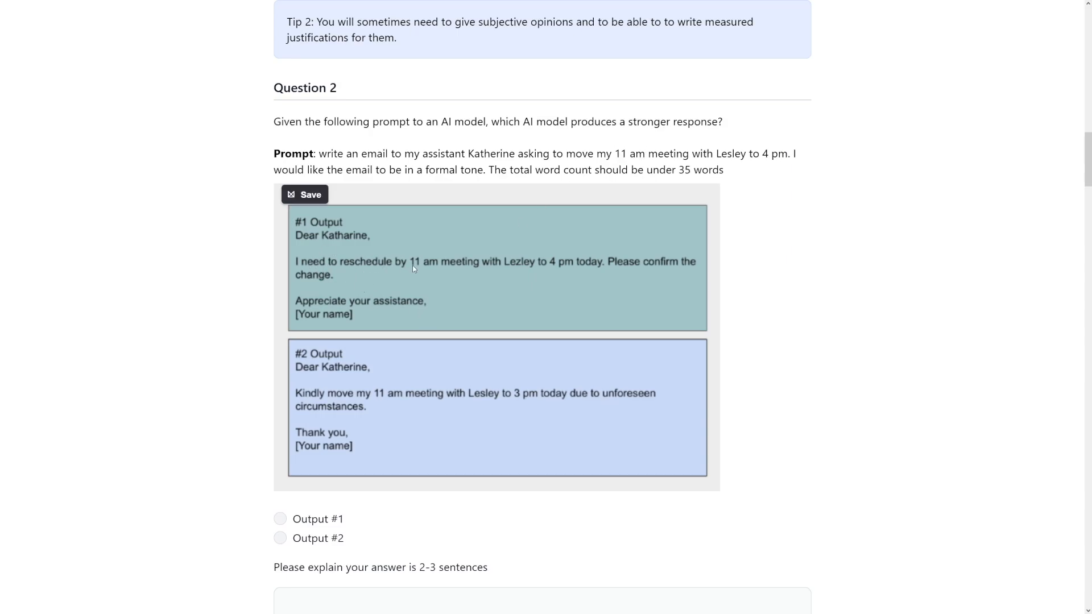
mouse_move(581, 271)
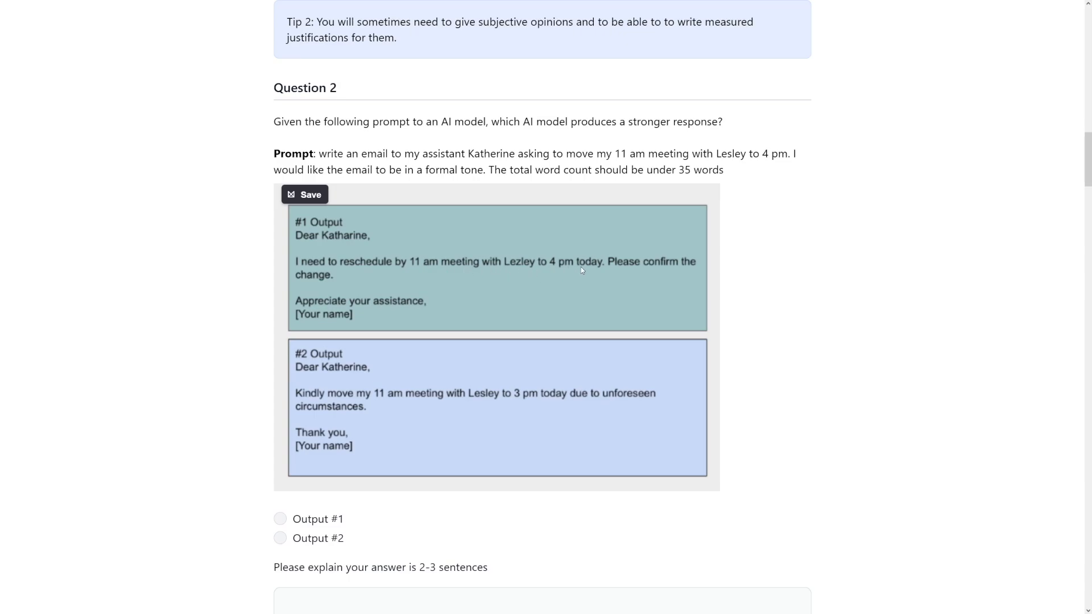
mouse_move(345, 402)
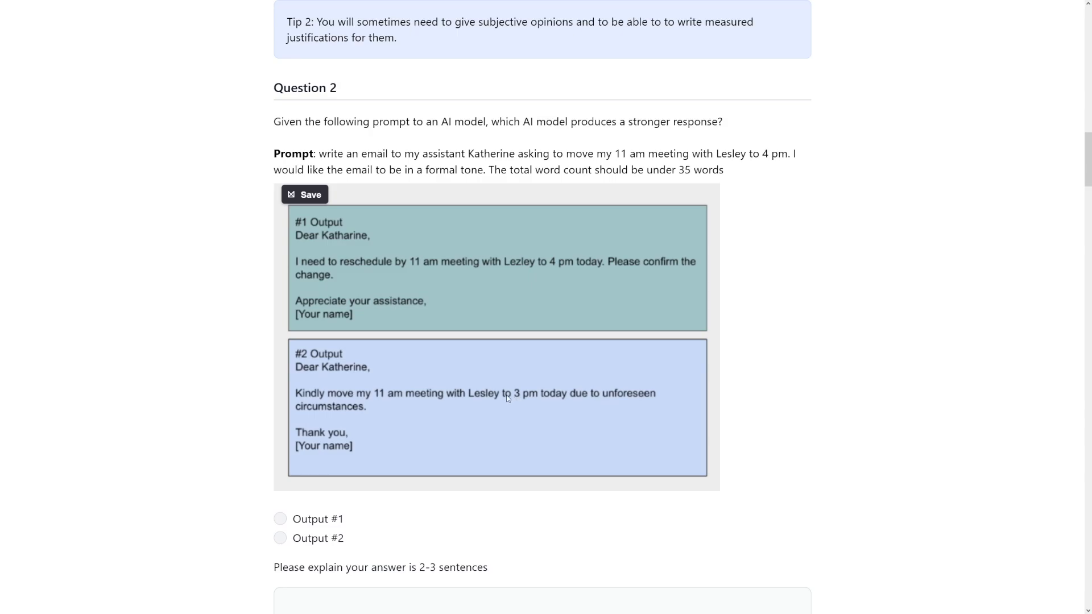
mouse_move(511, 399)
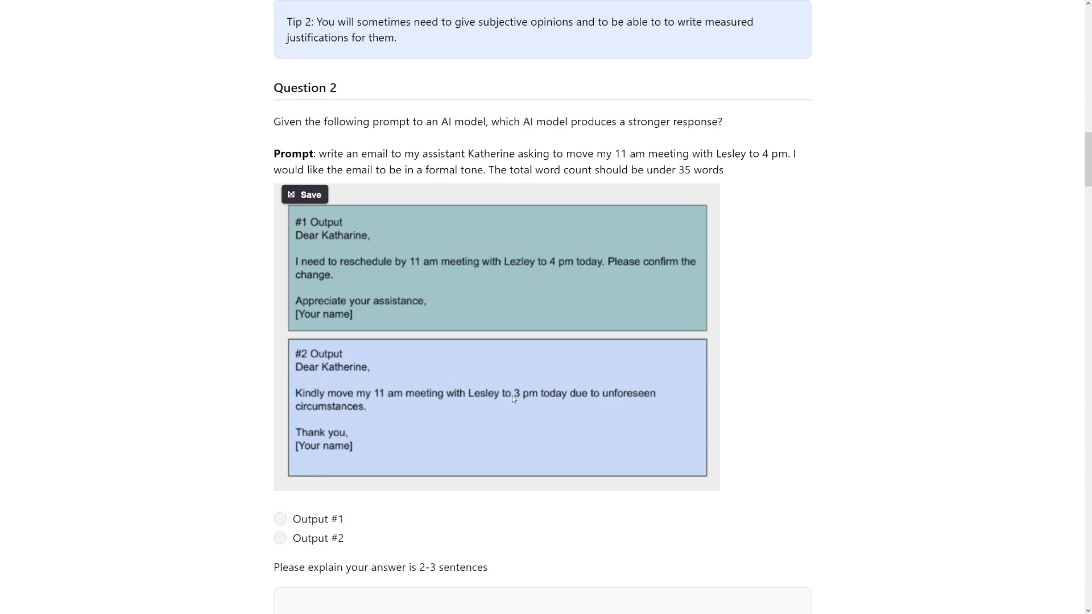
mouse_move(519, 411)
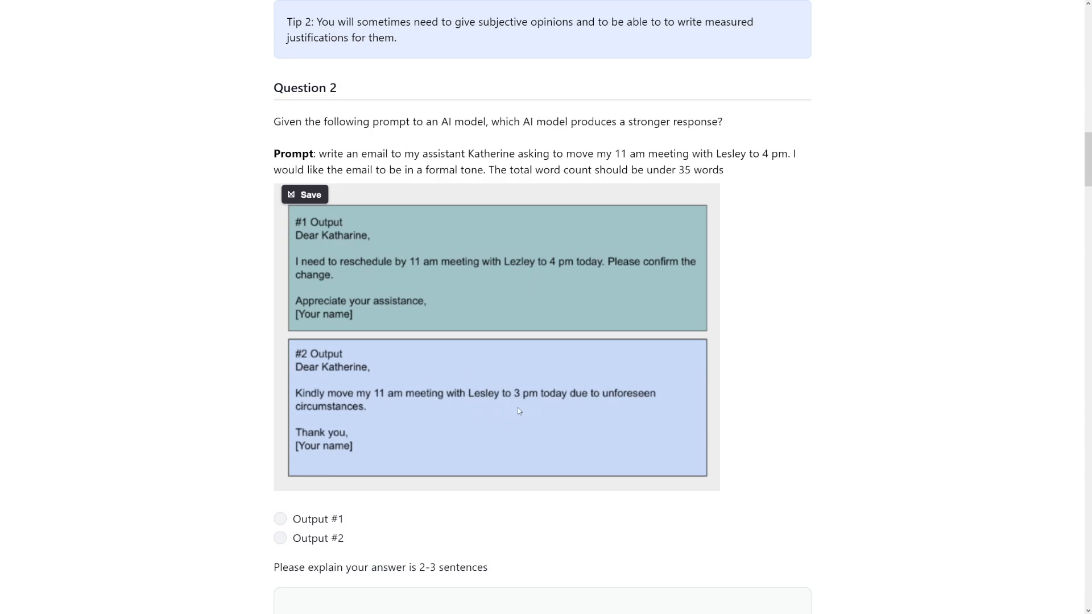
mouse_move(535, 403)
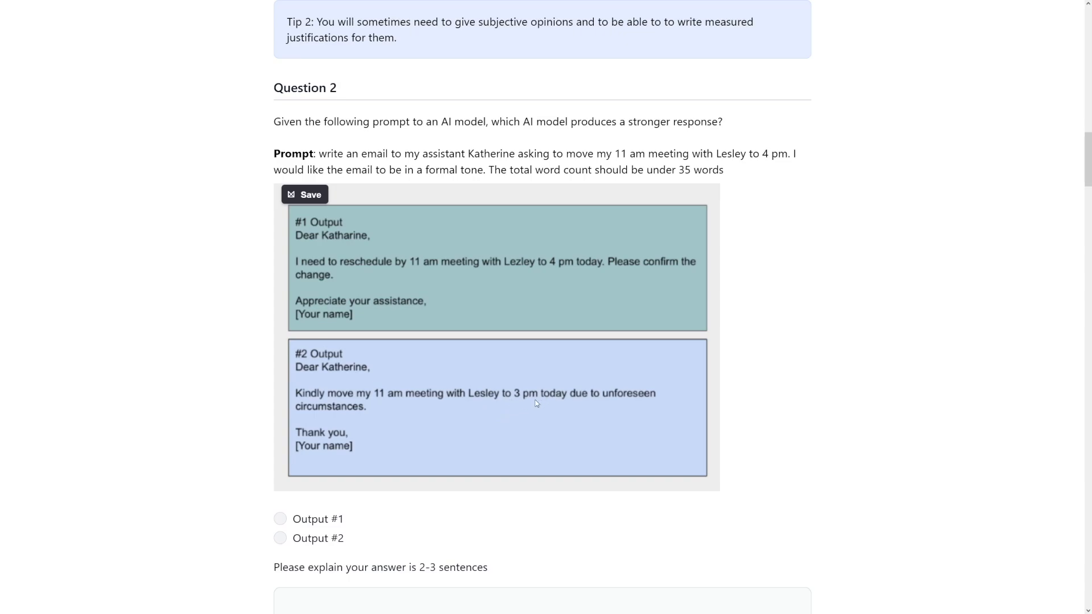
mouse_move(527, 405)
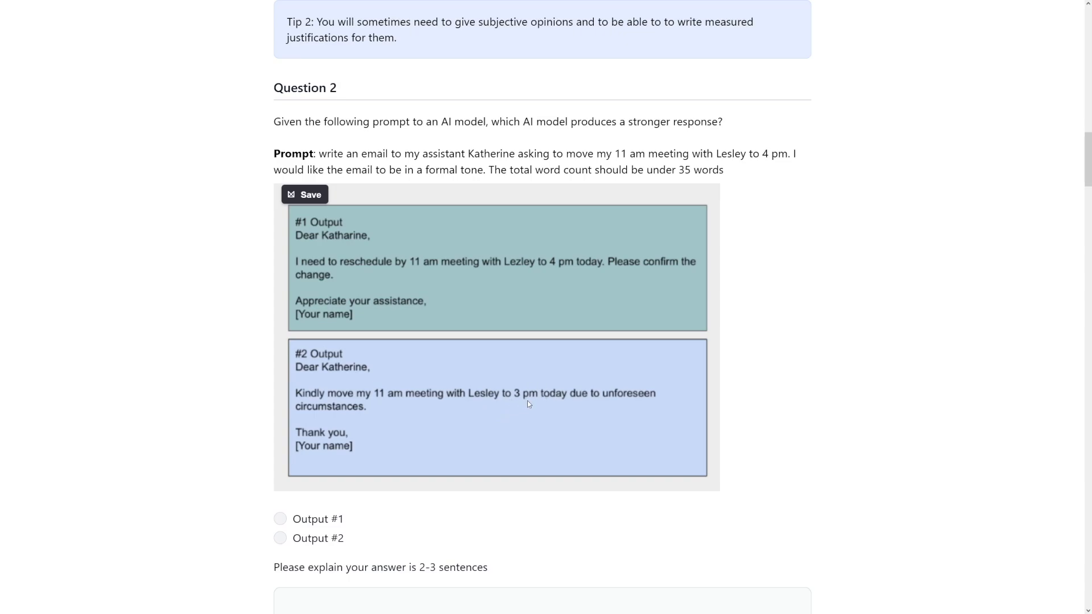
mouse_move(365, 269)
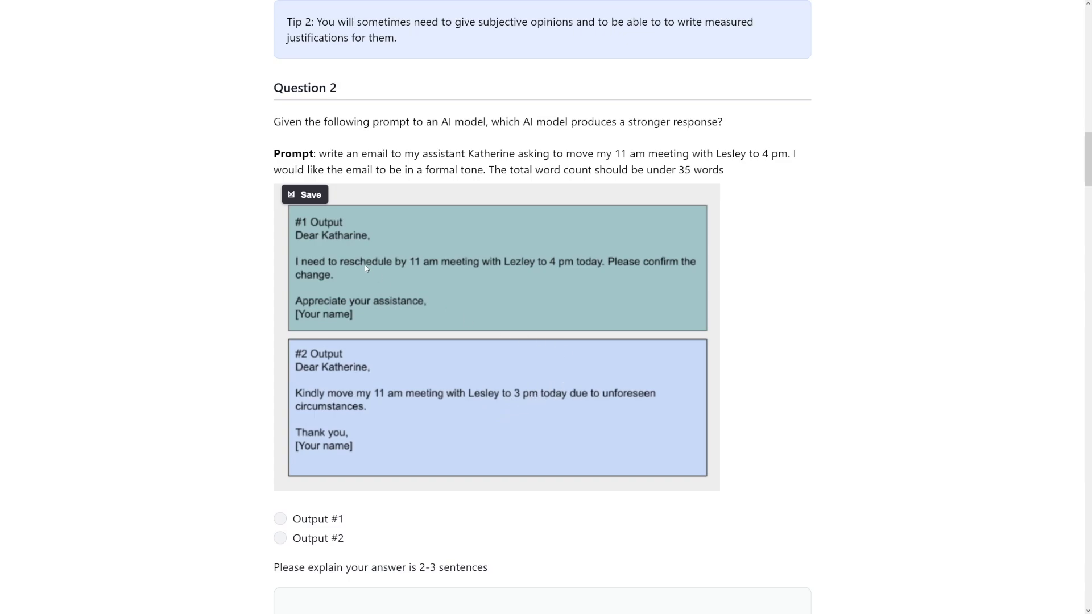
mouse_move(397, 284)
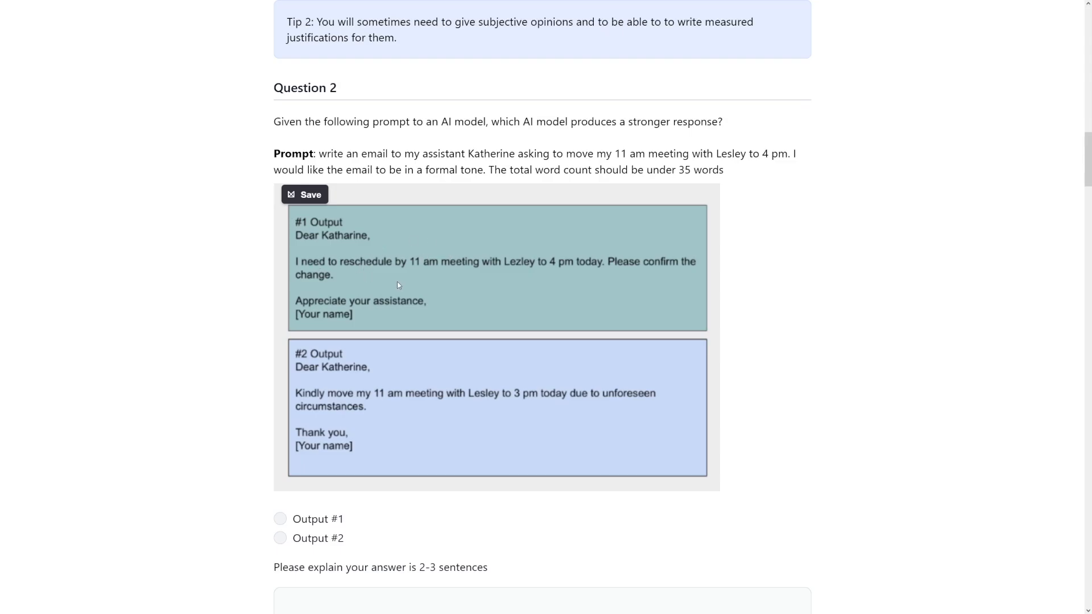
scroll(down, 3)
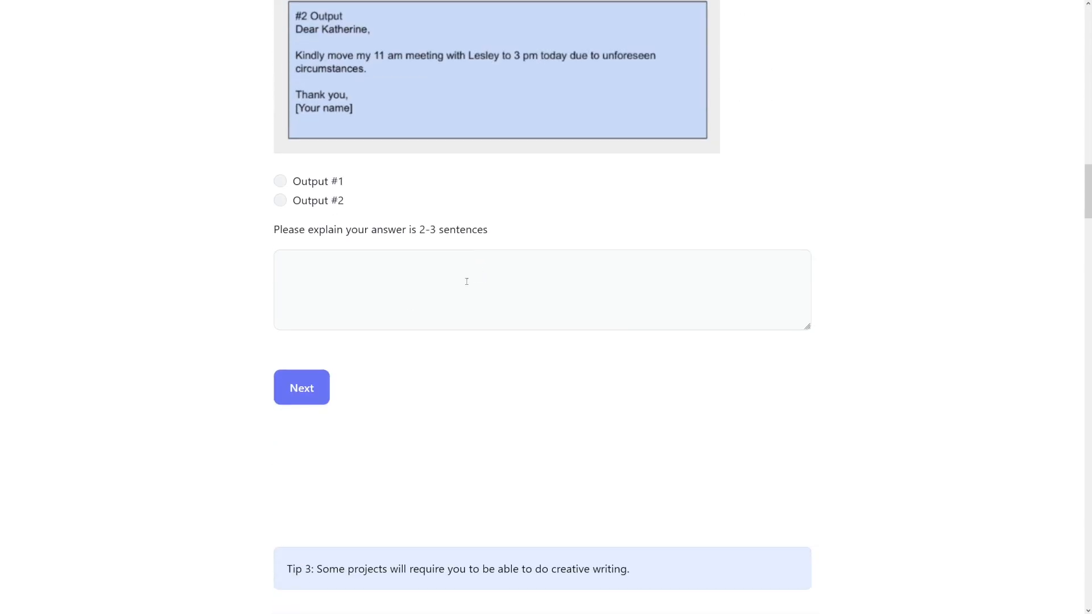
Step: Answer Output #1 with explanation 'Time was wrong in the output number 2' and continue to Question 3
click(279, 181)
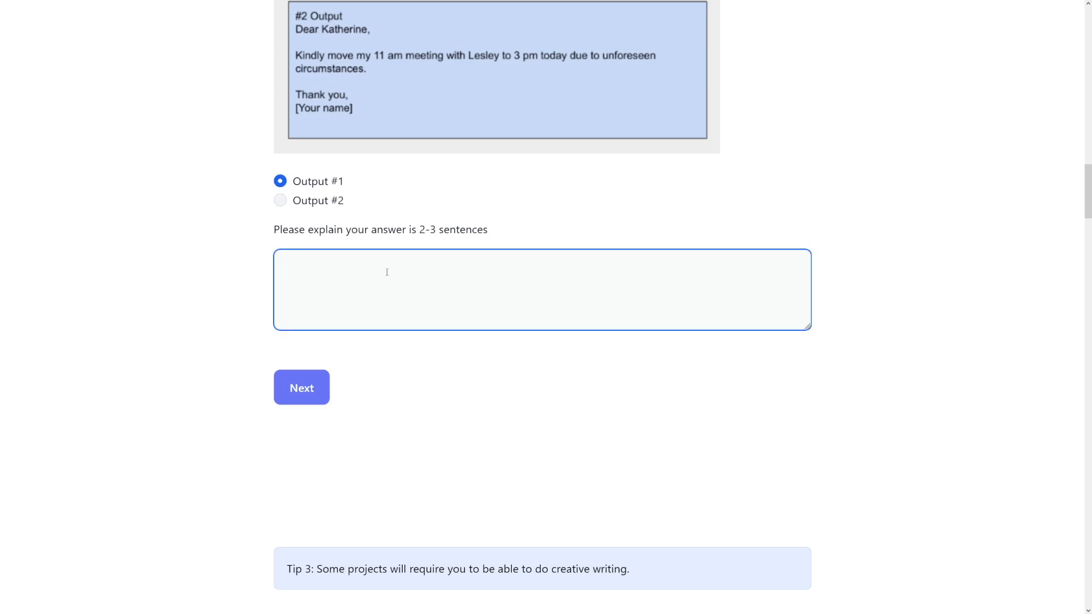
text(Time was wrong in the)
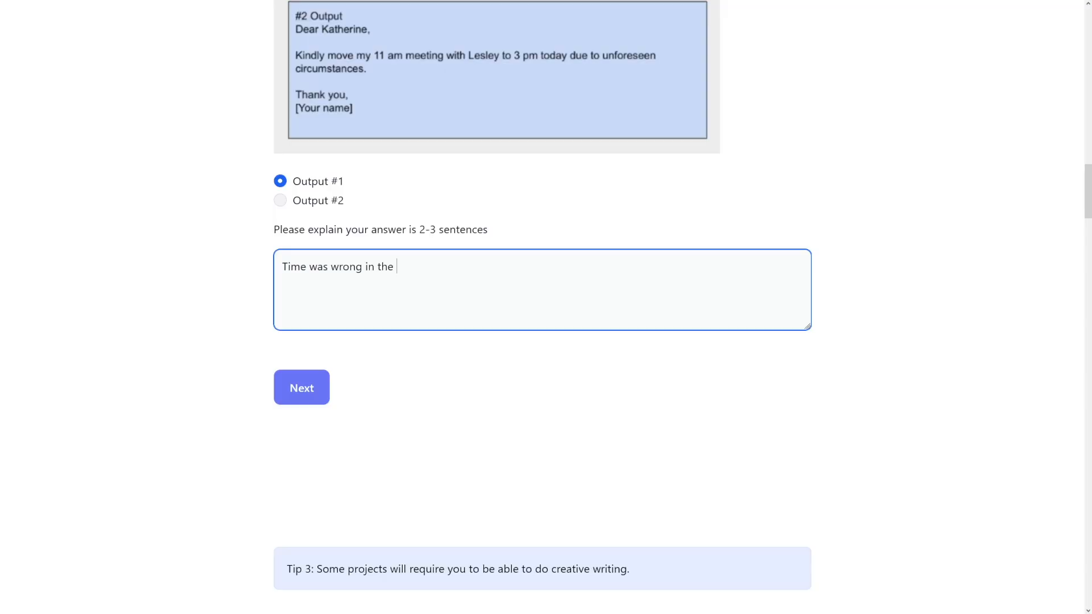
text(output)
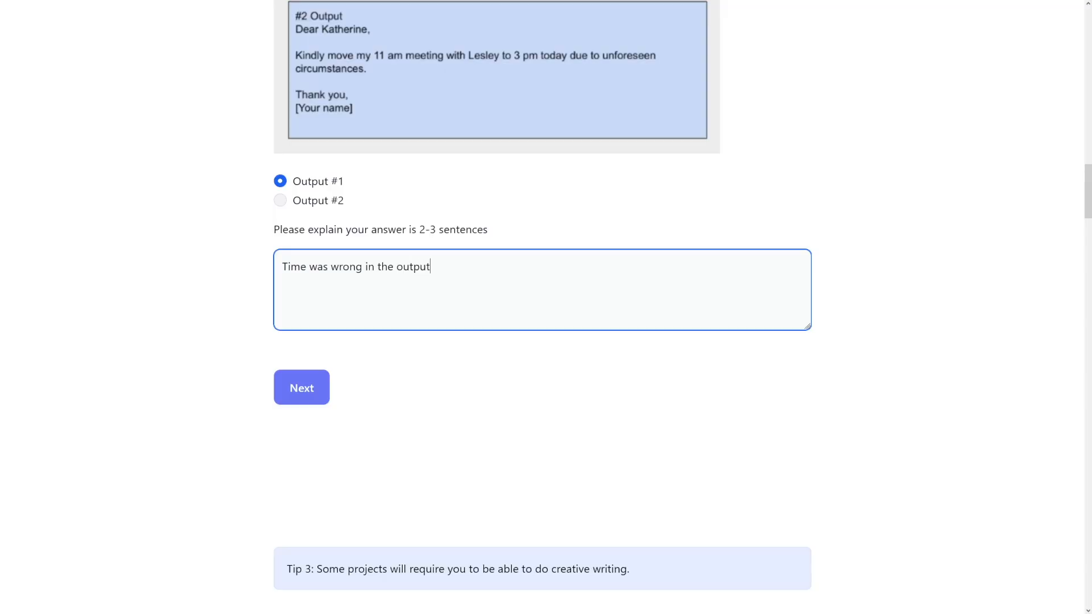
text(number 2)
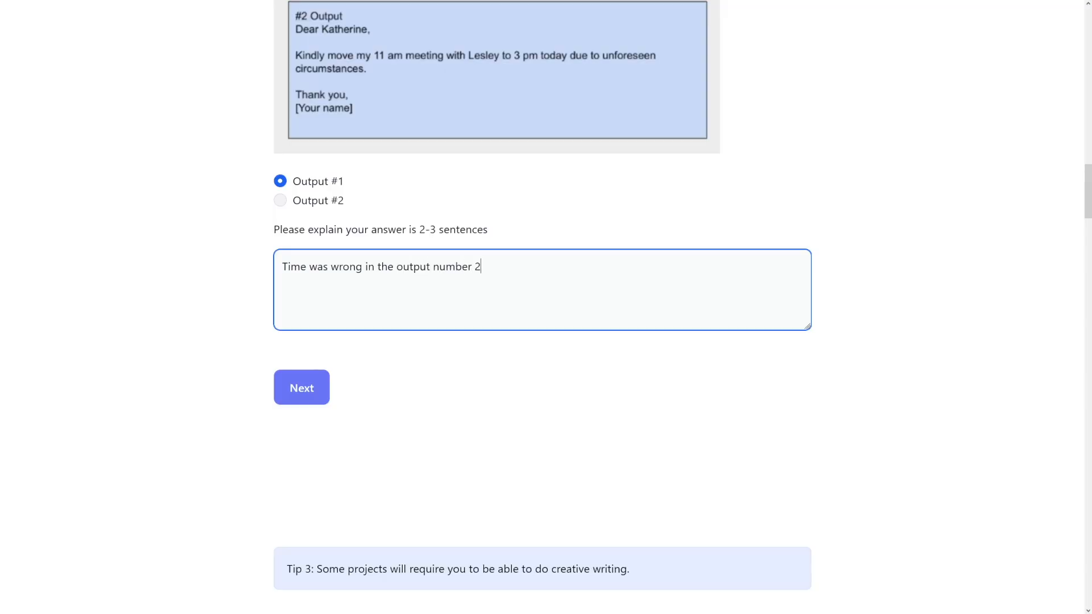
click(300, 388)
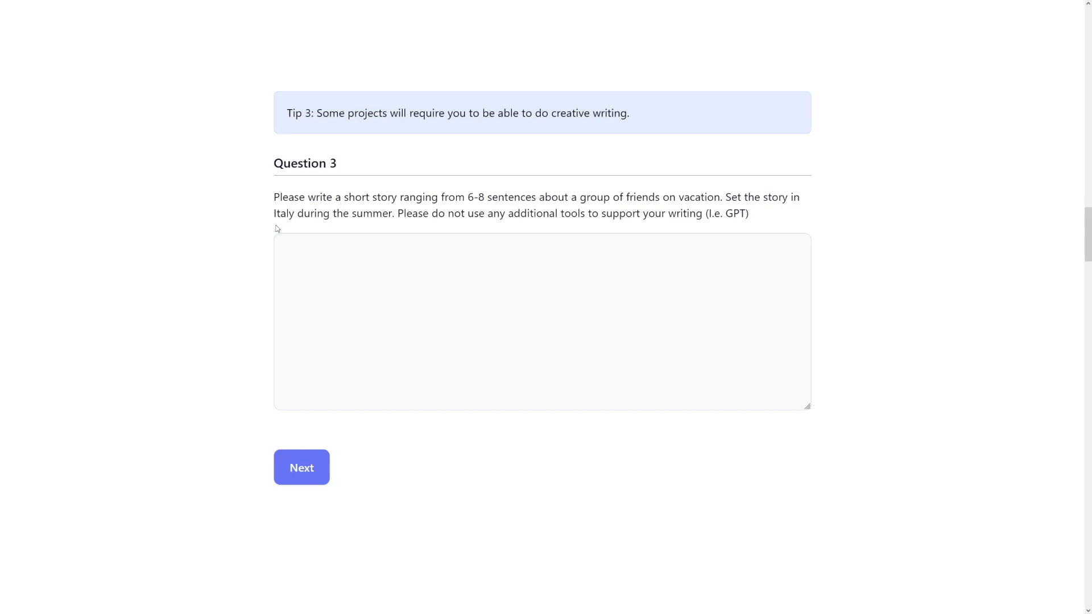
mouse_move(277, 202)
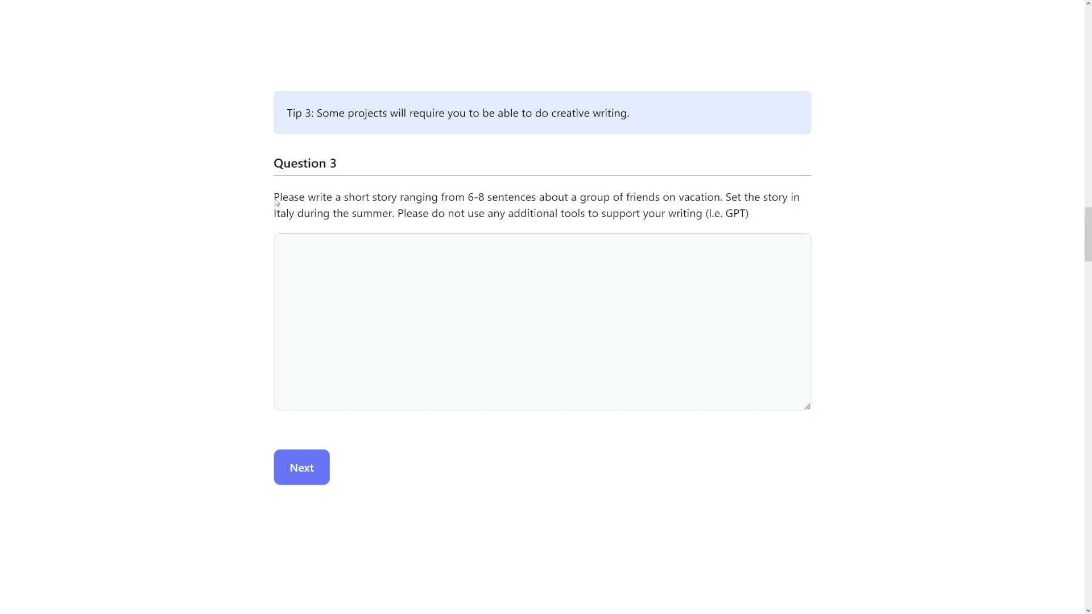
drag(274, 196, 437, 197)
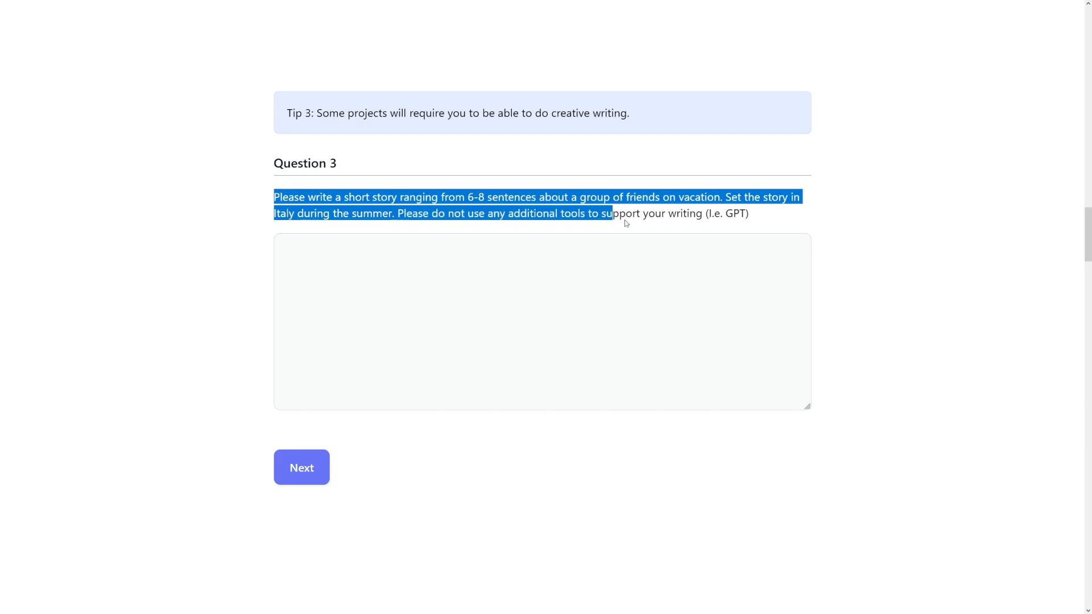
click(541, 320)
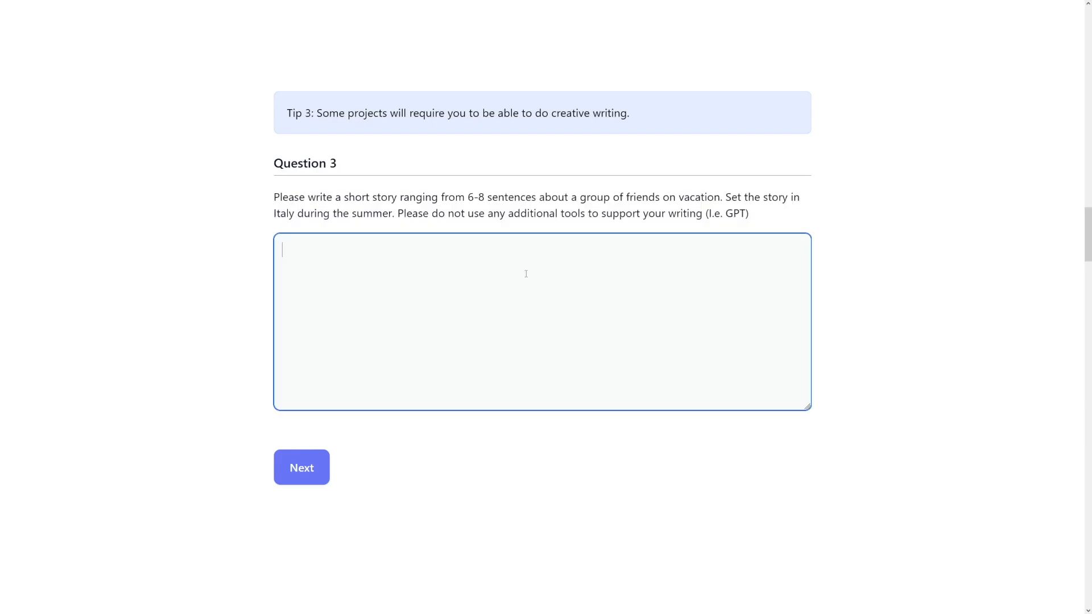
mouse_move(486, 203)
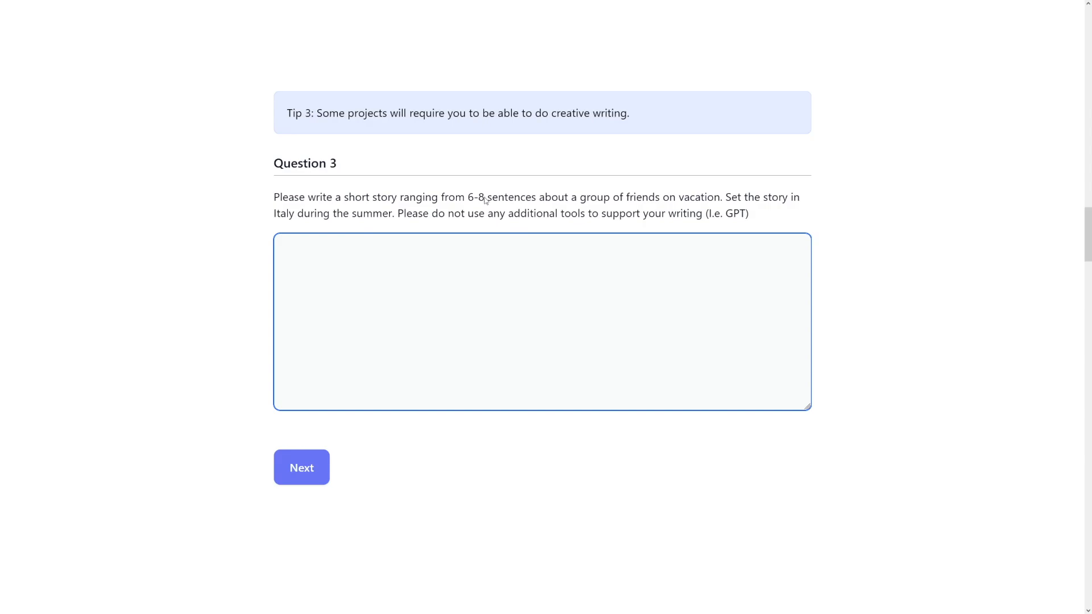
mouse_move(465, 169)
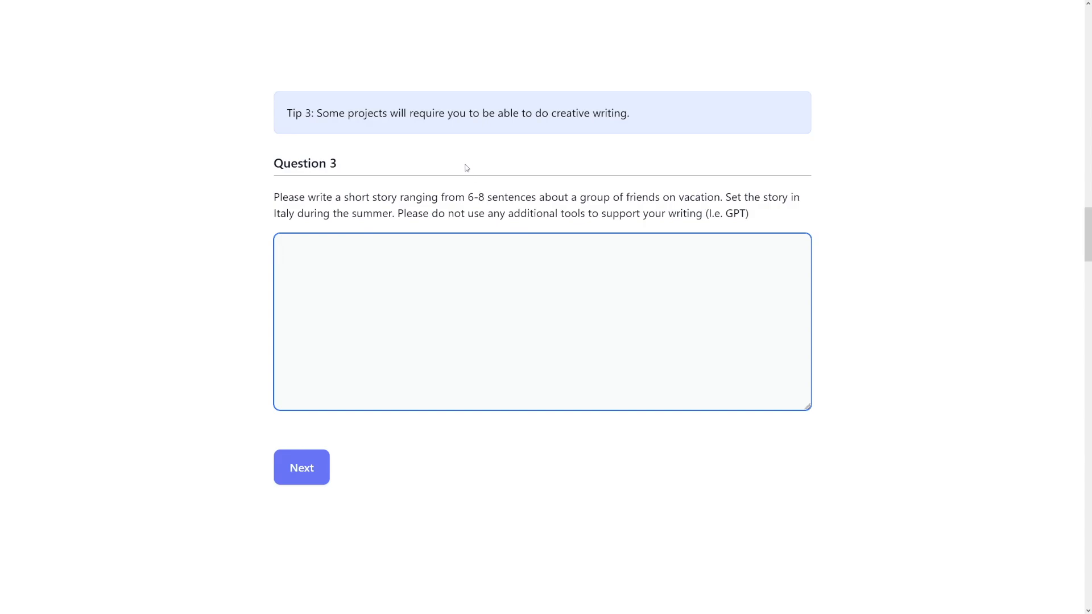
Step: Skip Question 3 unanswered and move on to Question 4's sales-figure sorting task
click(301, 467)
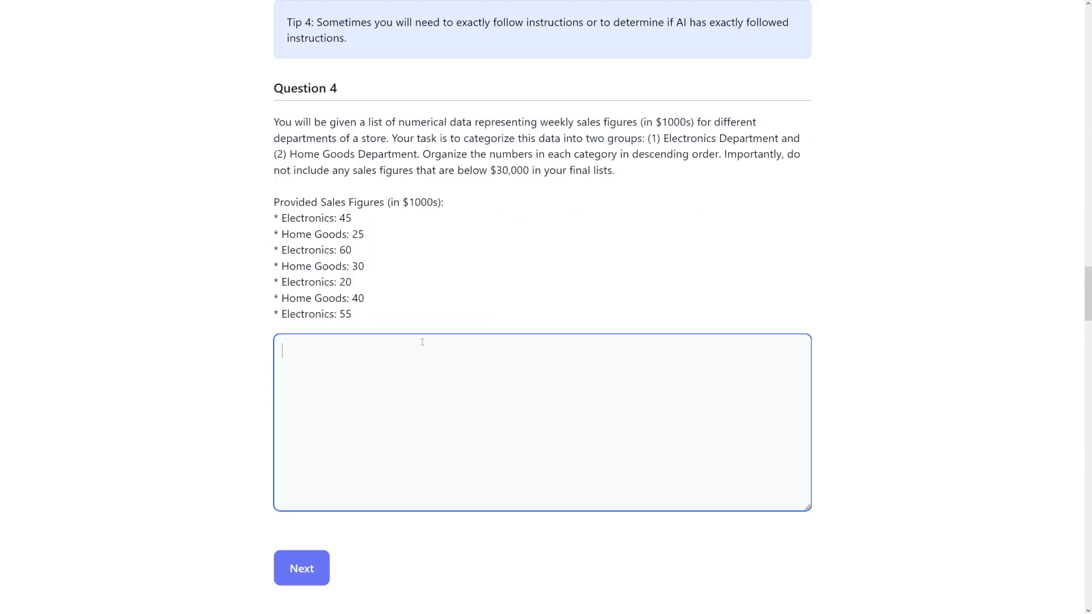
mouse_move(385, 286)
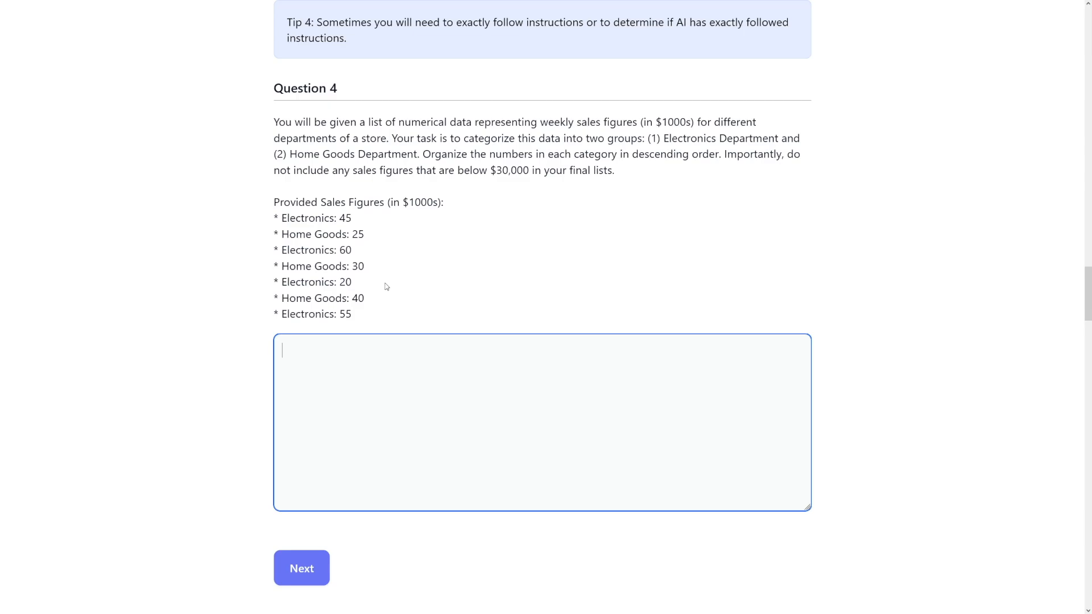
mouse_move(421, 285)
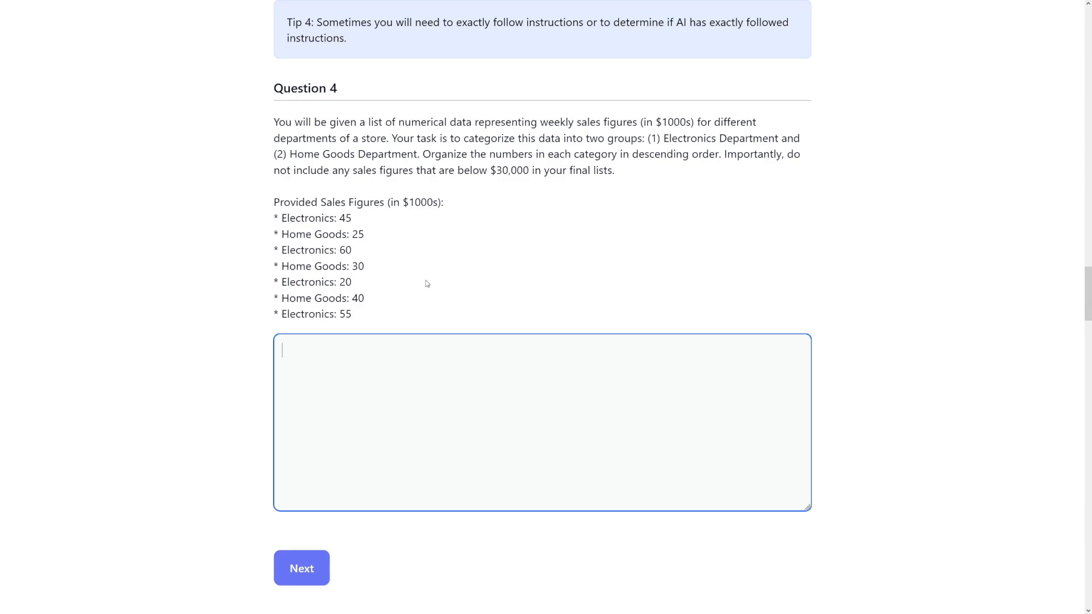
mouse_move(395, 143)
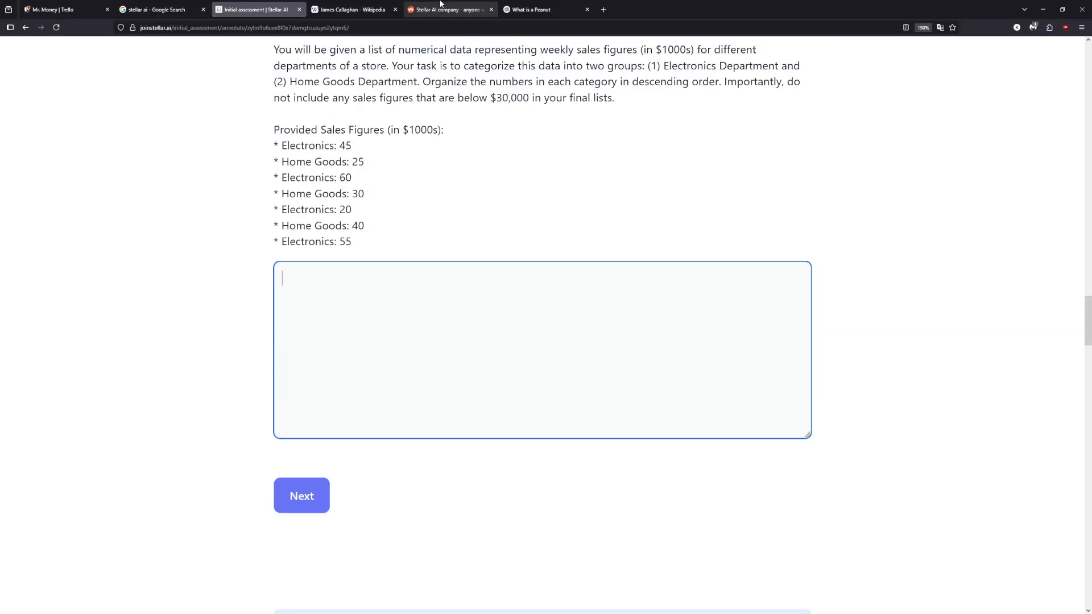
Step: Switch to the Reddit r/WFHJobs Stellar AI thread and scroll to the top review comment
click(450, 9)
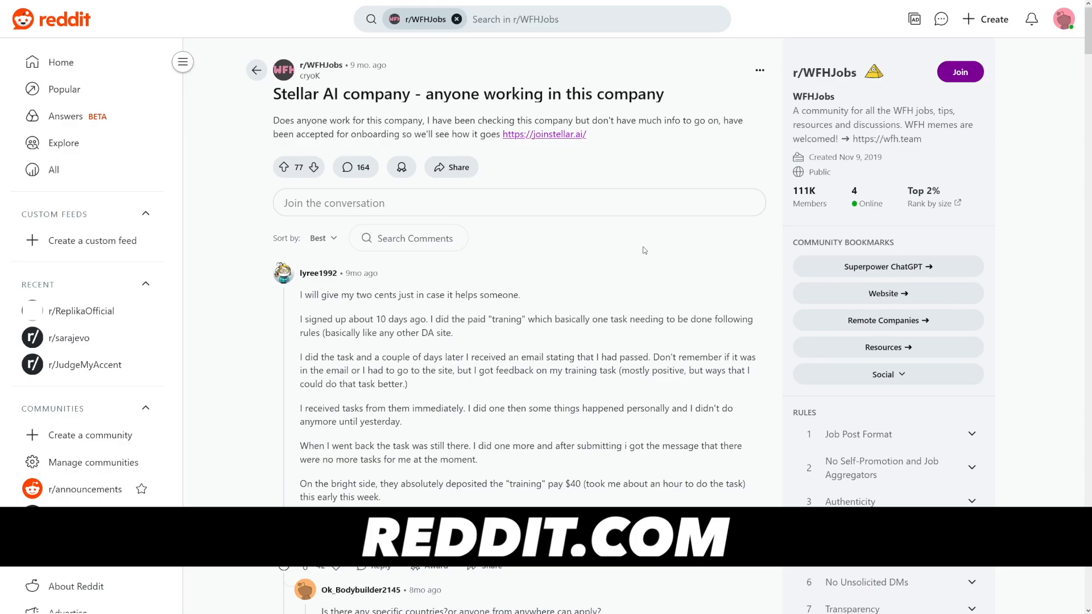
scroll(down, 3)
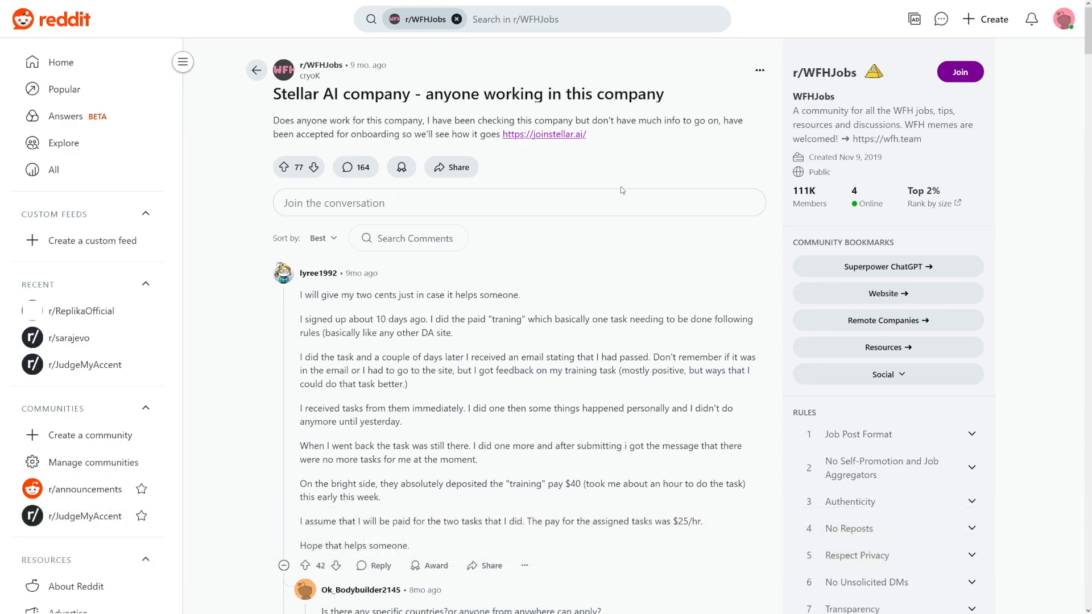
mouse_move(613, 164)
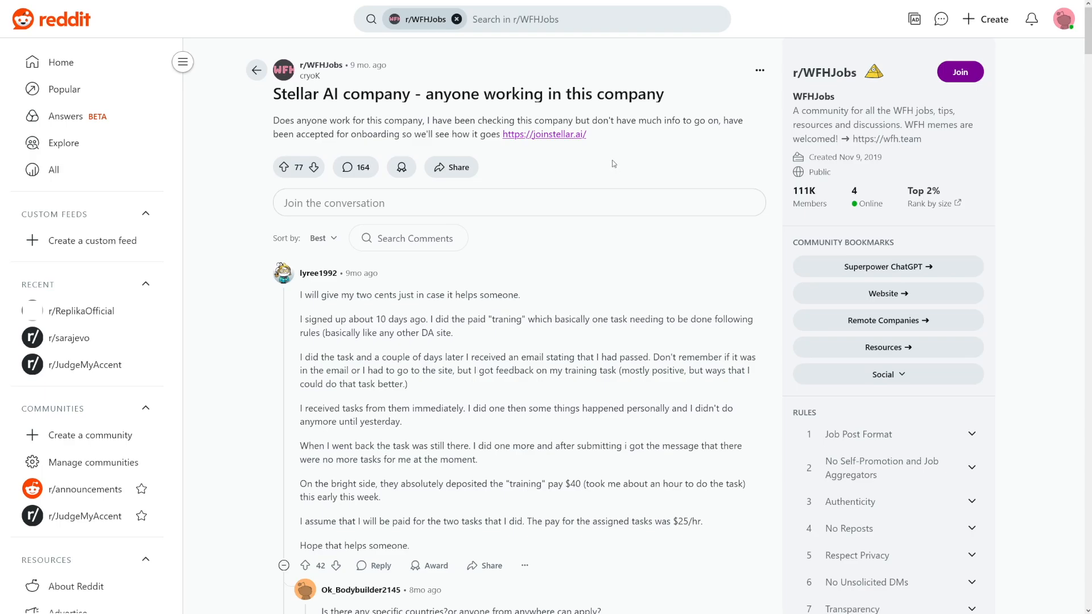
mouse_move(613, 163)
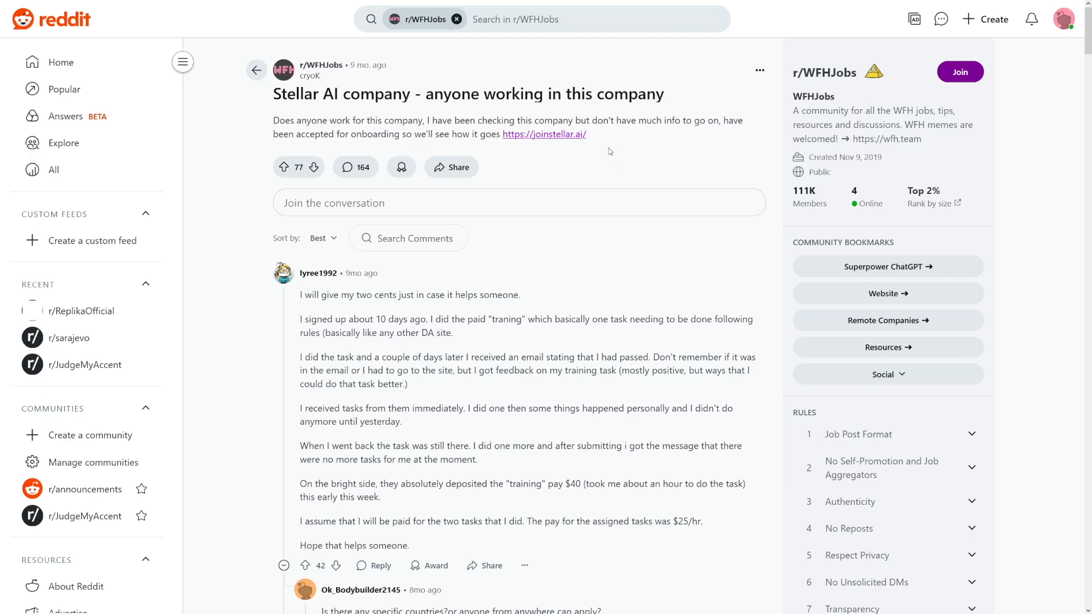
mouse_move(427, 385)
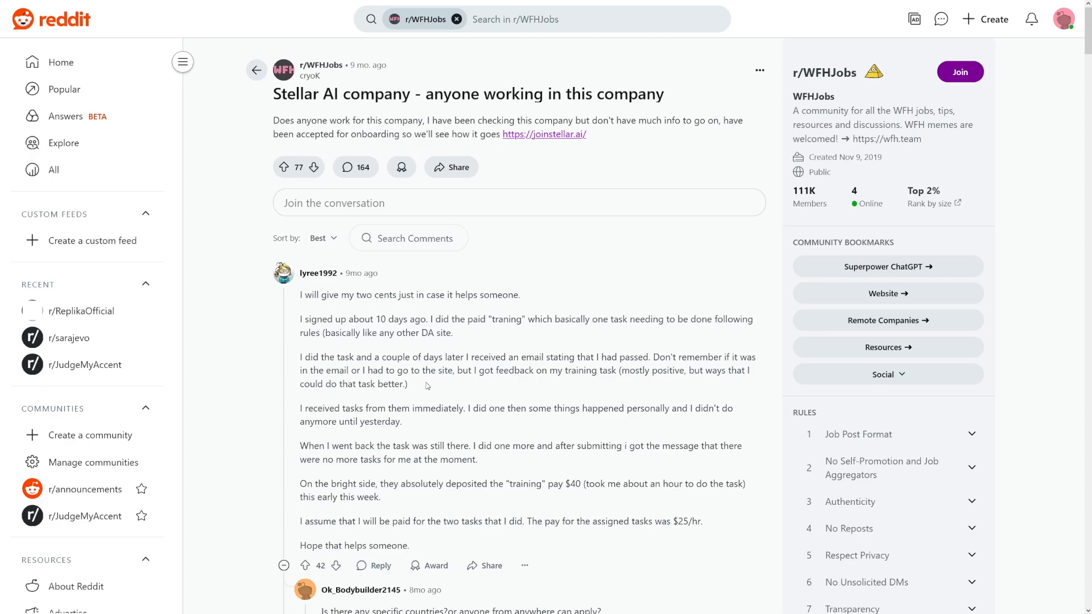
mouse_move(409, 350)
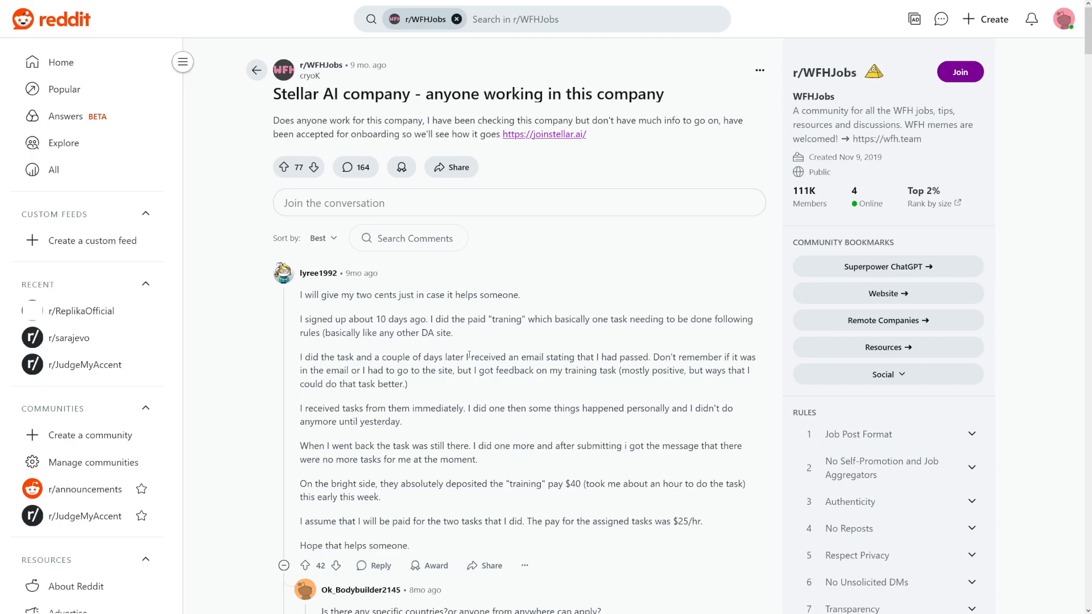
mouse_move(463, 341)
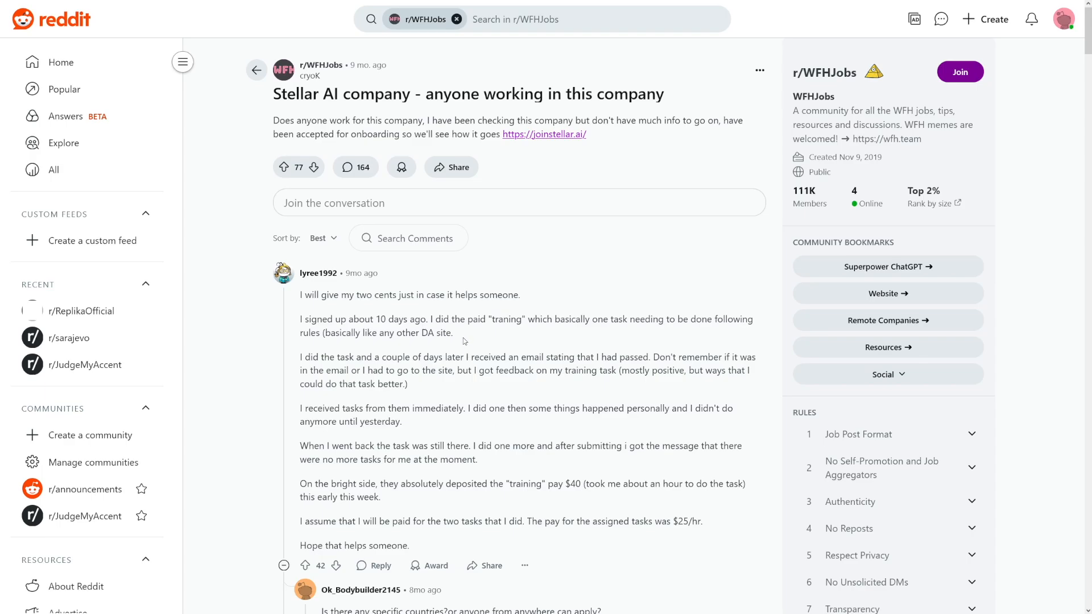